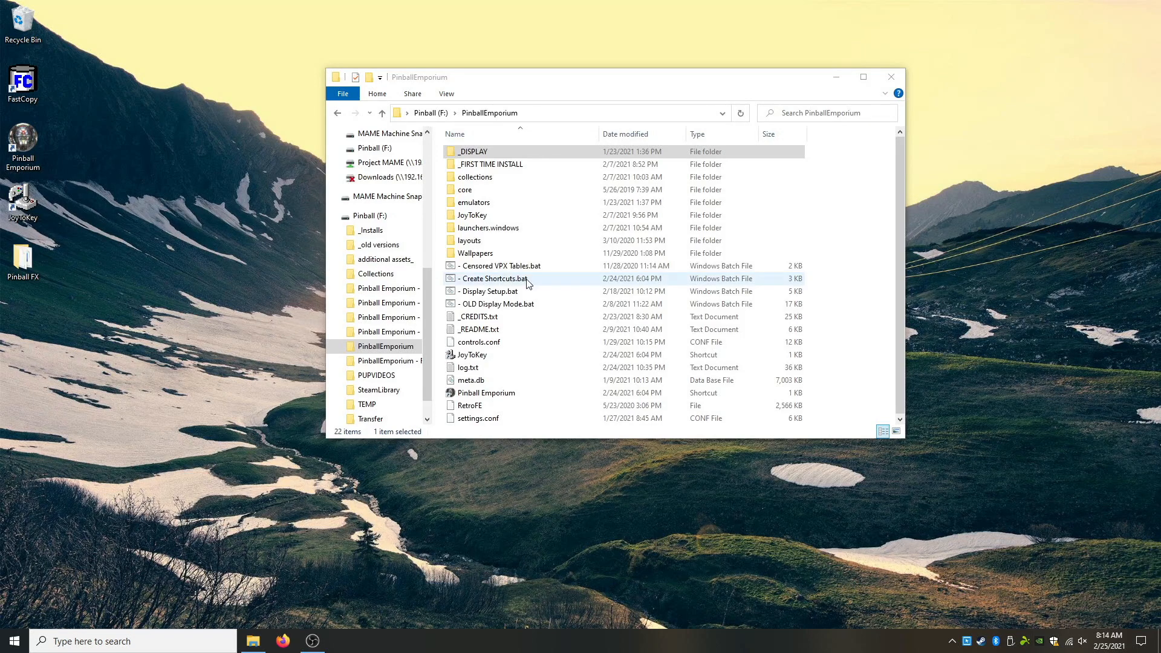
Select the Create Shortcuts.bat script in the PinballEmporium folder.
{"action": "left_click", "coordinate": [494, 278]}
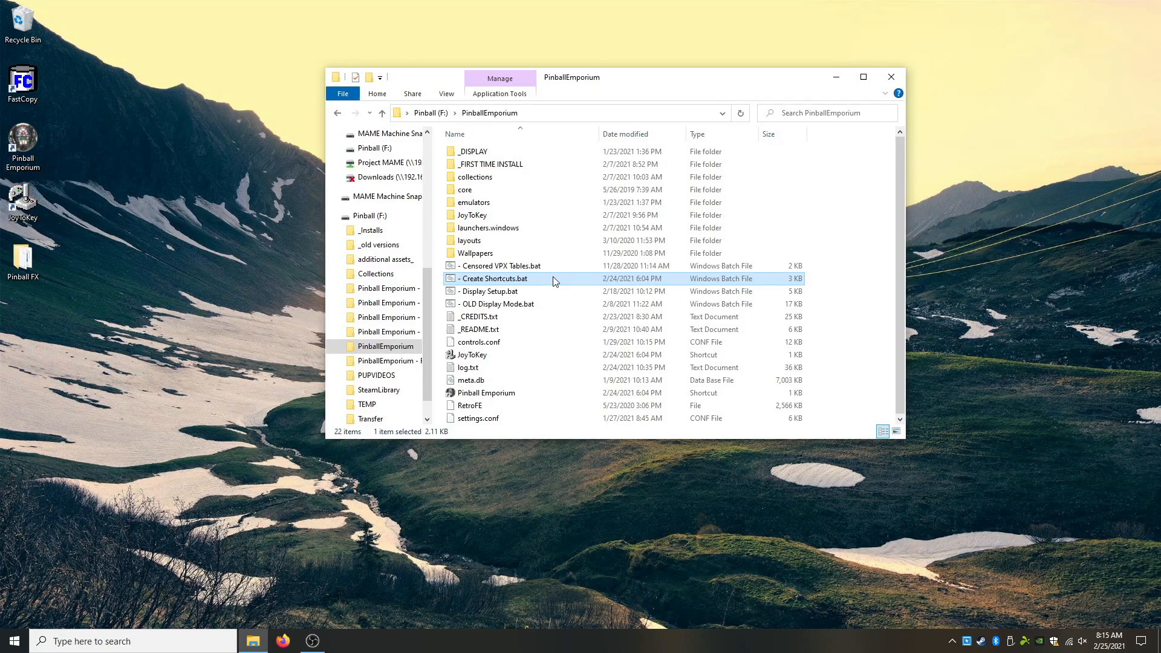
{"action": "mouse_move", "coordinate": [98, 212]}
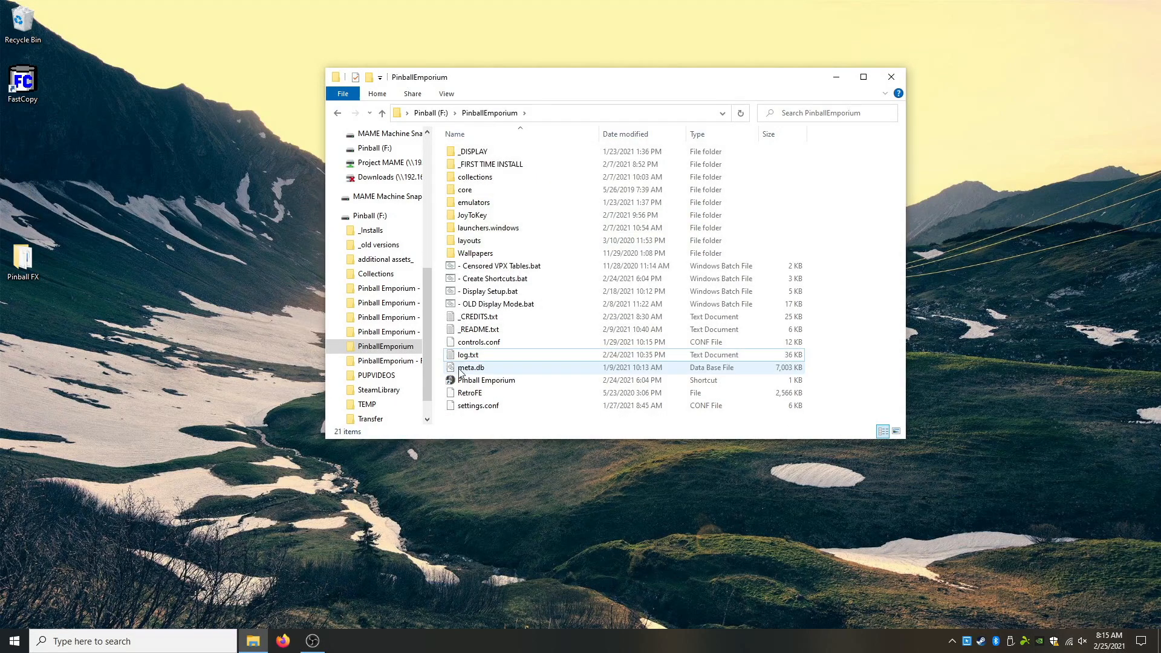
{"action": "mouse_move", "coordinate": [485, 380]}
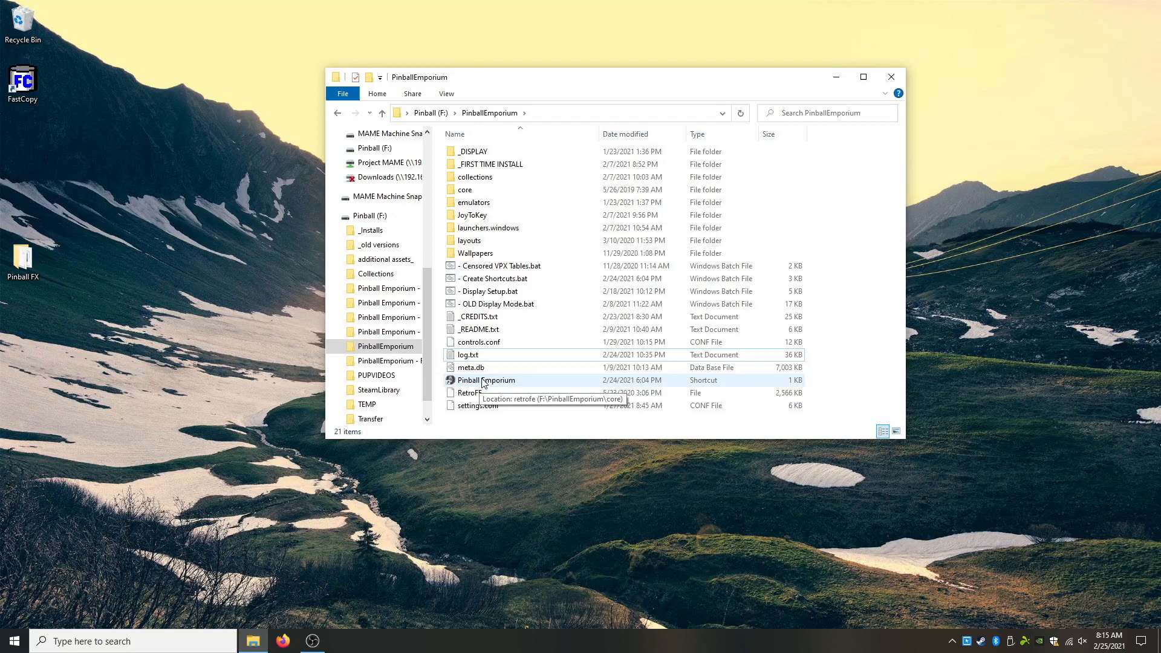
{"action": "left_click", "coordinate": [494, 278]}
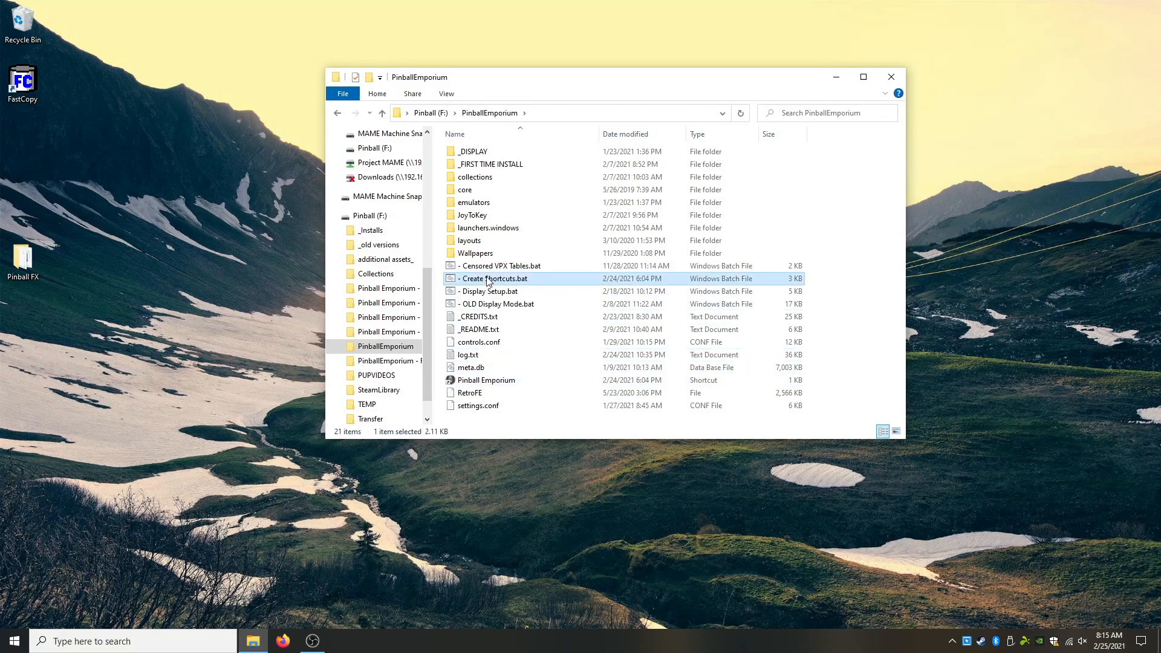
Run Create Shortcuts.bat and answer 3 to skip adding shortcuts to Startup.
{"action": "double_click", "coordinate": [494, 278]}
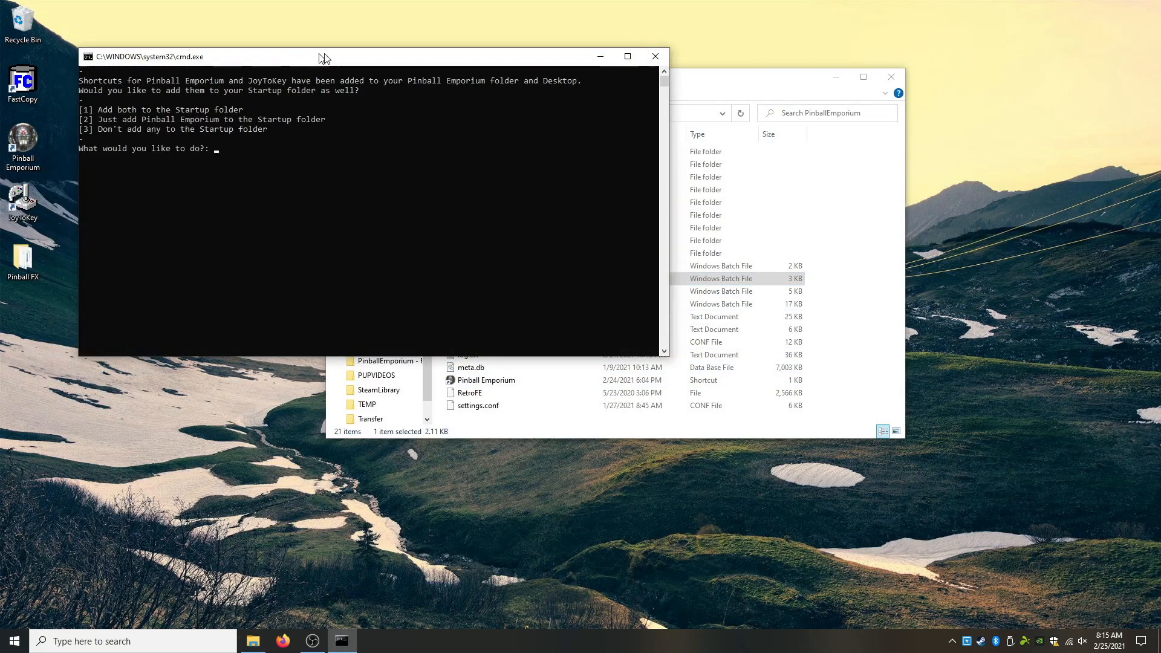
{"action": "left_click_drag", "start_coordinate": [324, 57], "coordinate": [510, 52]}
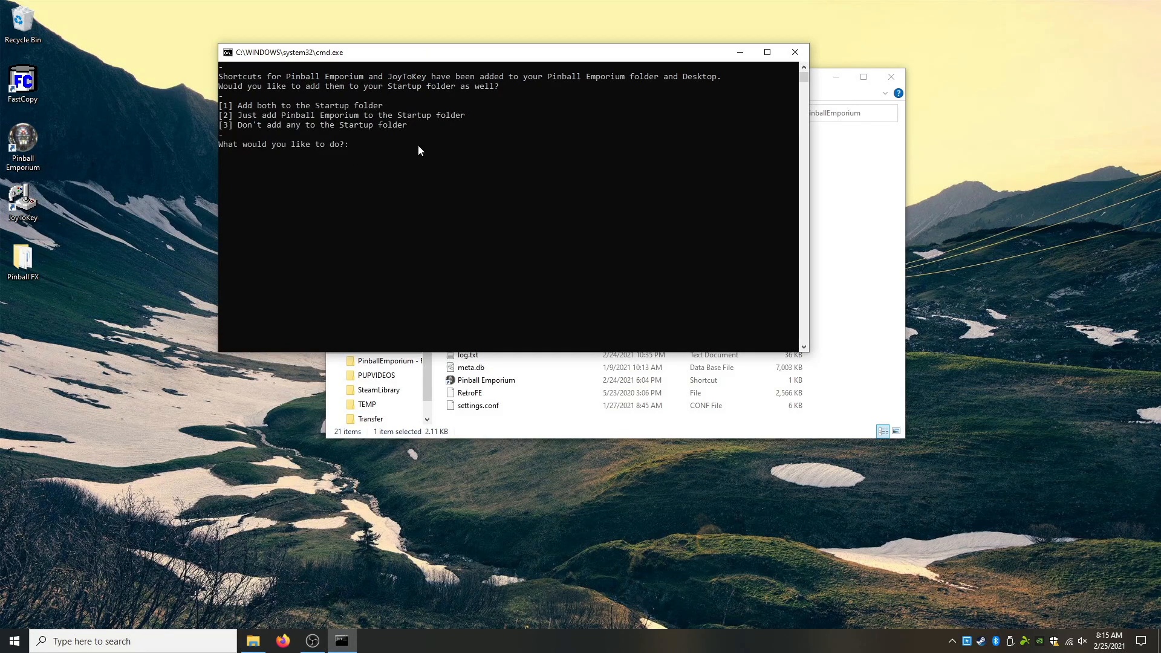
{"action": "mouse_move", "coordinate": [529, 159]}
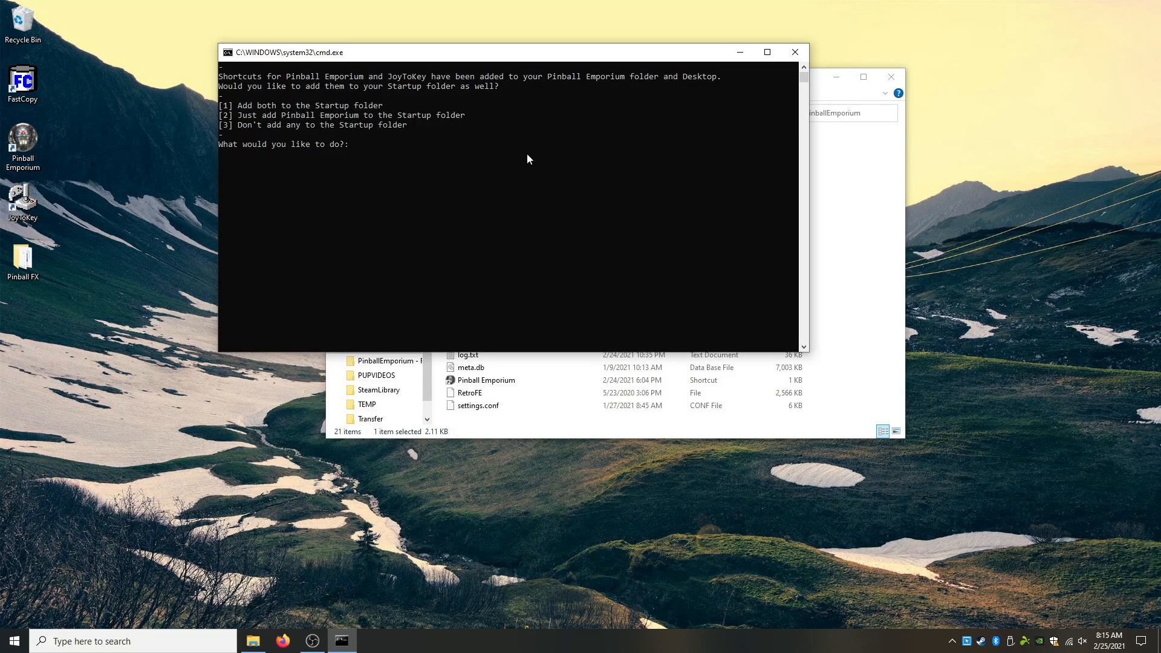
{"action": "mouse_move", "coordinate": [313, 145]}
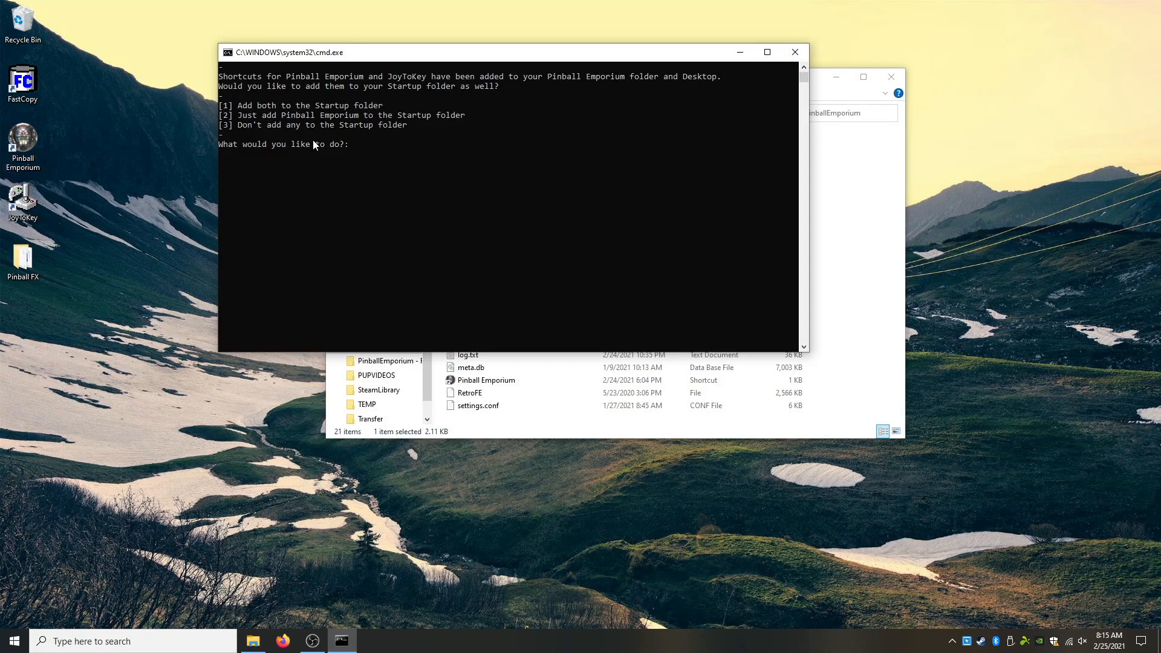
{"action": "type", "text": "3"}
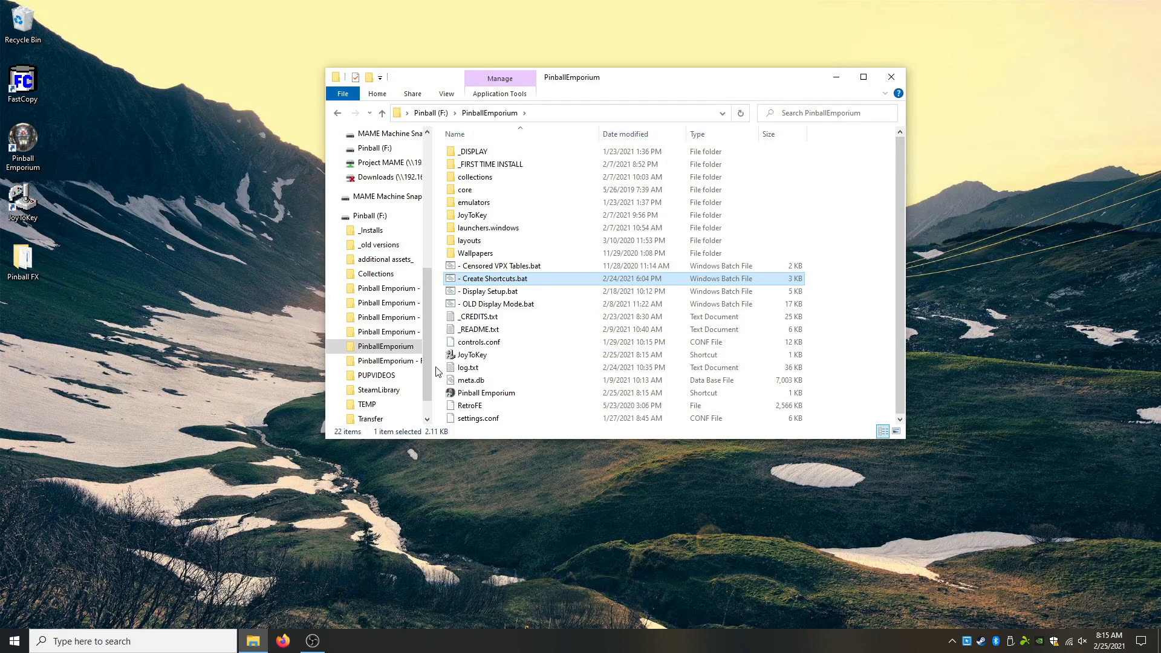
Open the JoyToKey folder and select JoyToKey.exe to launch it.
{"action": "left_click", "coordinate": [472, 355]}
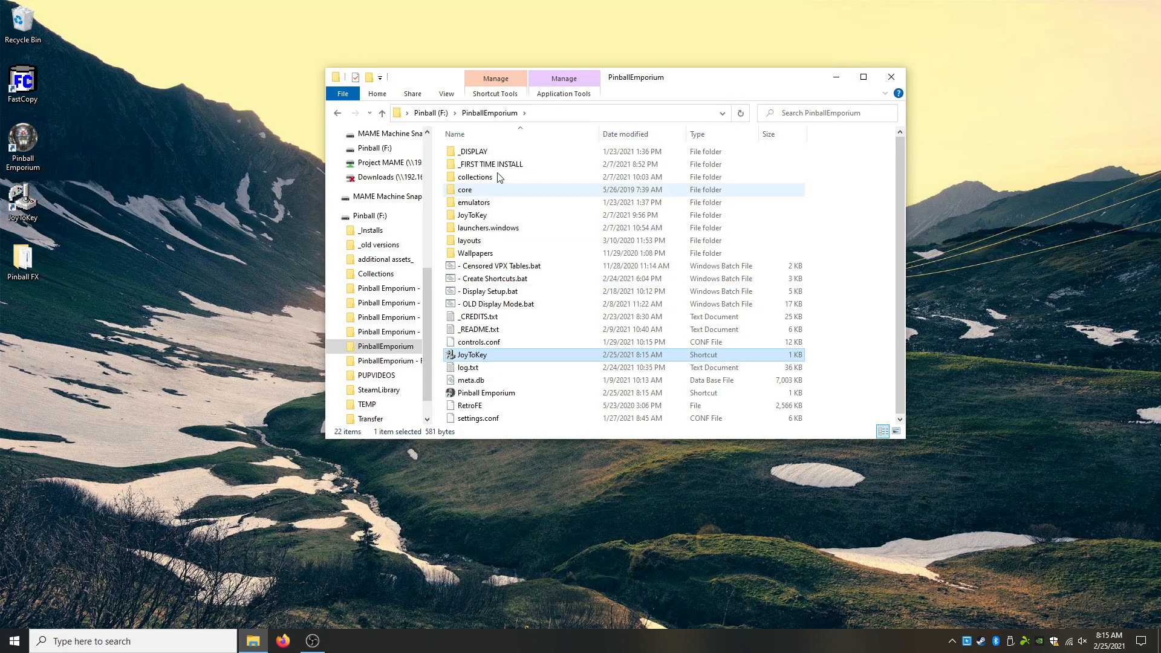
{"action": "mouse_move", "coordinate": [492, 215]}
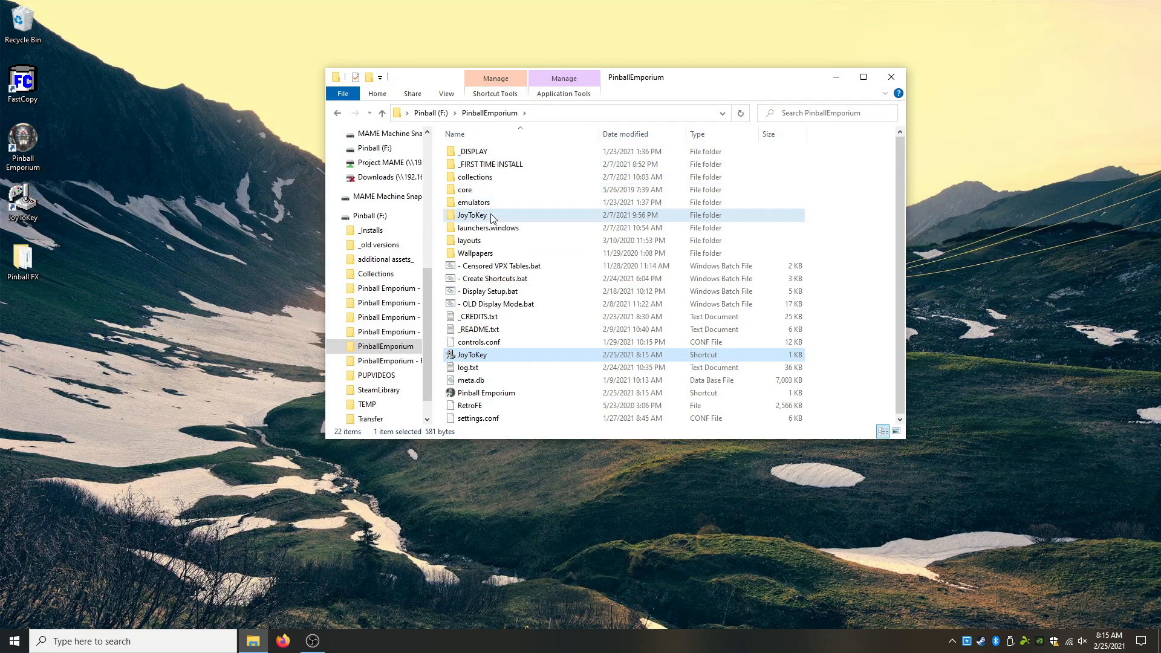
{"action": "double_click", "coordinate": [472, 215]}
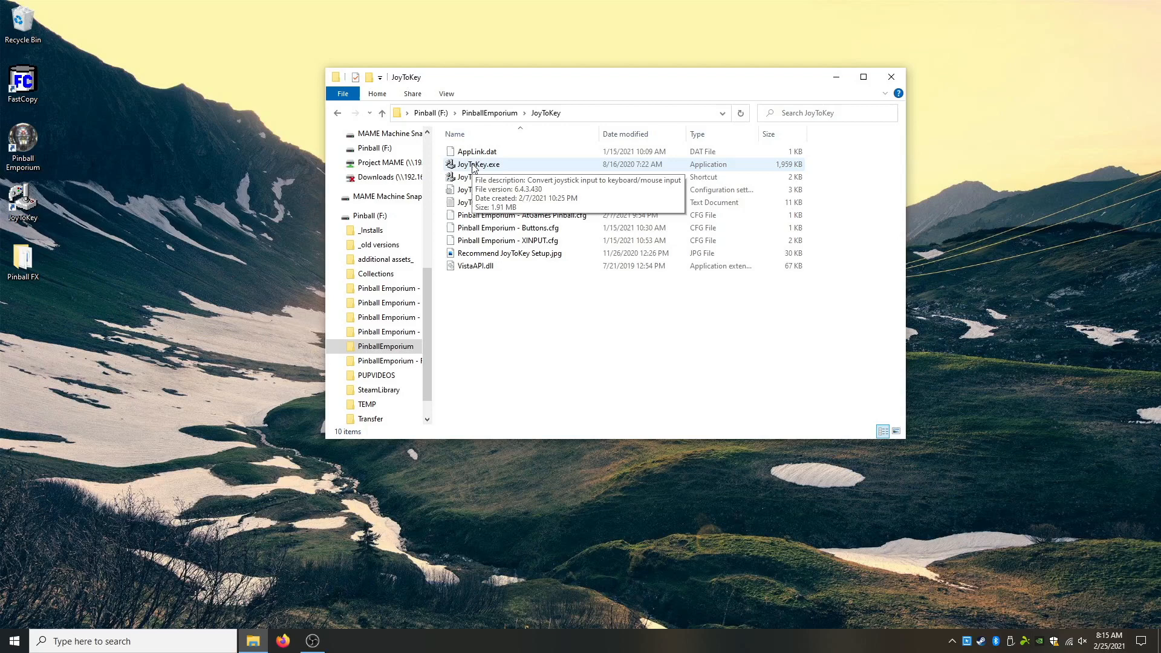
{"action": "left_click", "coordinate": [478, 163]}
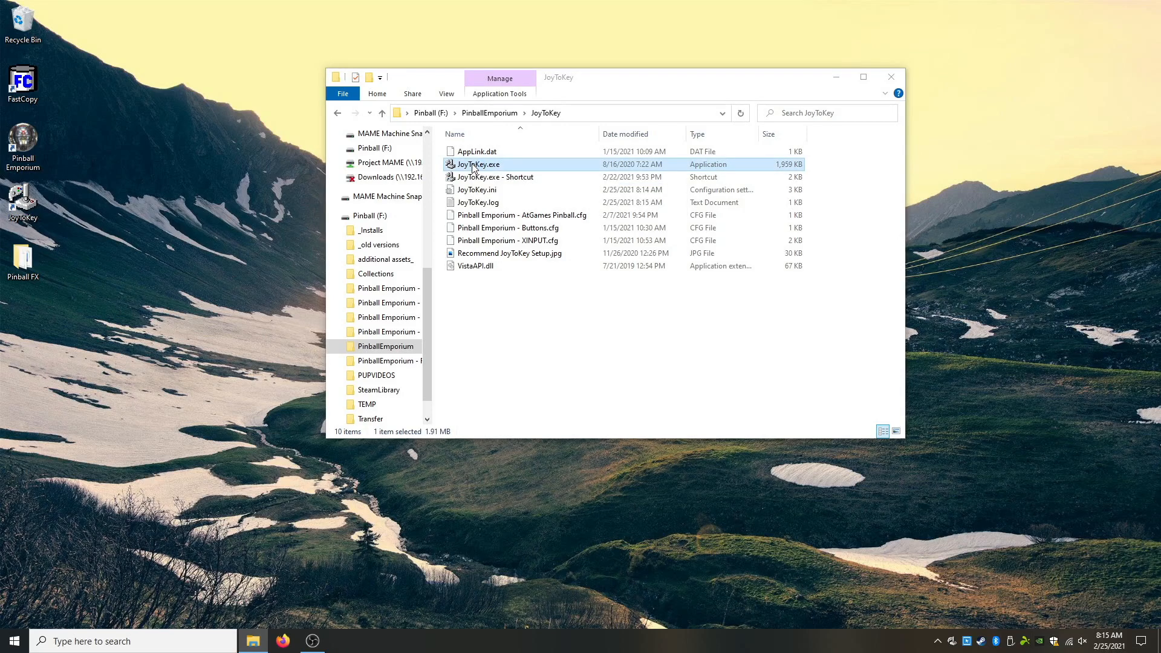
{"action": "mouse_move", "coordinate": [373, 642]}
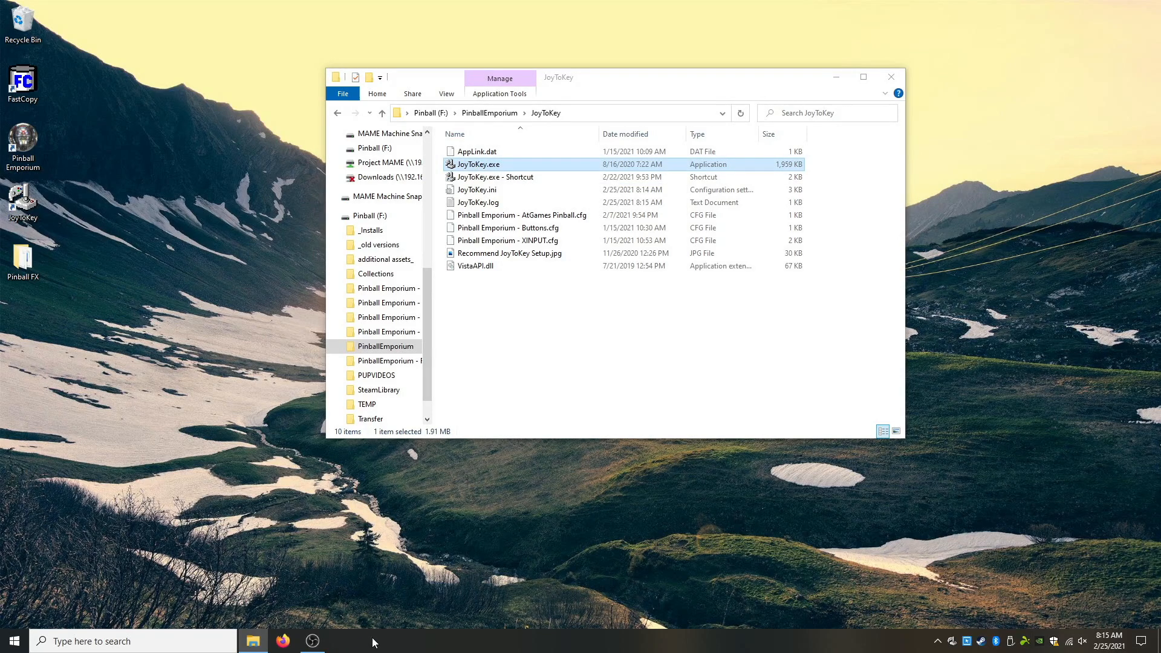
{"action": "mouse_move", "coordinate": [414, 454]}
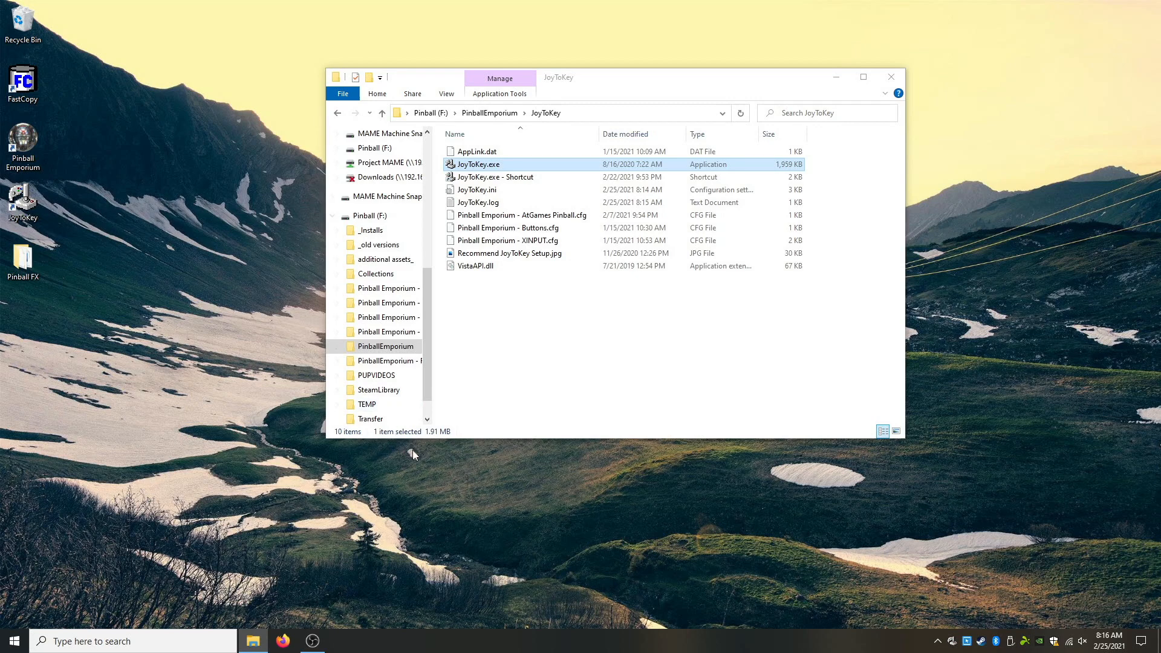
{"action": "mouse_move", "coordinate": [540, 120]}
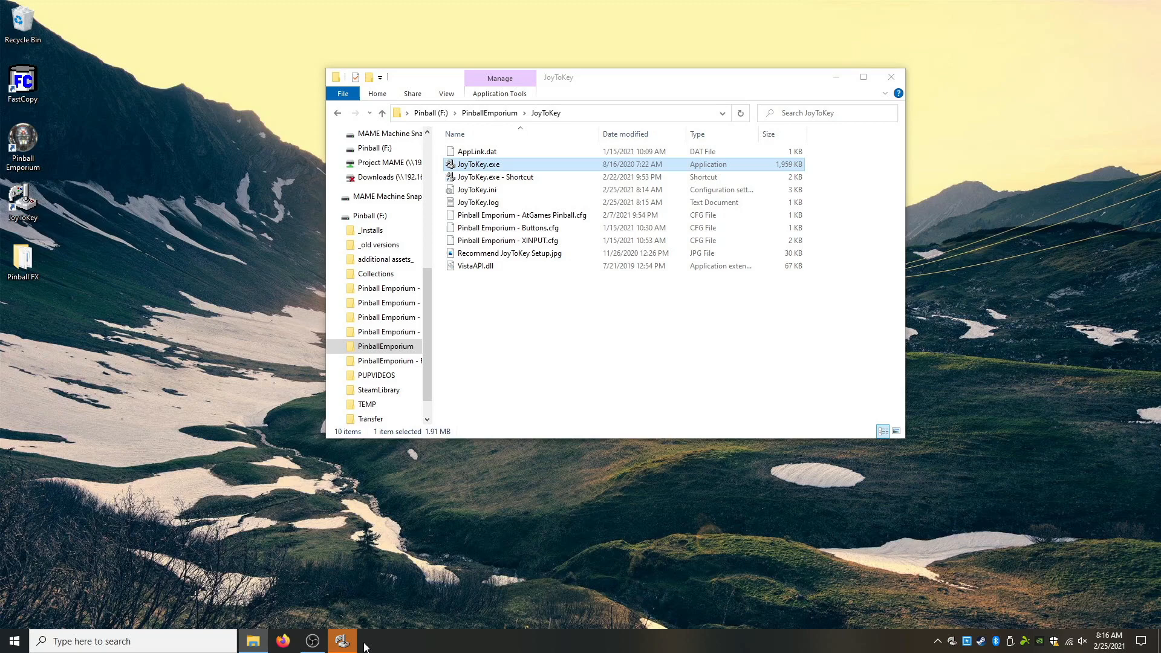
{"action": "mouse_move", "coordinate": [388, 585]}
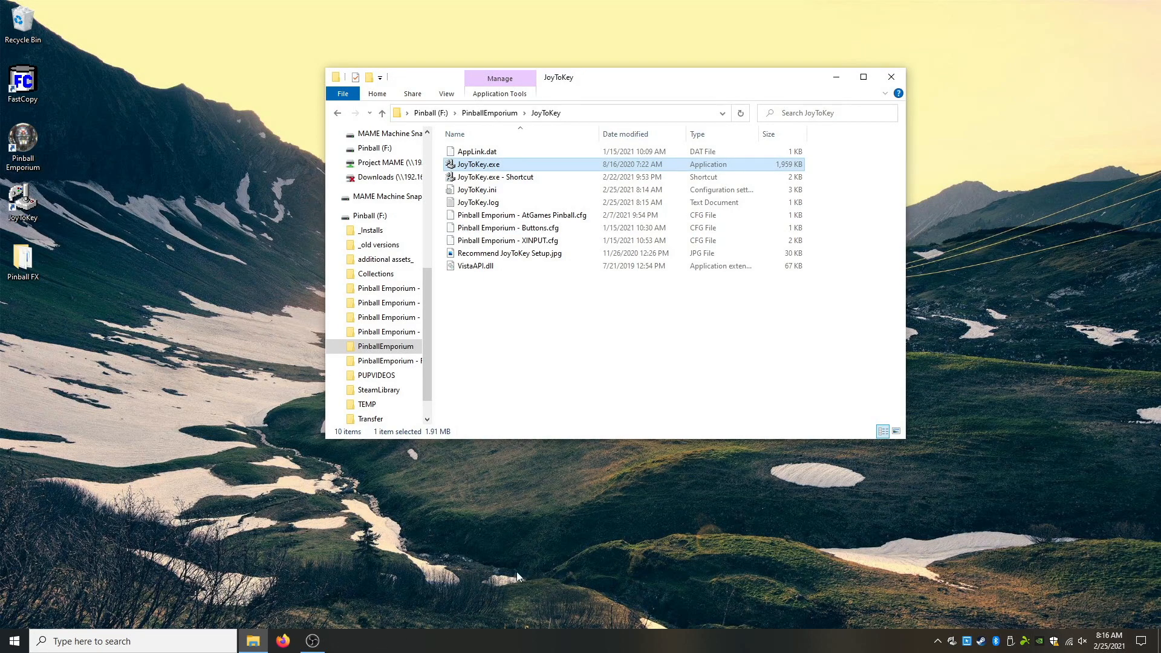
{"action": "mouse_move", "coordinate": [849, 626]}
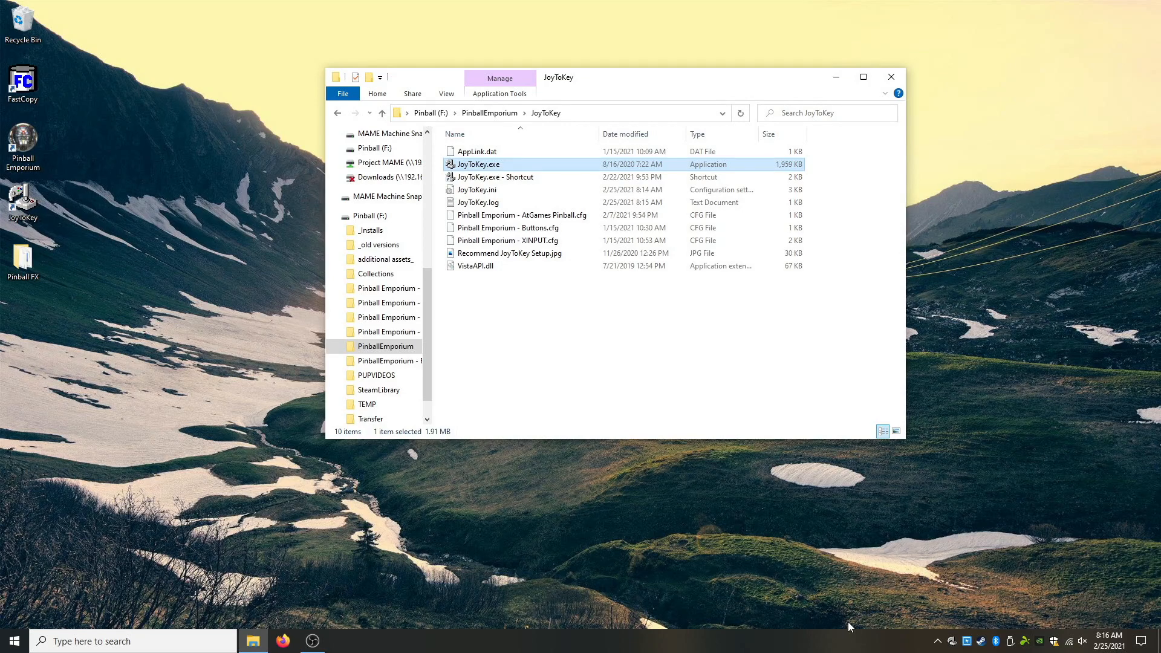
{"action": "mouse_move", "coordinate": [887, 622]}
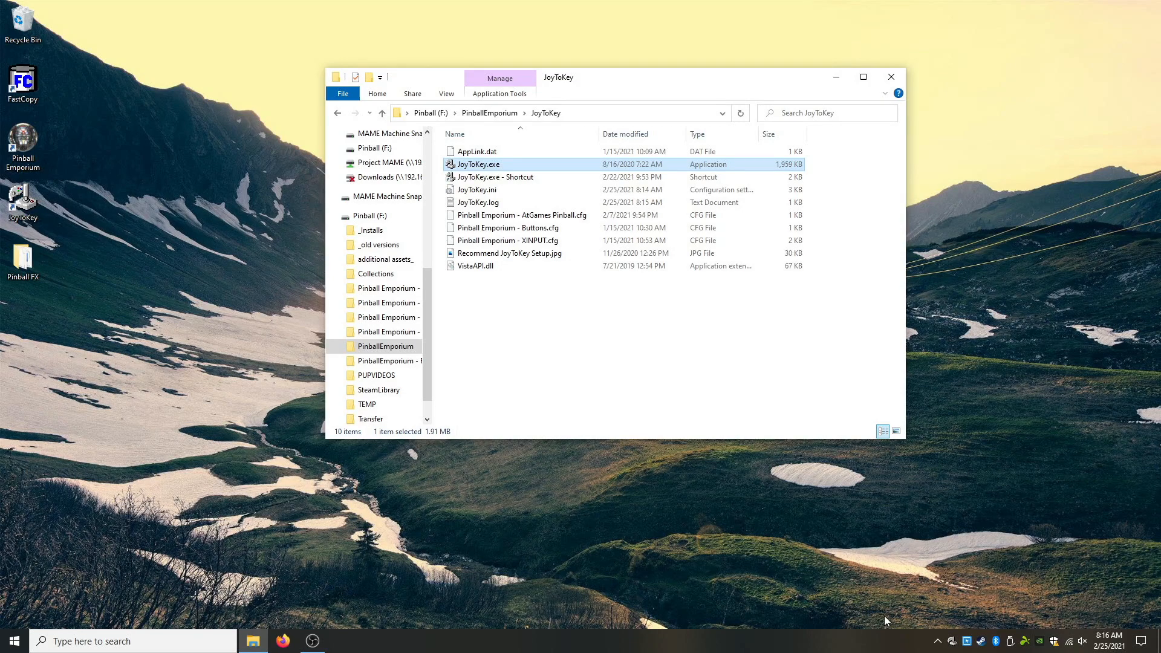
{"action": "mouse_move", "coordinate": [926, 648]}
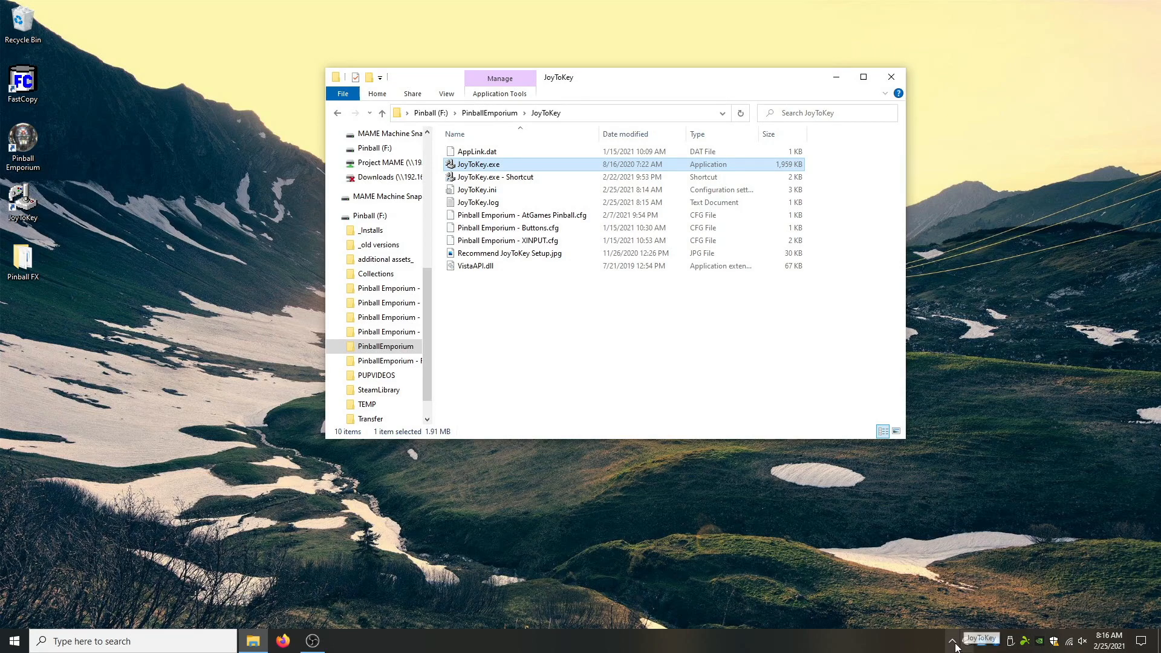
{"action": "mouse_move", "coordinate": [953, 641]}
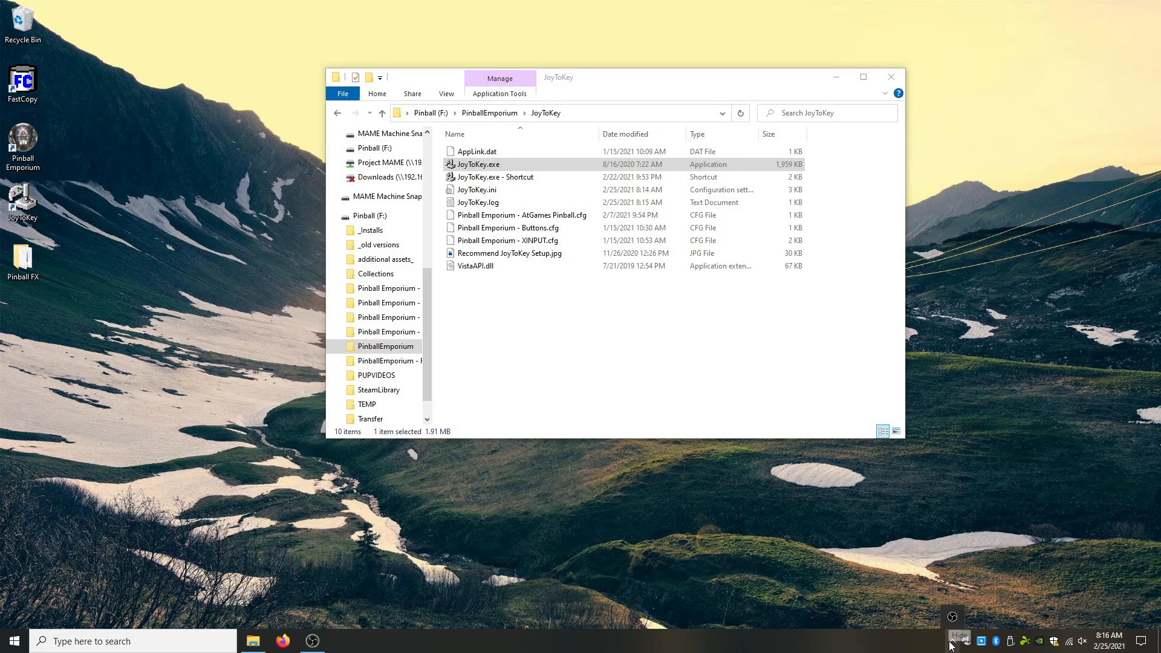
{"action": "mouse_move", "coordinate": [952, 619]}
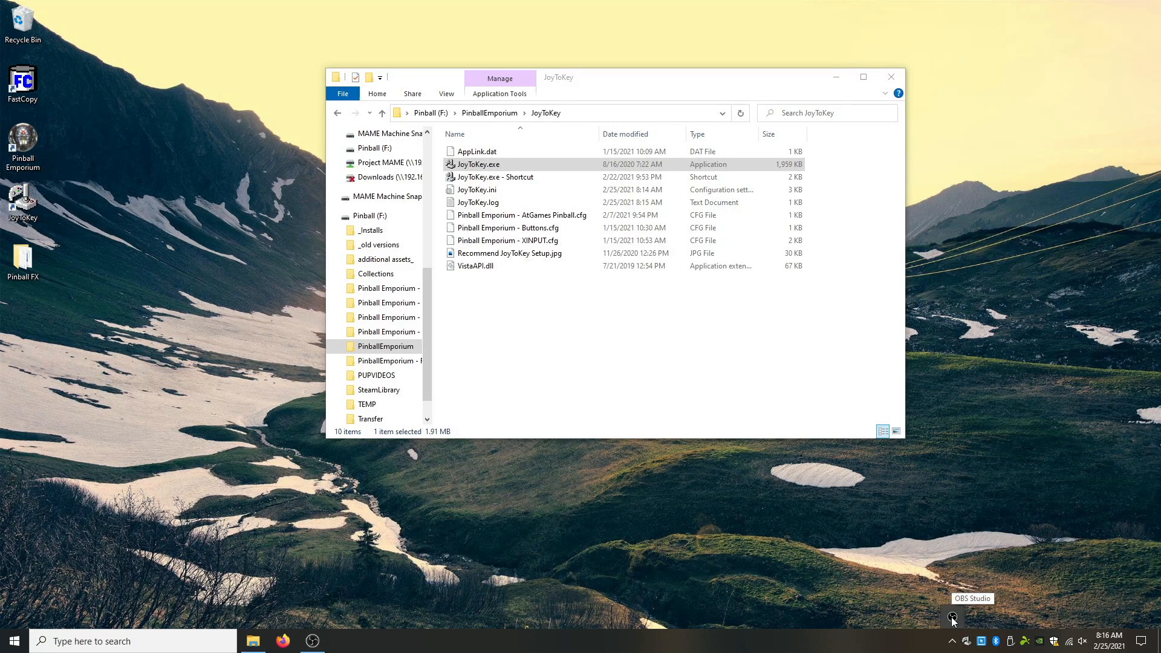
{"action": "mouse_move", "coordinate": [952, 635]}
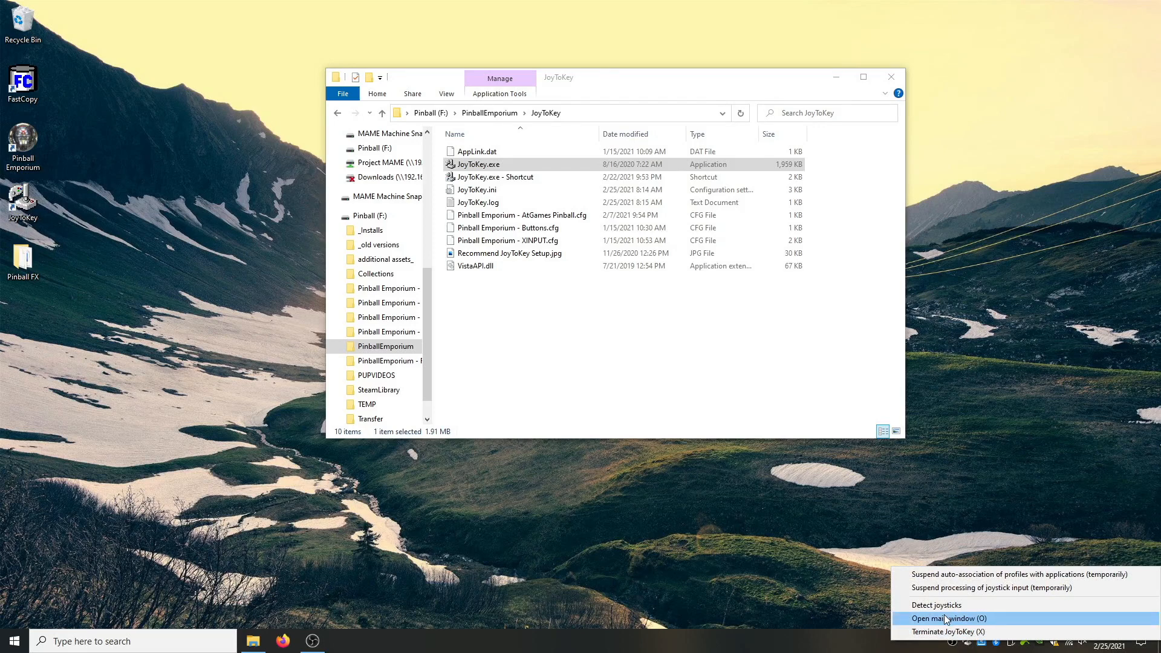
Open JoyToKey's main window from the tray icon.
{"action": "left_click", "coordinate": [951, 618]}
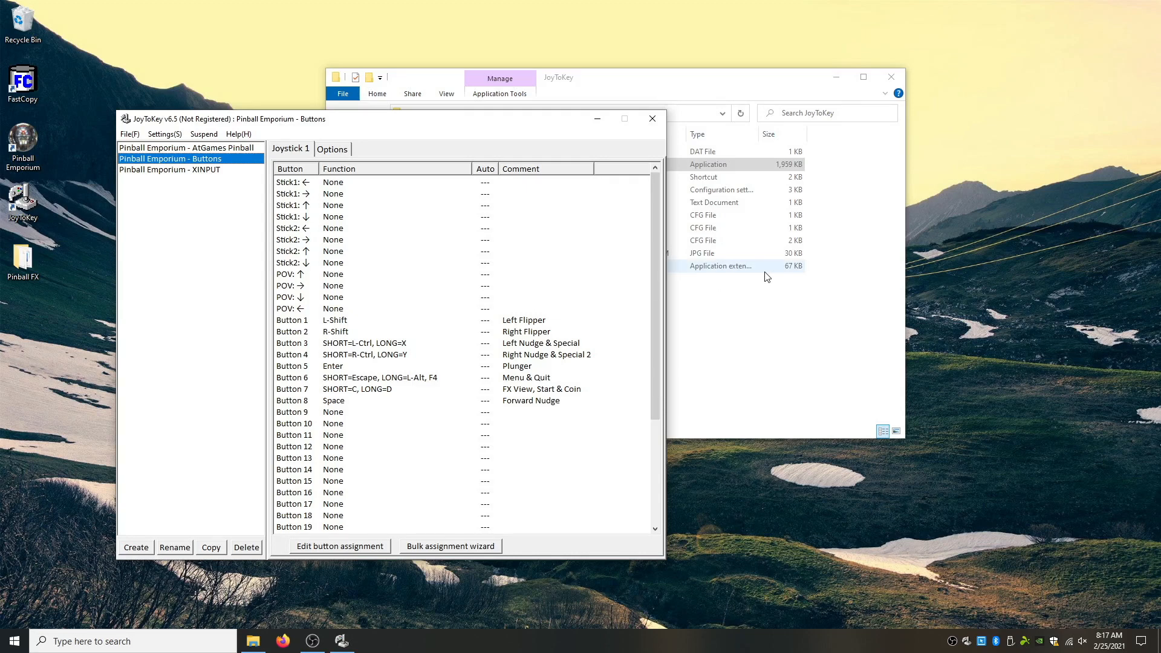
View the AtGames Pinball, Buttons and XINPUT profiles' mappings in turn.
{"action": "left_click", "coordinate": [733, 299]}
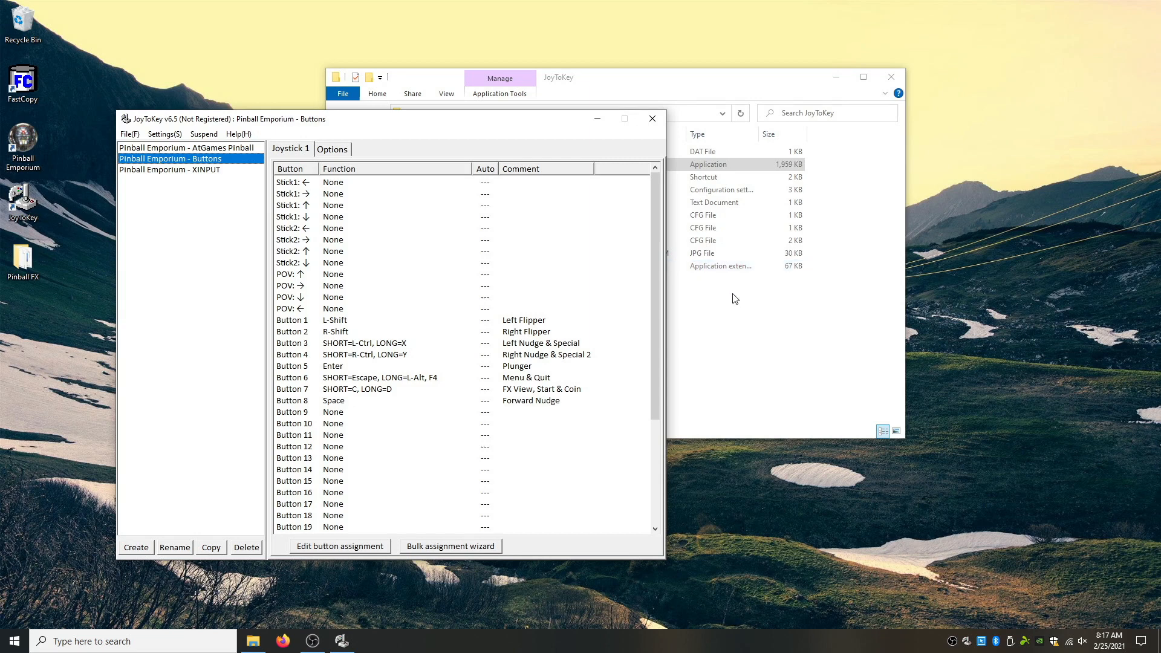
{"action": "mouse_move", "coordinate": [815, 399]}
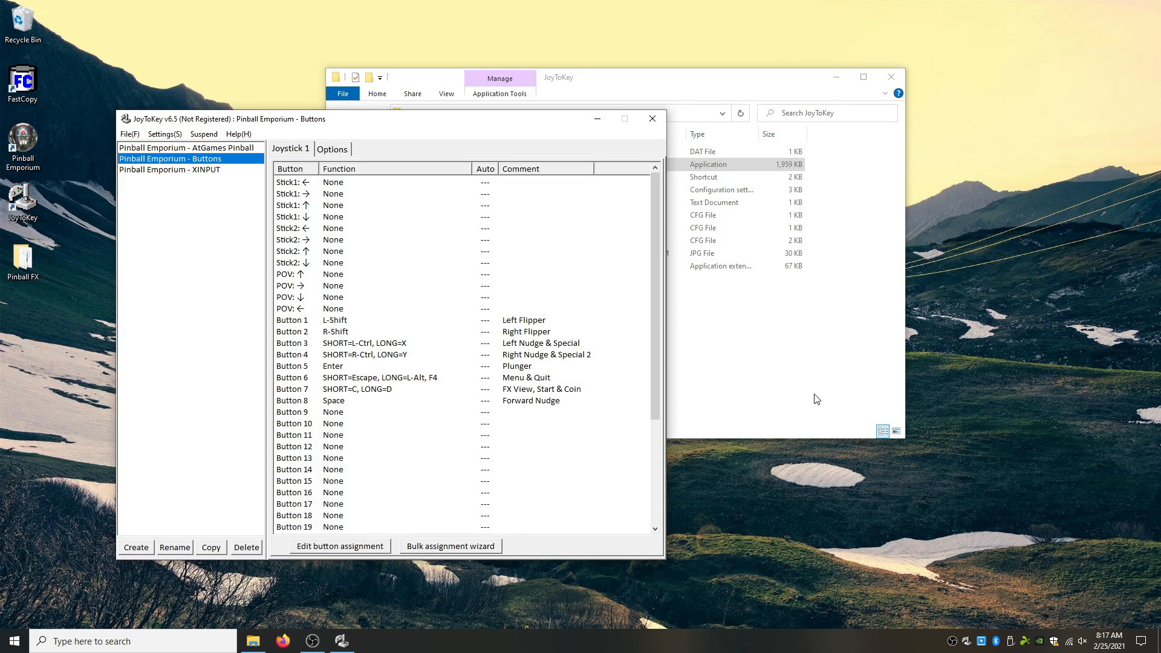
{"action": "mouse_move", "coordinate": [545, 108]}
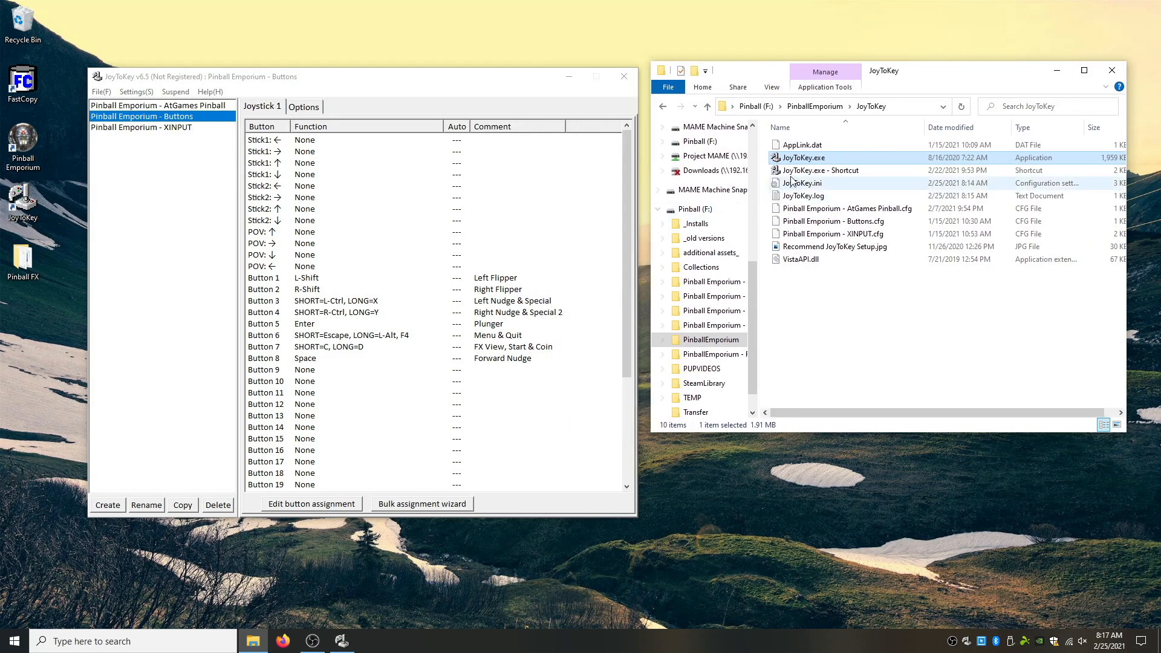
{"action": "mouse_move", "coordinate": [800, 158]}
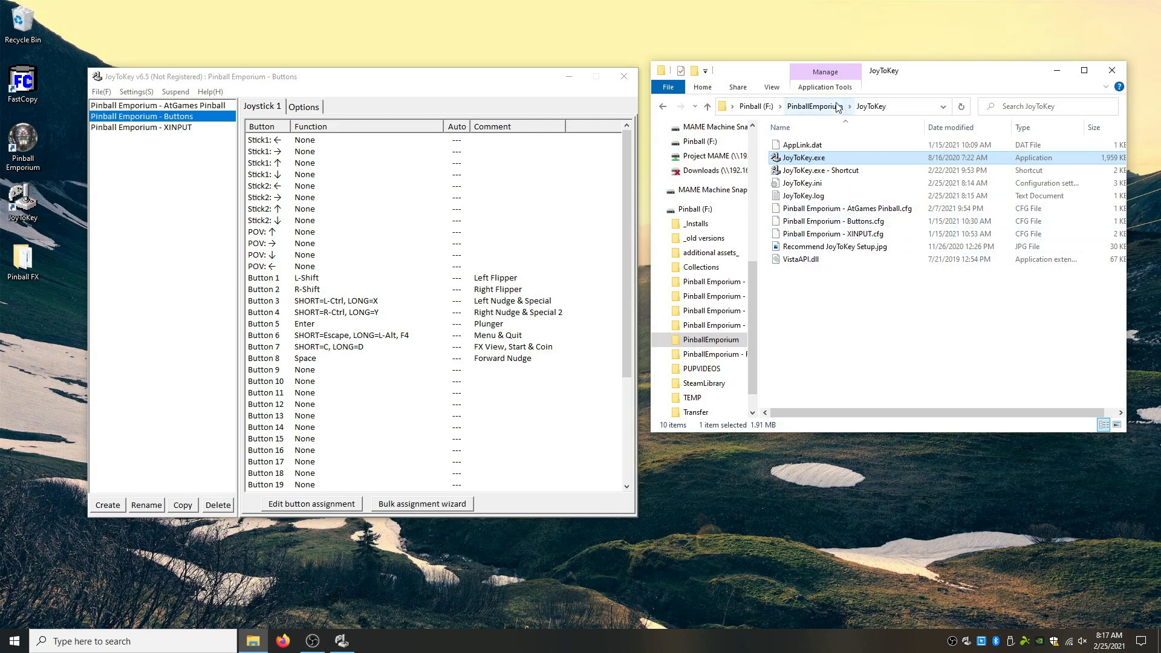
{"action": "left_click", "coordinate": [815, 107]}
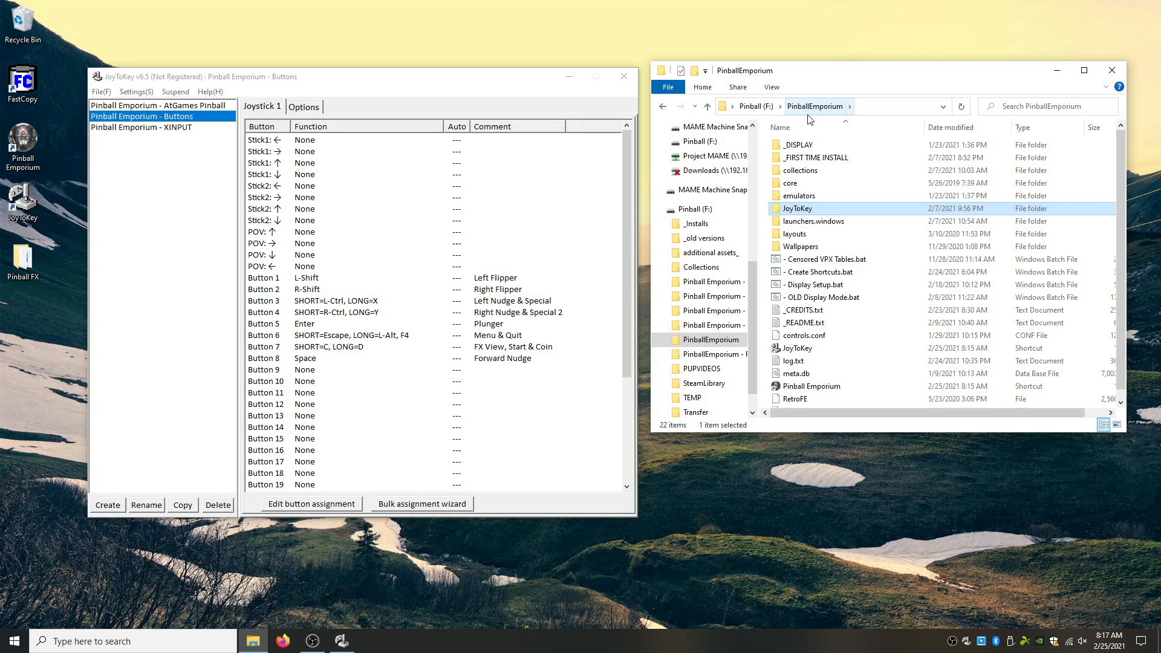
{"action": "mouse_move", "coordinate": [93, 256]}
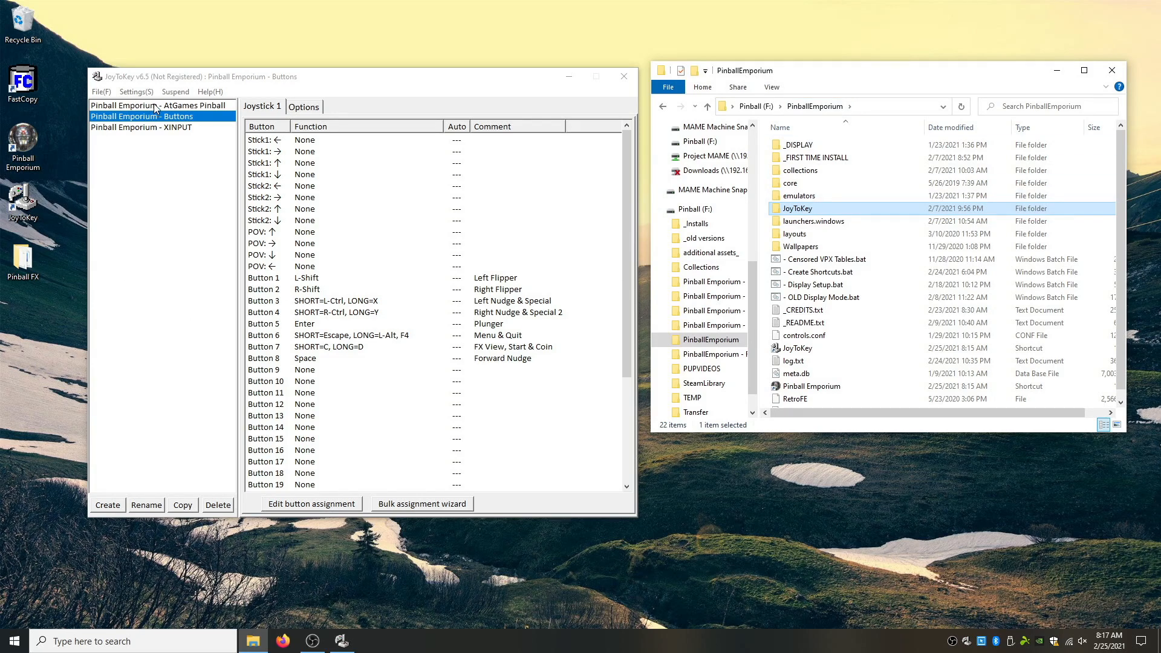
{"action": "left_click", "coordinate": [148, 105]}
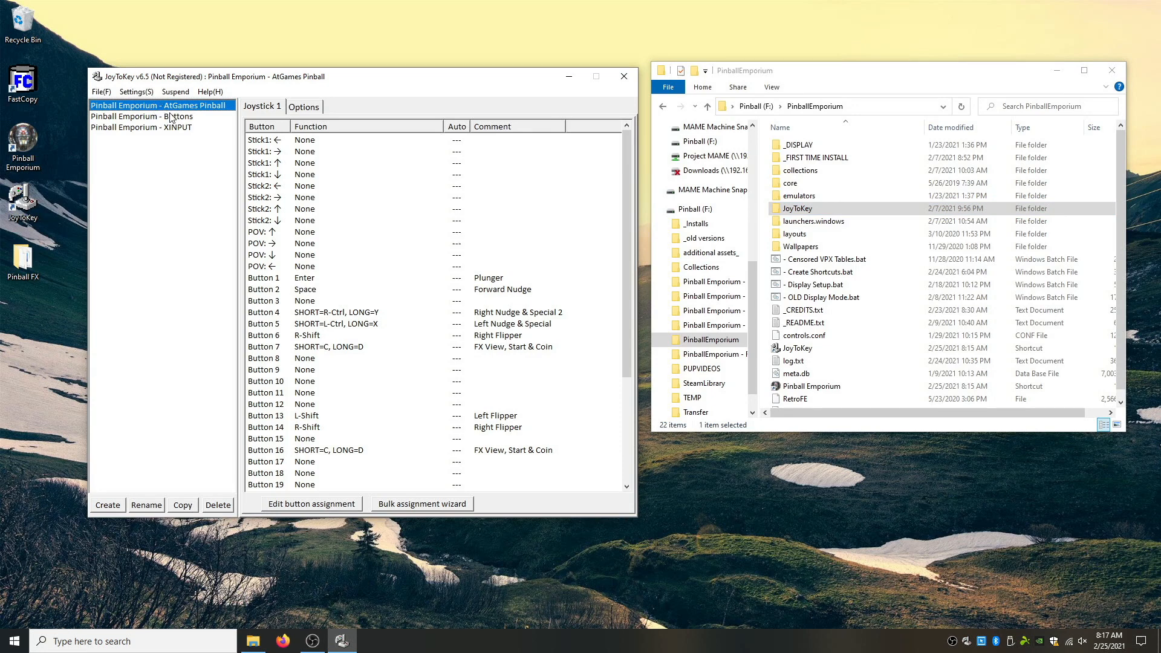
{"action": "left_click", "coordinate": [142, 116]}
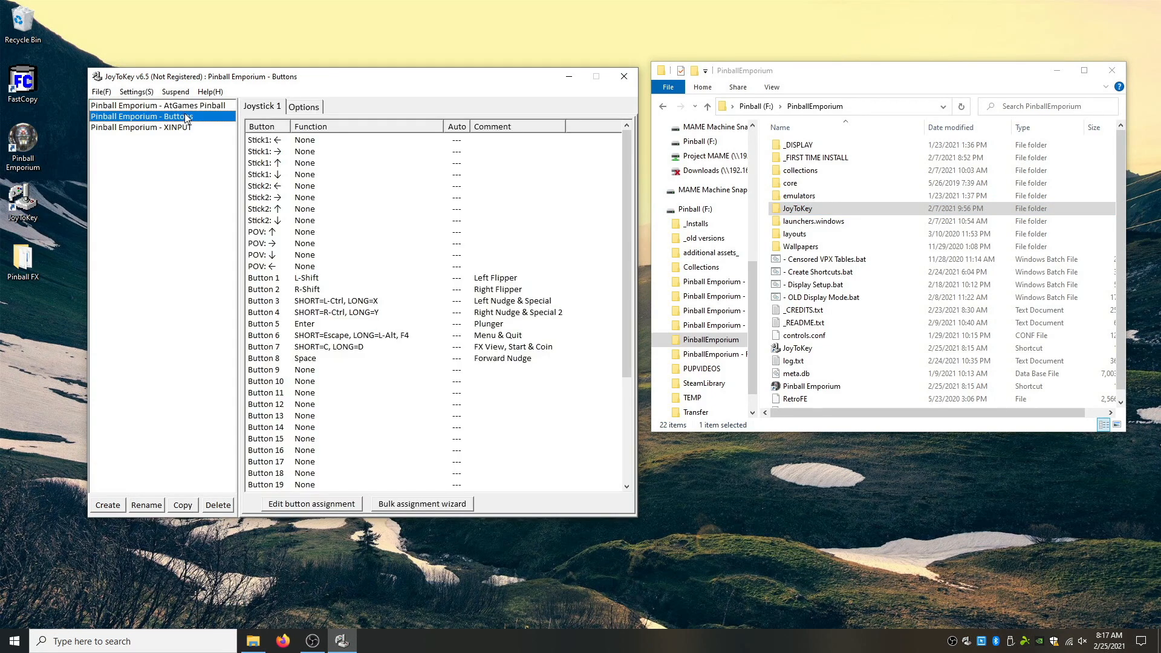
{"action": "left_click", "coordinate": [140, 127]}
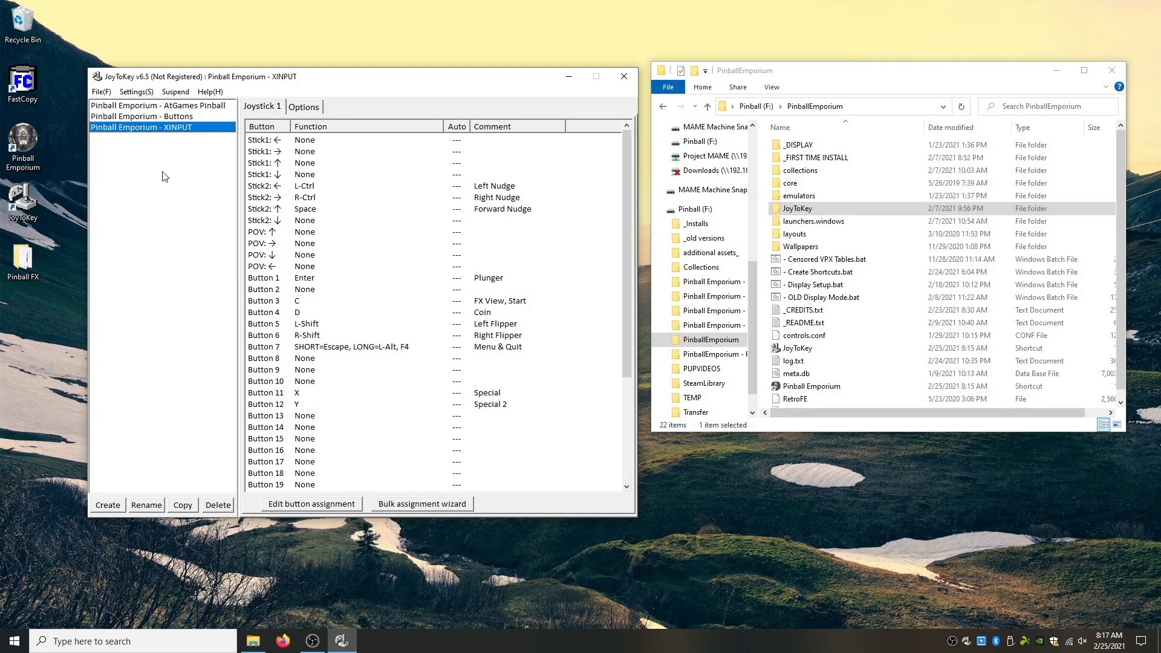
{"action": "mouse_move", "coordinate": [460, 316]}
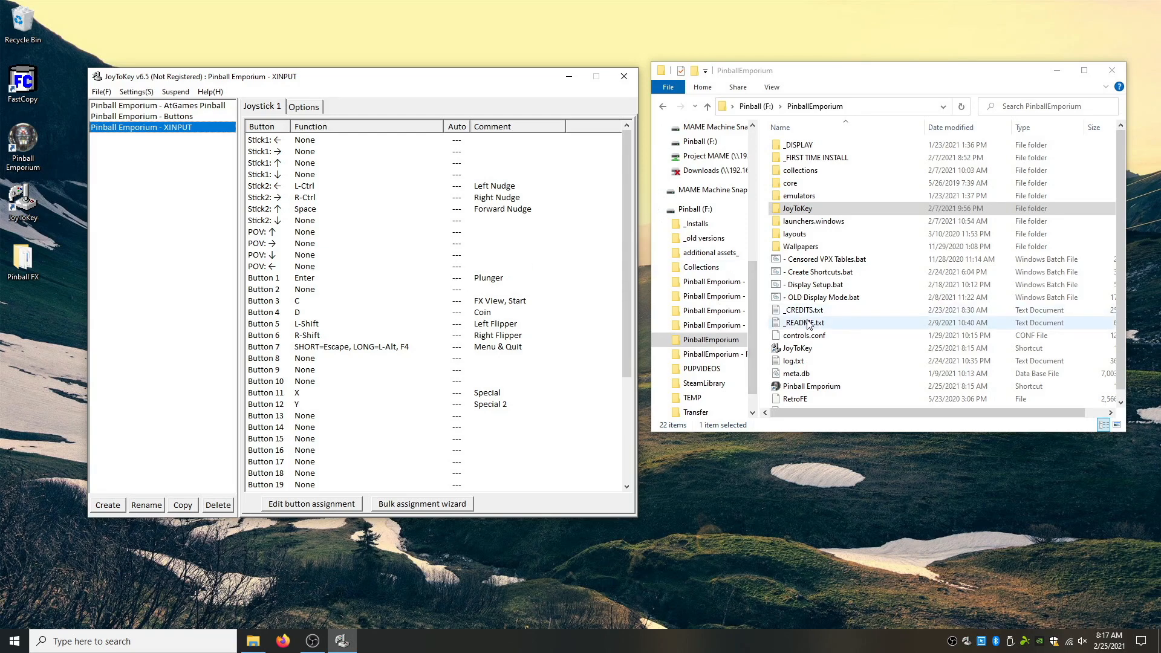
Open _README.txt, scroll to the Controls table, and return focus to JoyToKey.
{"action": "double_click", "coordinate": [803, 321]}
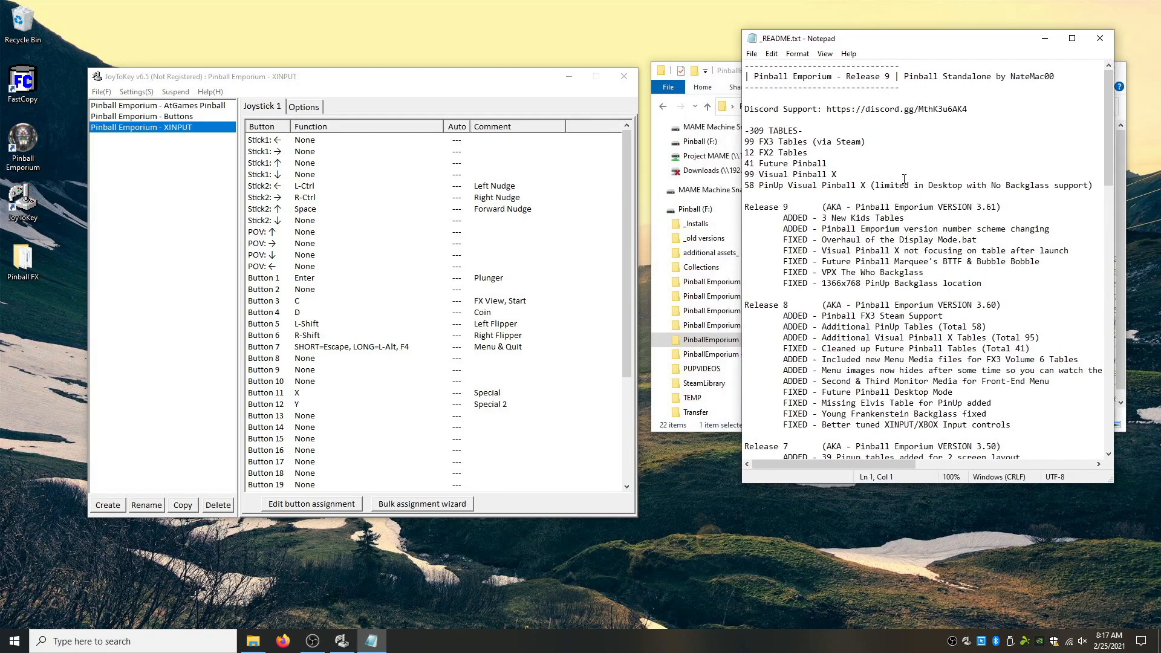
{"action": "scroll", "scroll_direction": "down", "scroll_amount": 3}
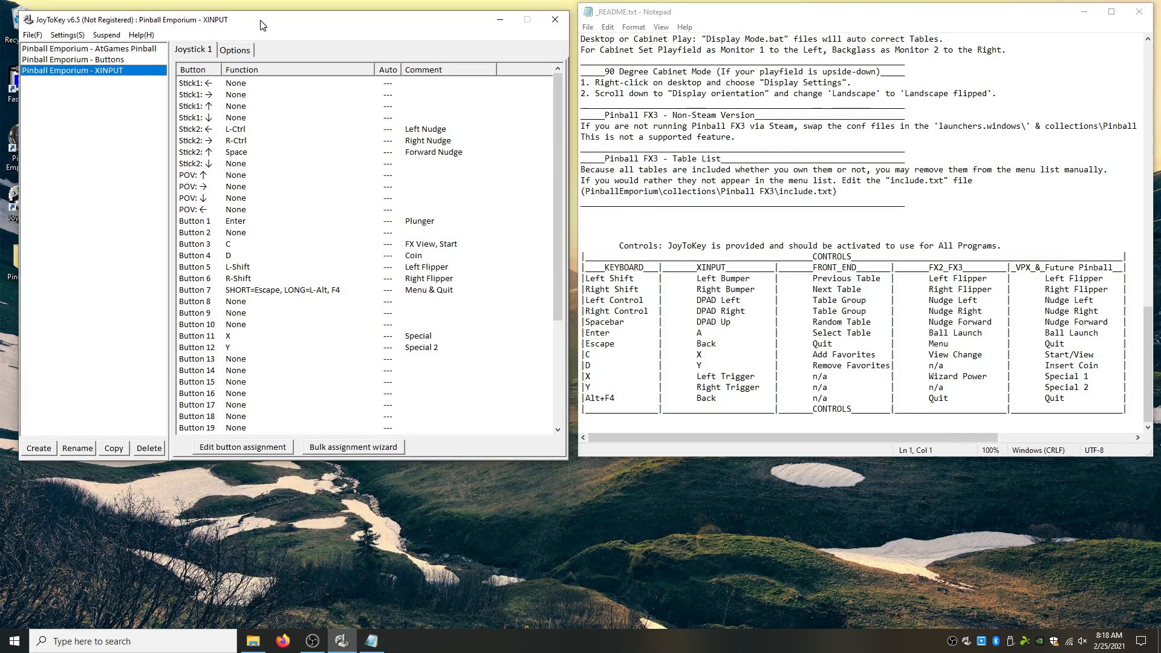
{"action": "mouse_move", "coordinate": [224, 169]}
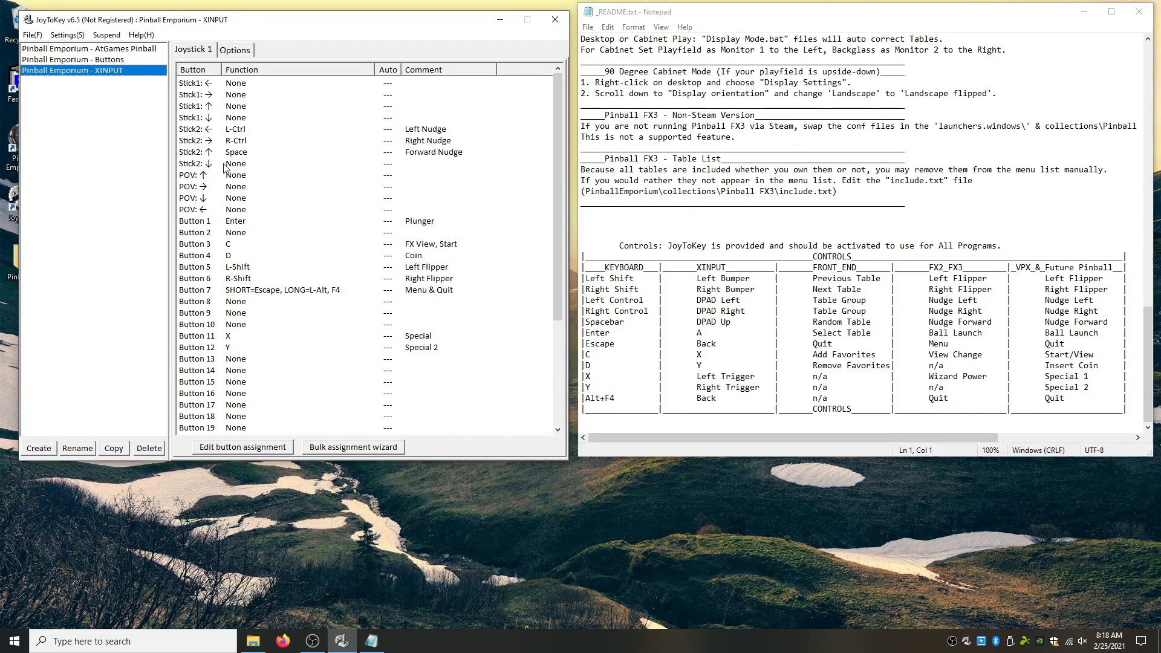
{"action": "mouse_move", "coordinate": [112, 366]}
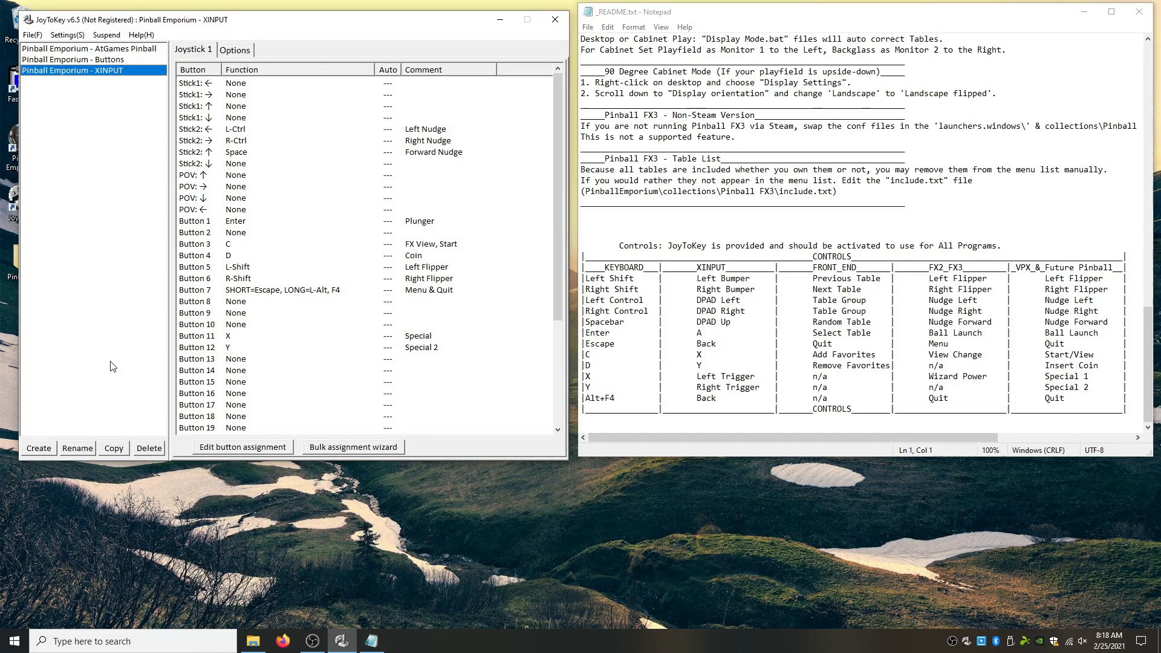
{"action": "left_click", "coordinate": [38, 447]}
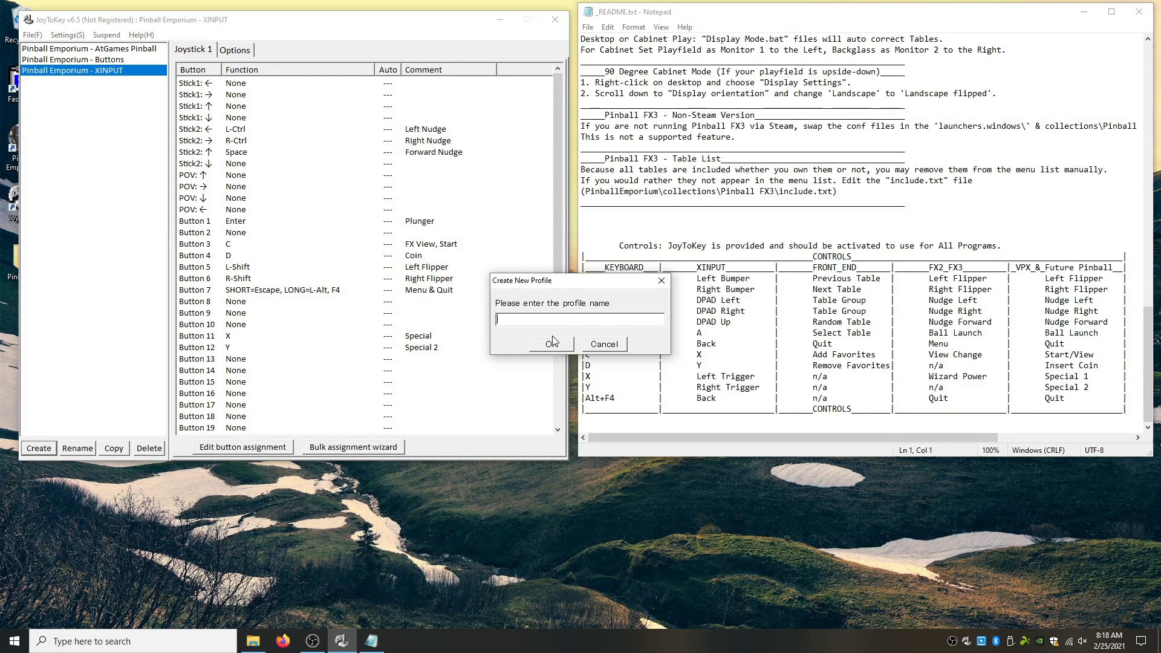
Name the new profile 'YouTube Demo Profile' and confirm it.
{"action": "type", "text": "YouTube Demo Pro"}
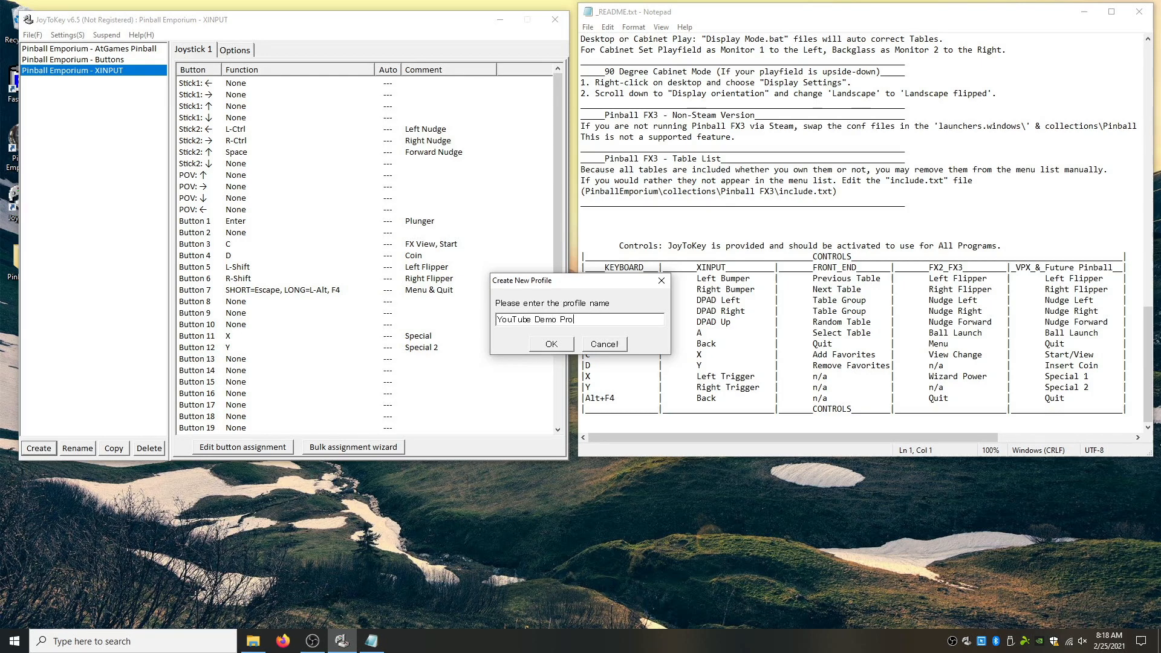
{"action": "left_click", "coordinate": [550, 344]}
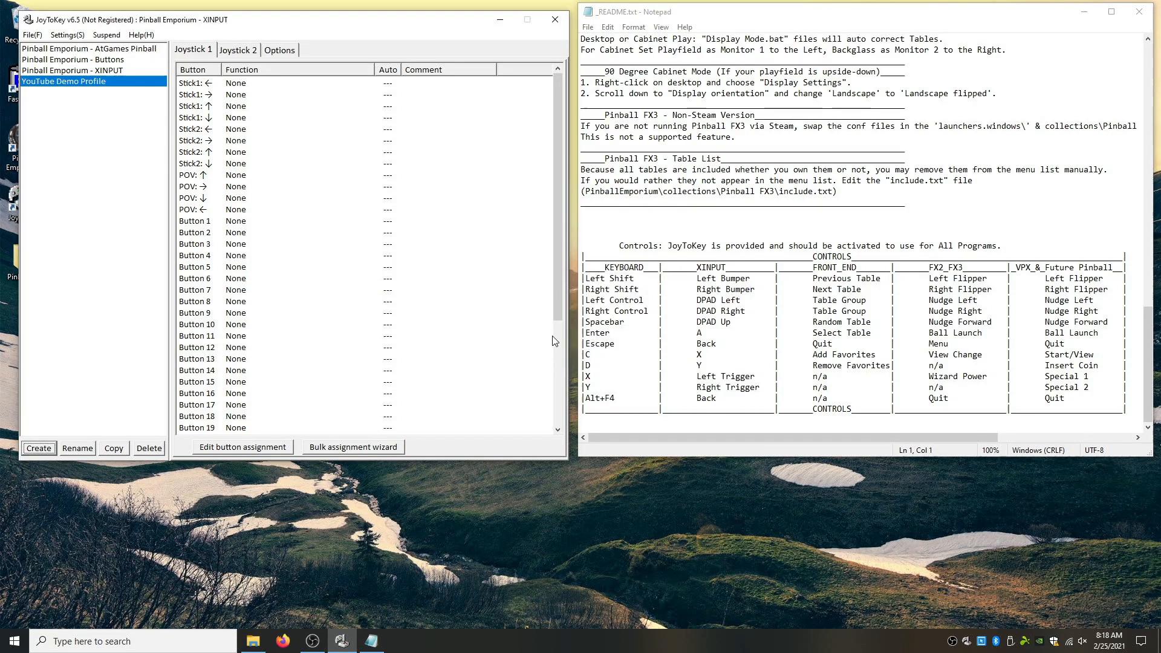
{"action": "mouse_move", "coordinate": [460, 503]}
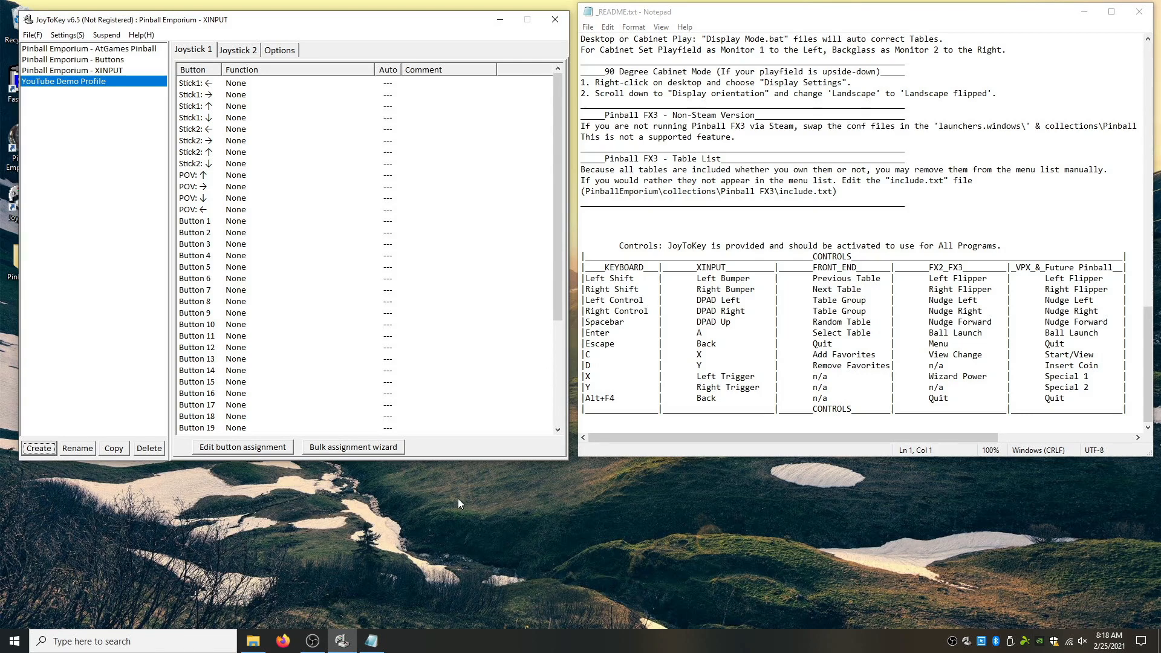
{"action": "mouse_move", "coordinate": [288, 466]}
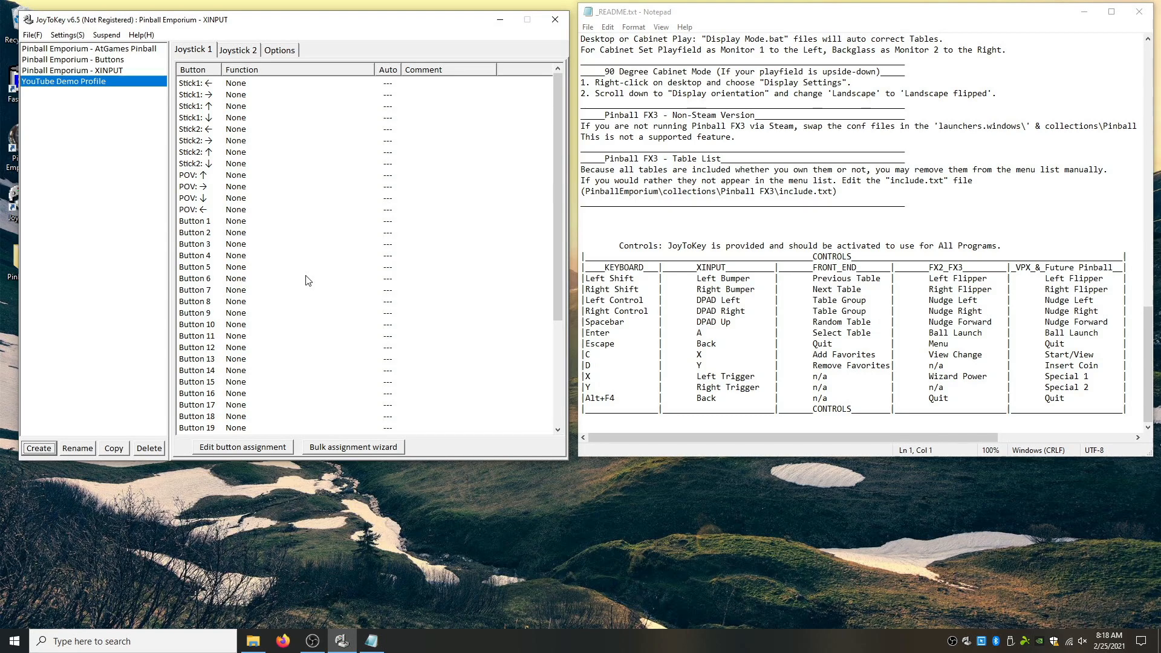
{"action": "left_click", "coordinate": [196, 335]}
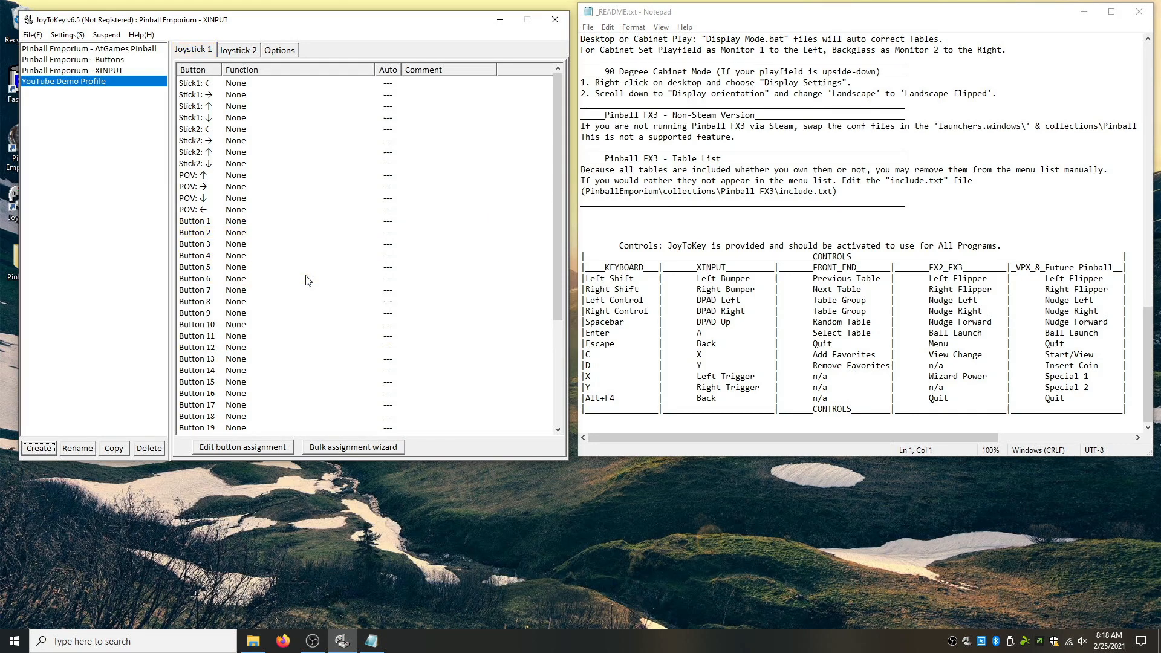
{"action": "left_click", "coordinate": [280, 50]}
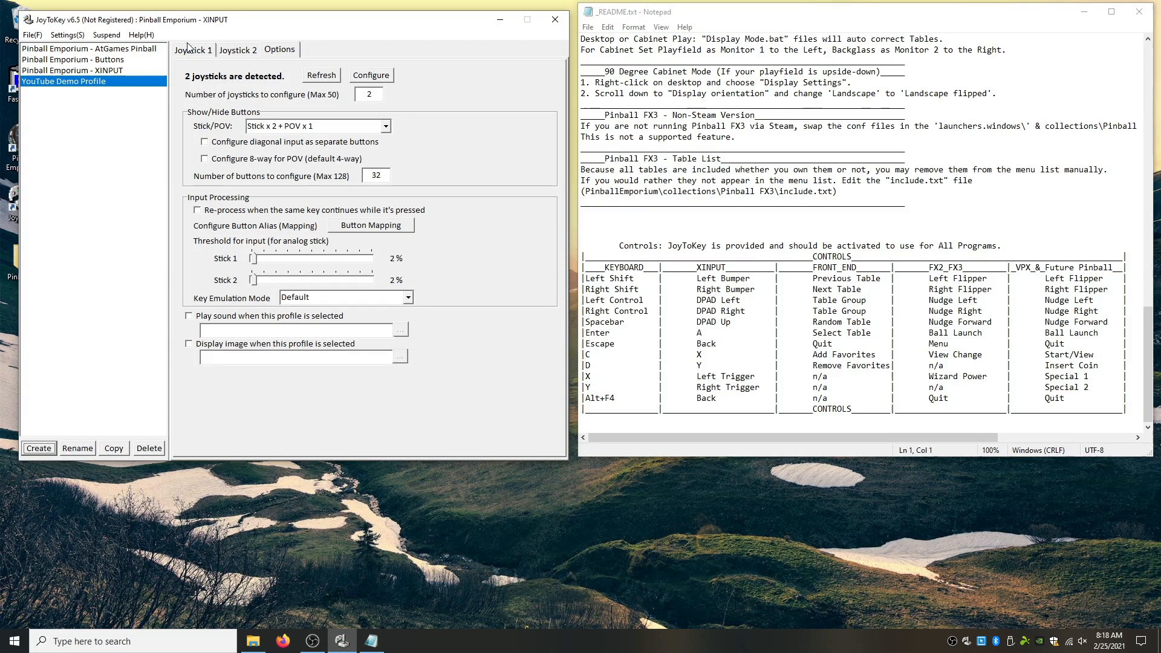
{"action": "left_click", "coordinate": [192, 50]}
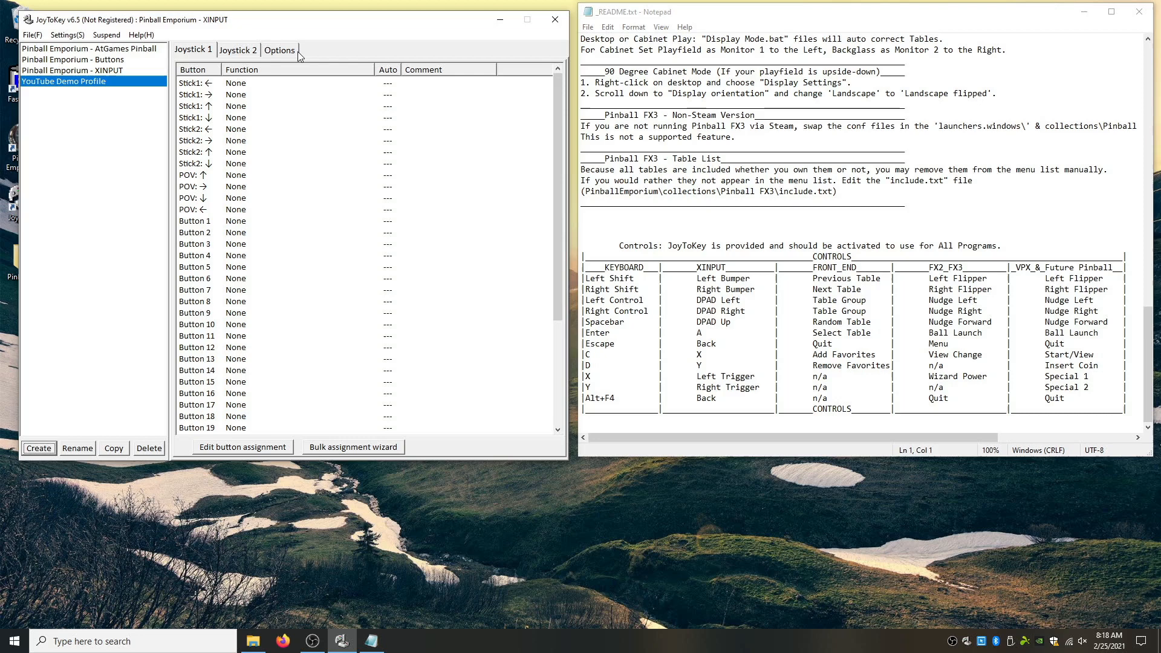
{"action": "left_click", "coordinate": [280, 50]}
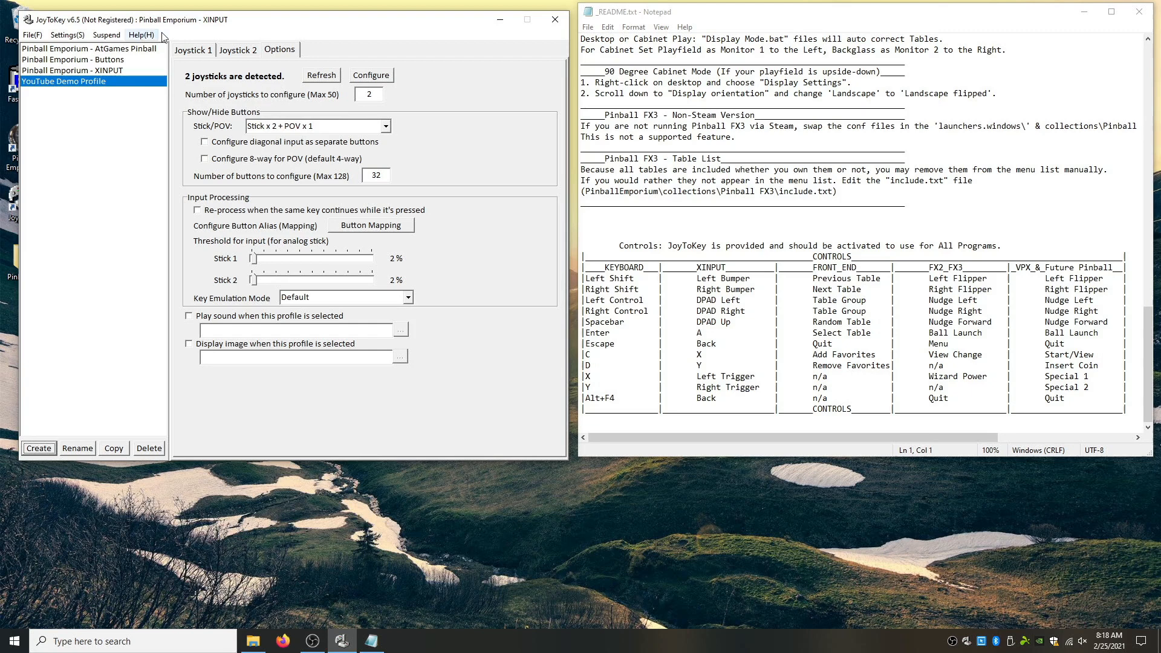
{"action": "left_click", "coordinate": [192, 50]}
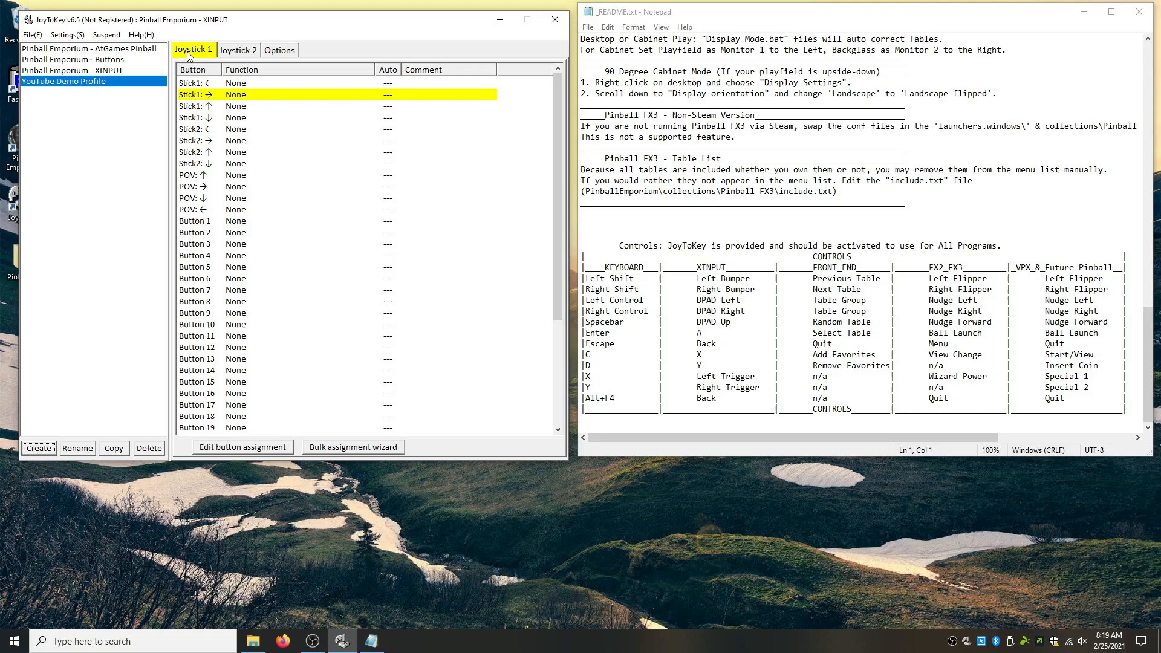
{"action": "mouse_move", "coordinate": [407, 258]}
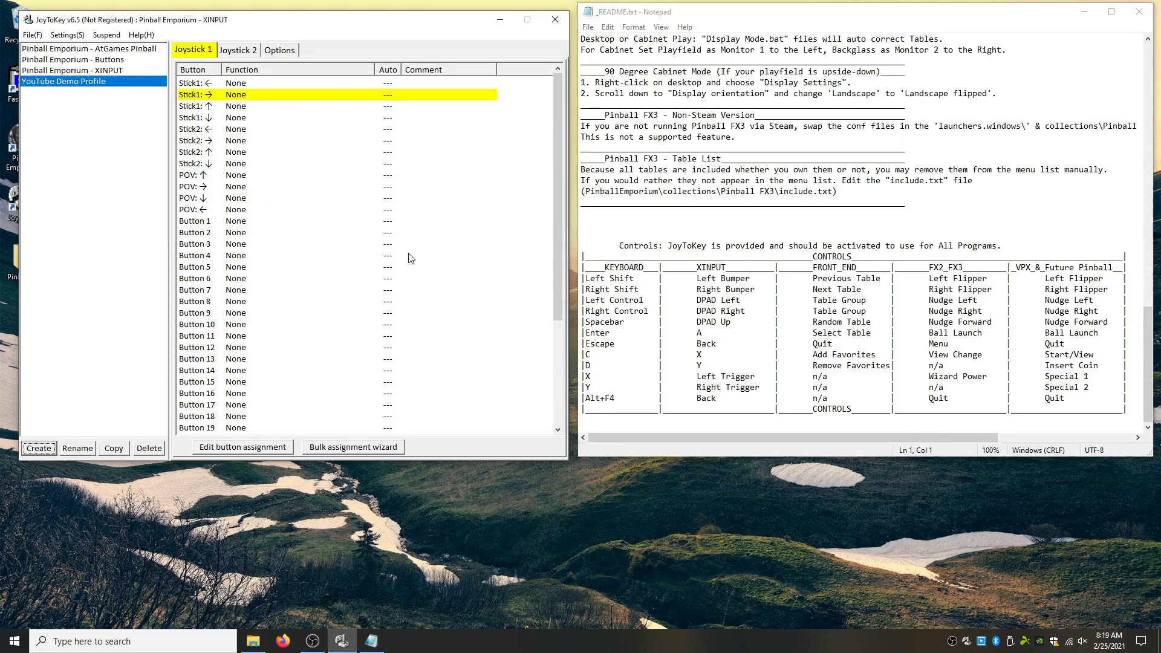
{"action": "mouse_move", "coordinate": [494, 299]}
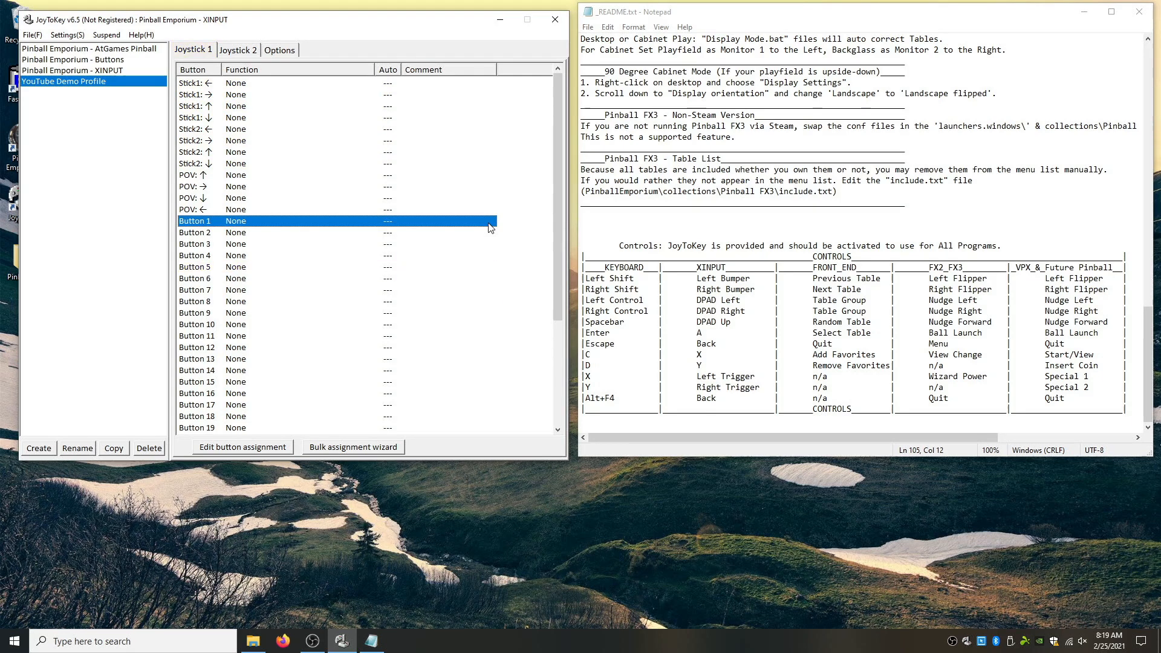
{"action": "mouse_move", "coordinate": [491, 230]}
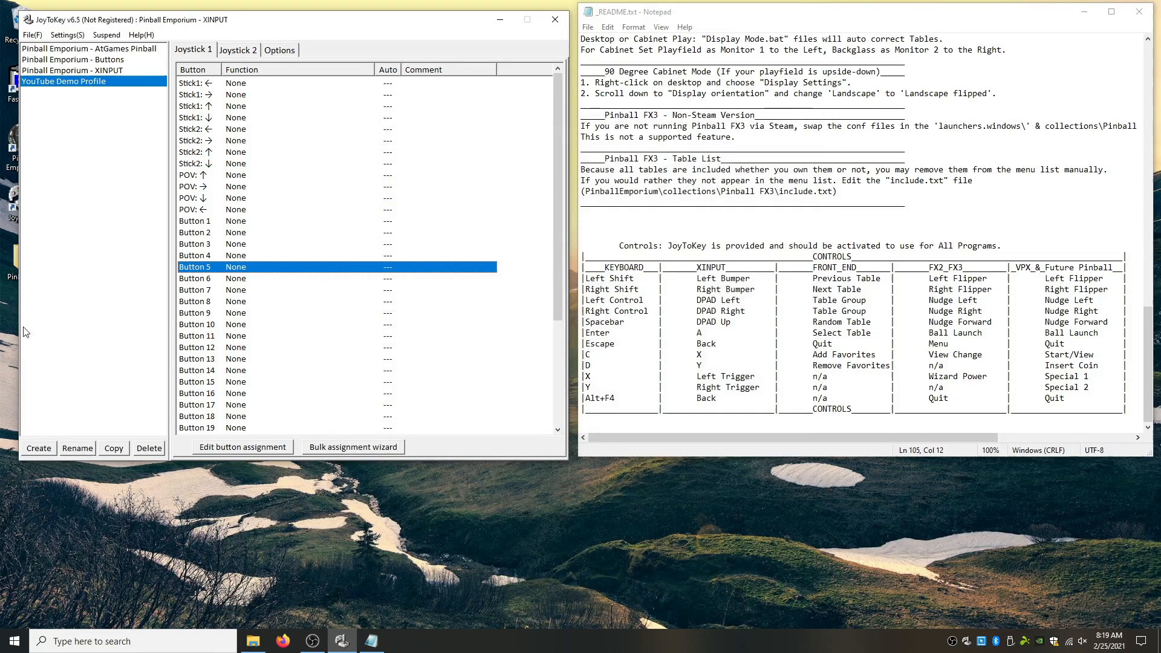
{"action": "mouse_move", "coordinate": [439, 271]}
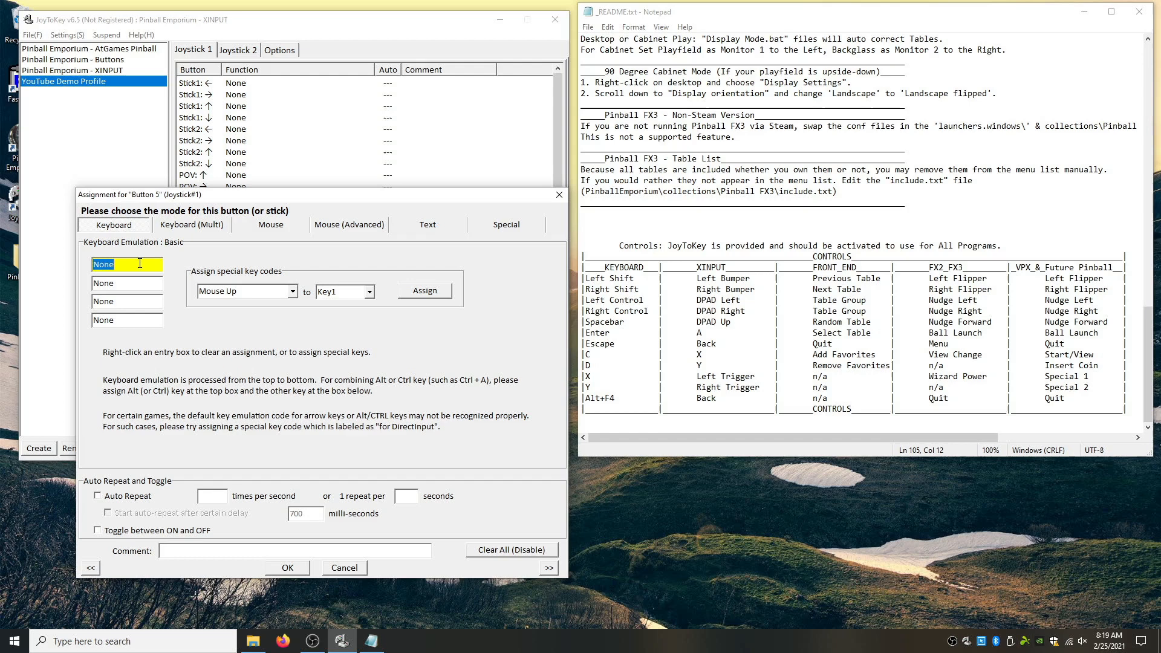
Assign Button 5 to L-Shift with the comment 'Left Flipper'.
{"action": "type", "text": "R-Shift"}
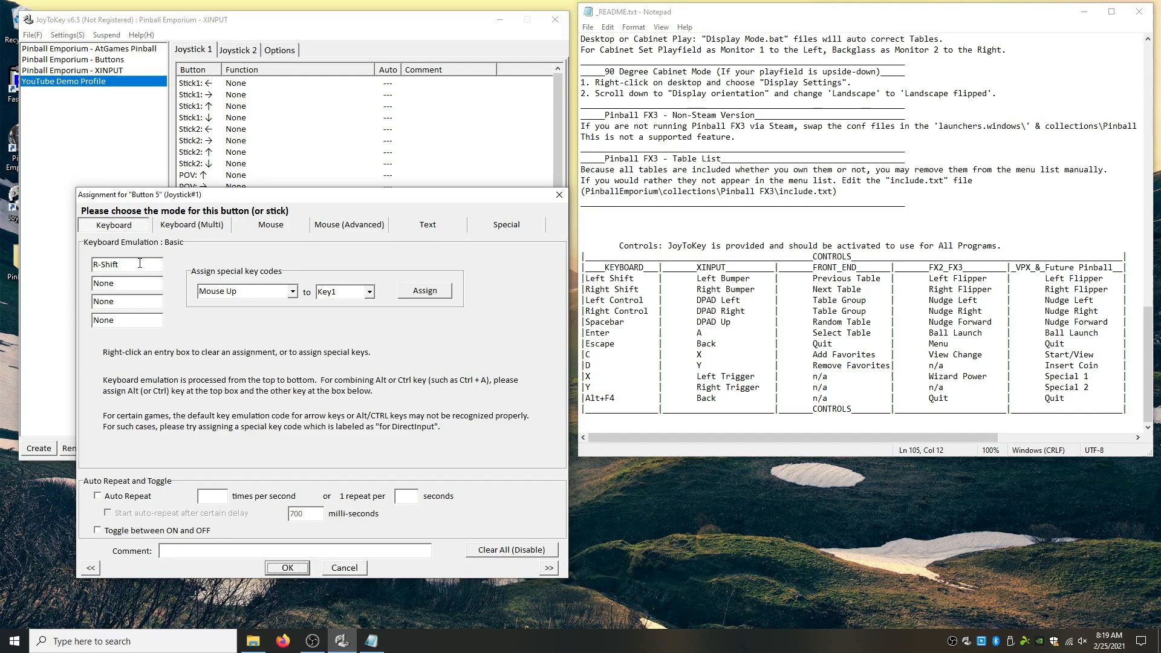
{"action": "triple_click", "coordinate": [126, 265]}
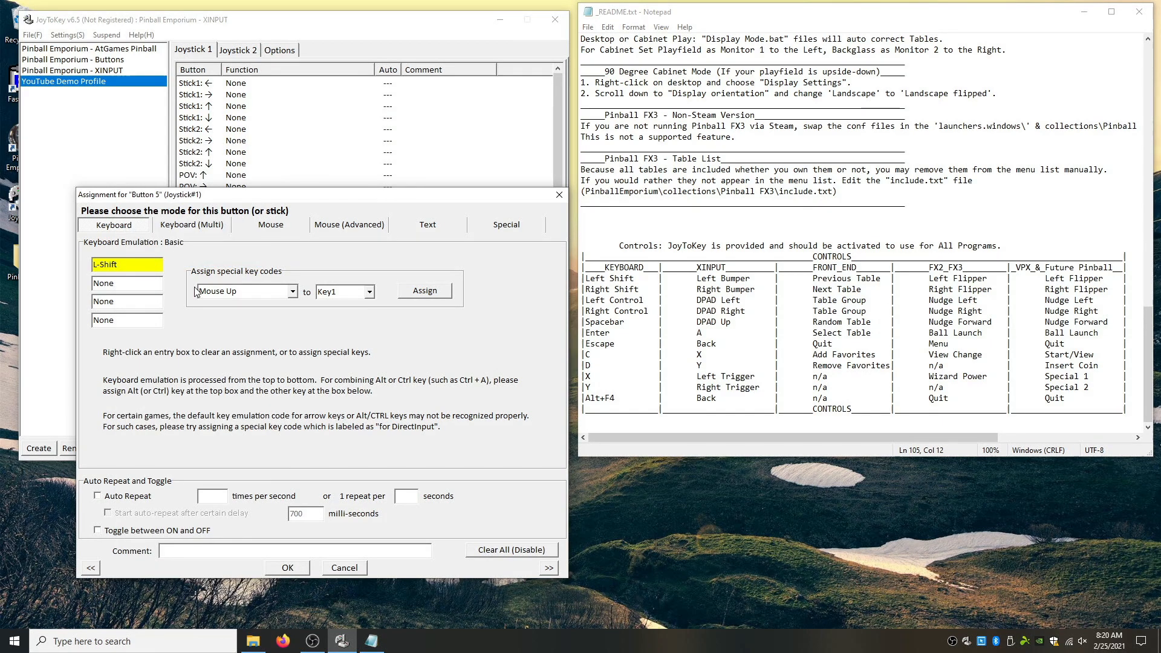
{"action": "mouse_move", "coordinate": [276, 415]}
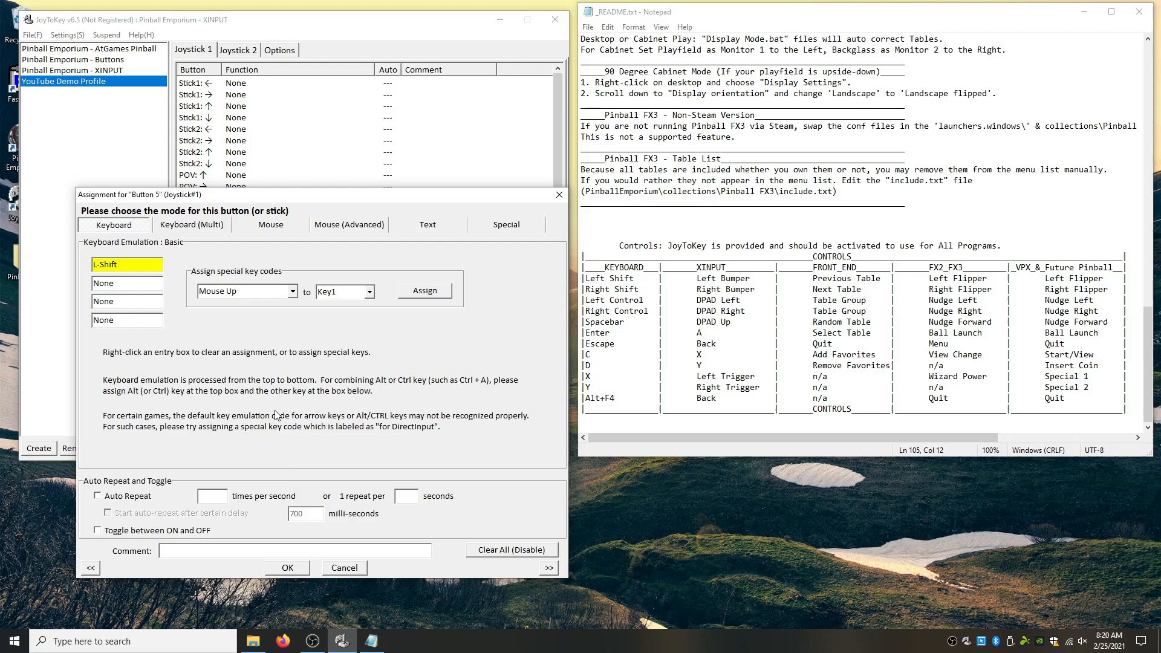
{"action": "left_click", "coordinate": [295, 551]}
{"action": "type", "text": "Left Fli"}
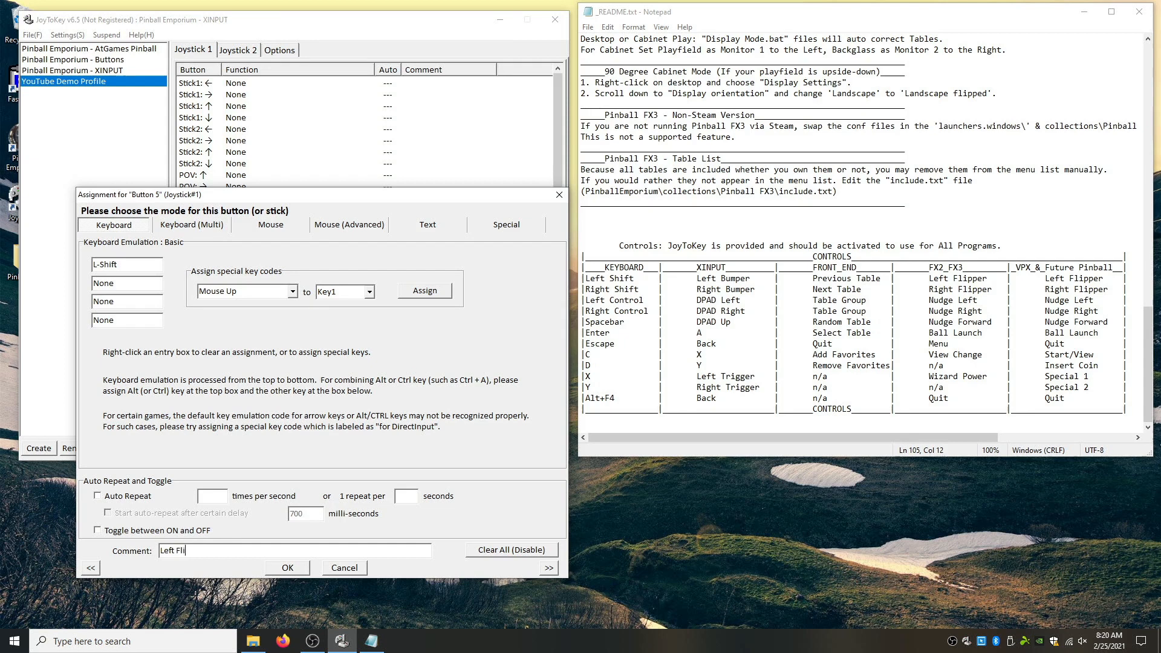
{"action": "type", "text": "pper"}
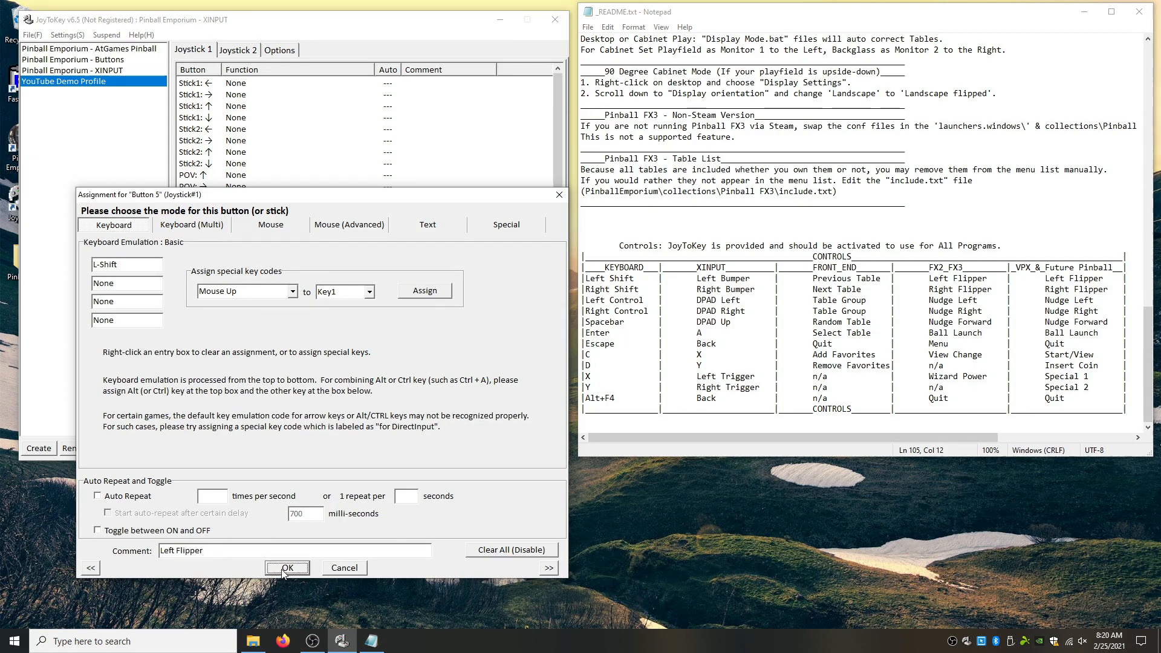
{"action": "left_click", "coordinate": [287, 569]}
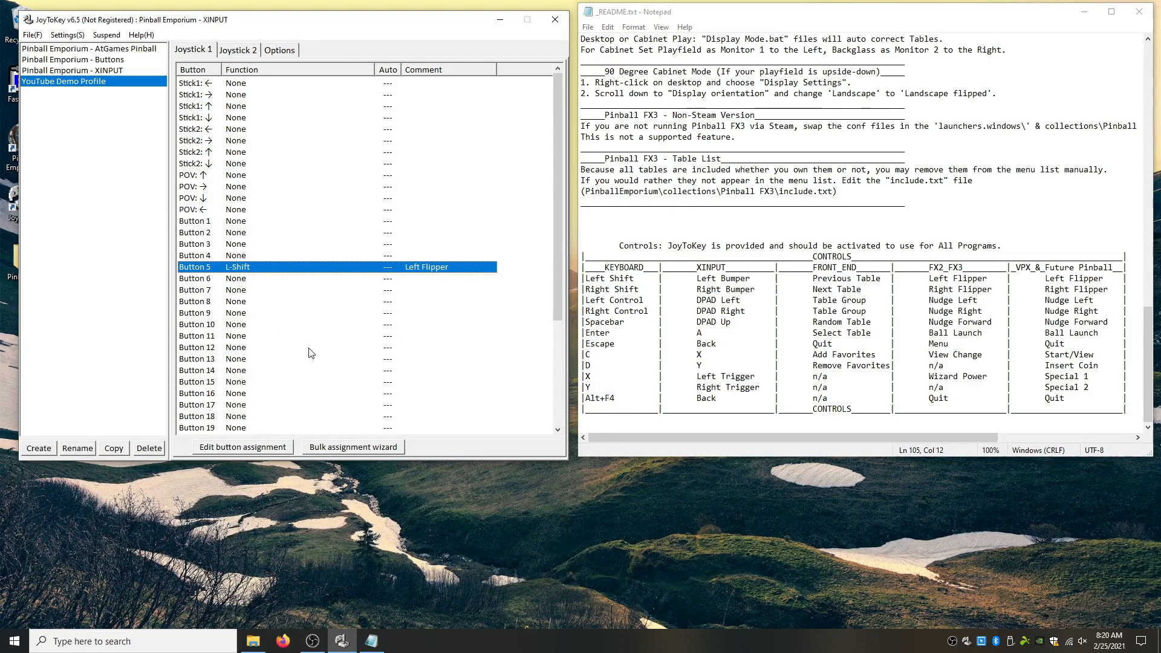
{"action": "mouse_move", "coordinate": [978, 293]}
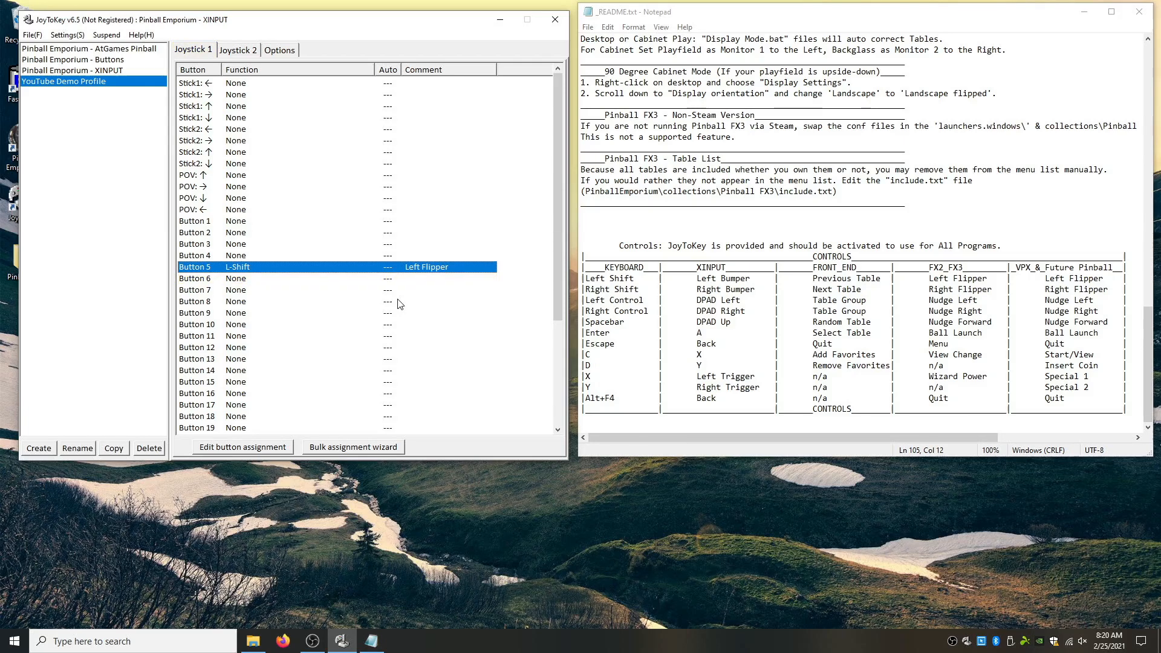
Assign Button 6 to R-Shift with the comment 'Right Flipper'.
{"action": "double_click", "coordinate": [196, 278]}
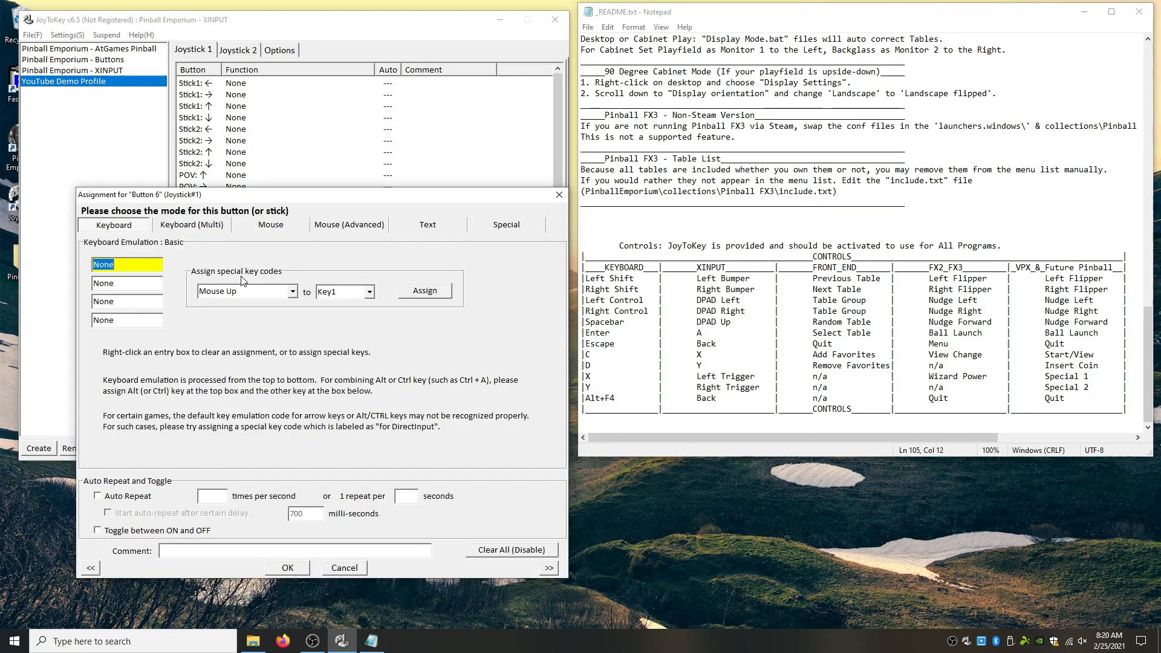
{"action": "mouse_move", "coordinate": [615, 288]}
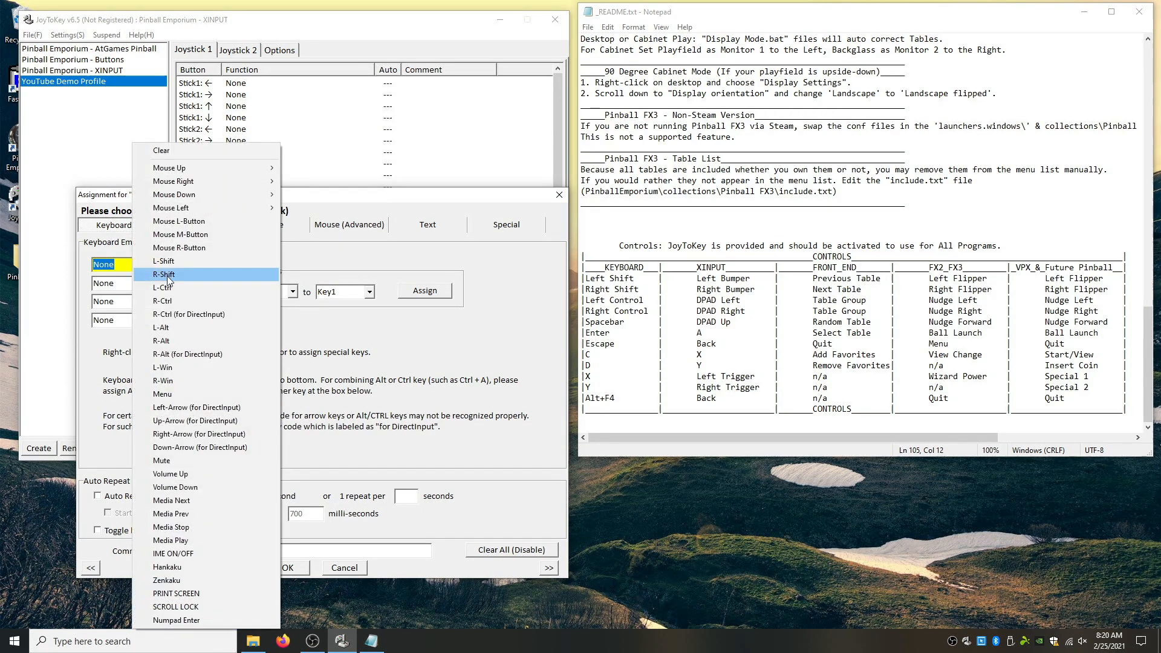
{"action": "left_click", "coordinate": [162, 275]}
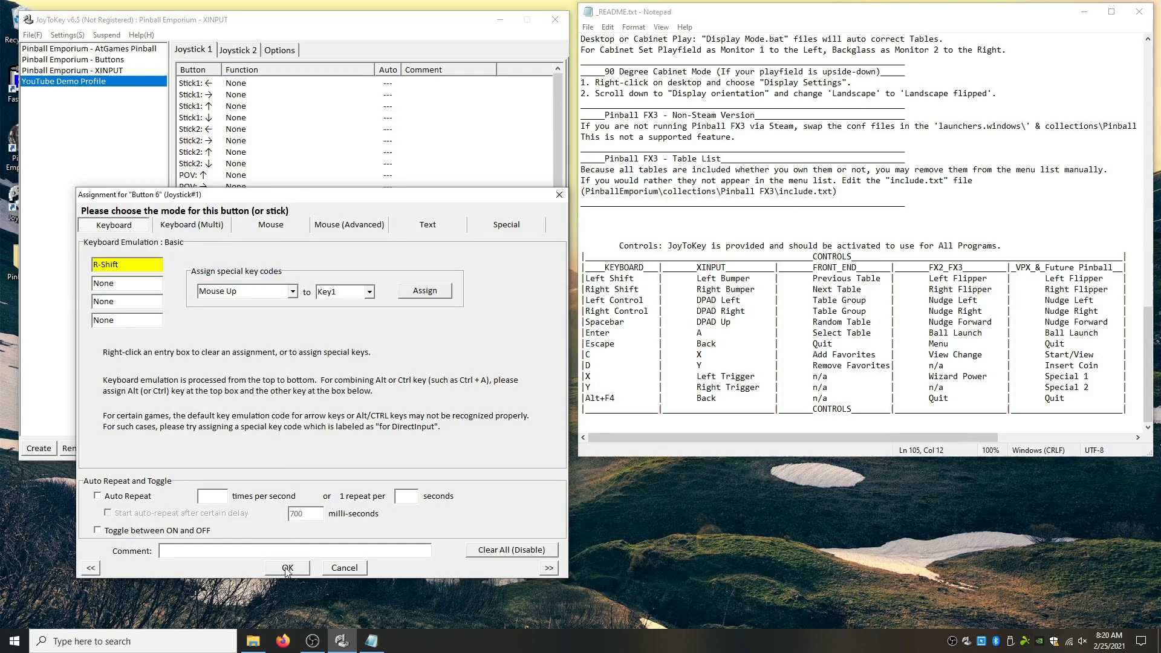
{"action": "type", "text": "Right"}
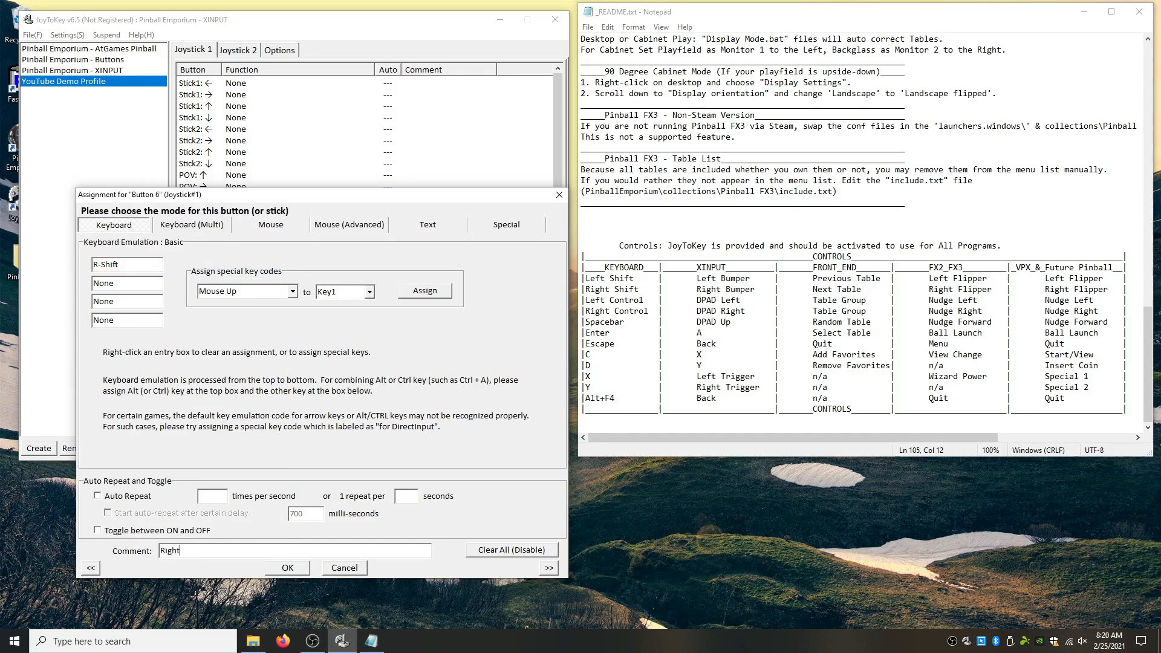
{"action": "type", "text": "Flippe"}
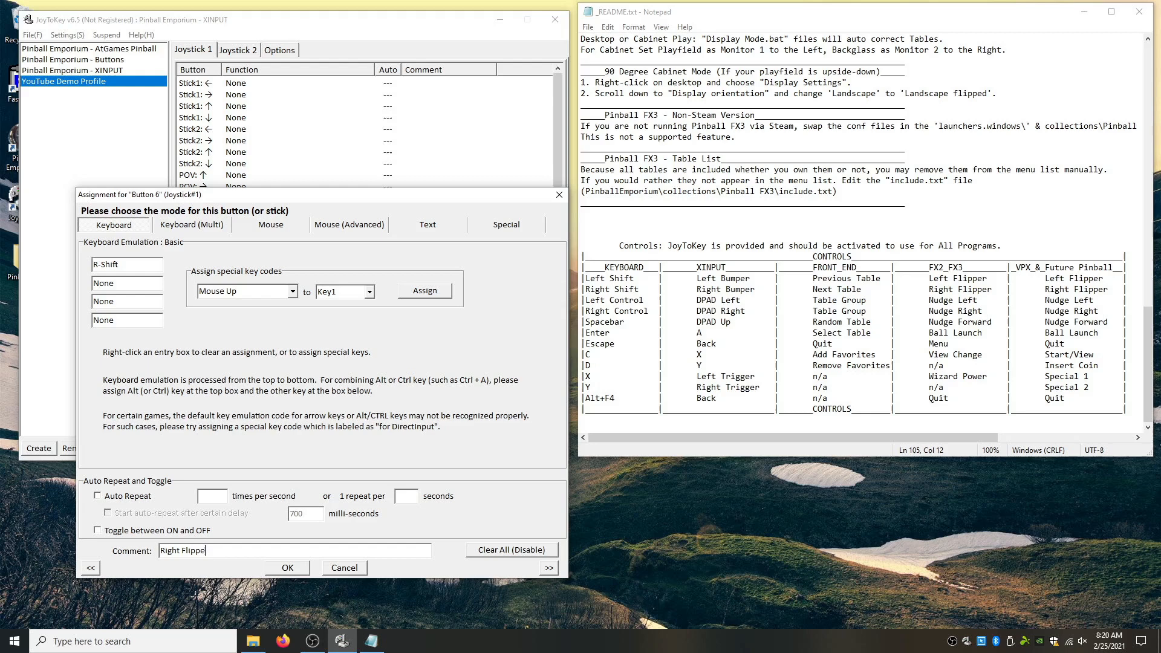
{"action": "left_click", "coordinate": [286, 567]}
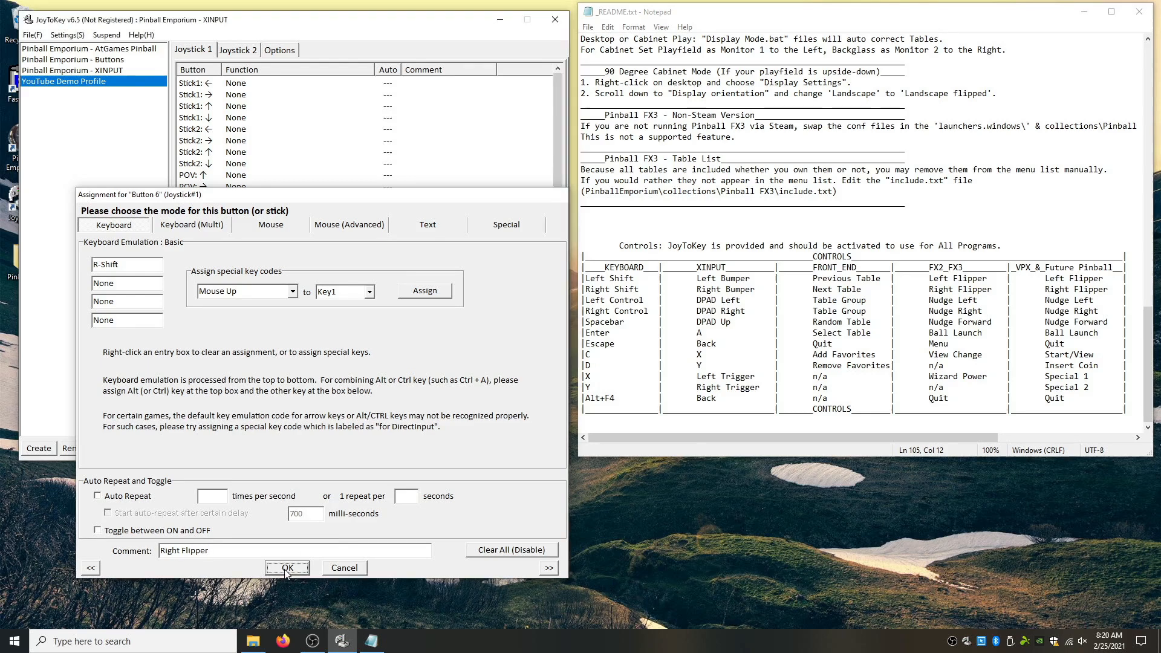
{"action": "left_click", "coordinate": [286, 567]}
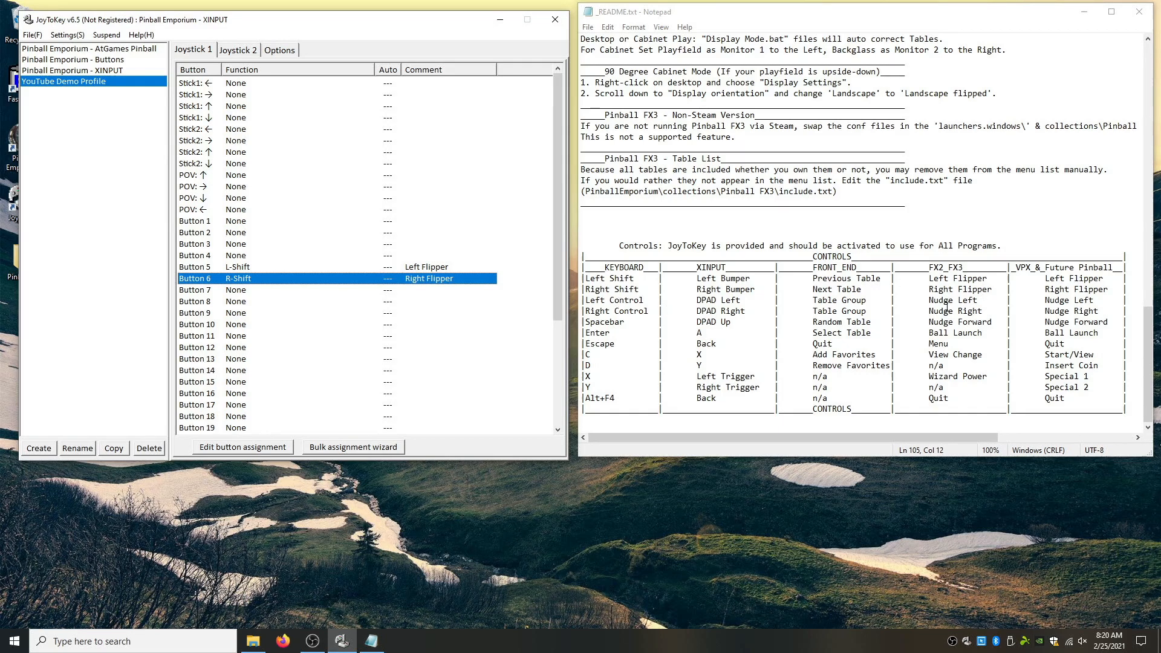
{"action": "mouse_move", "coordinate": [311, 296]}
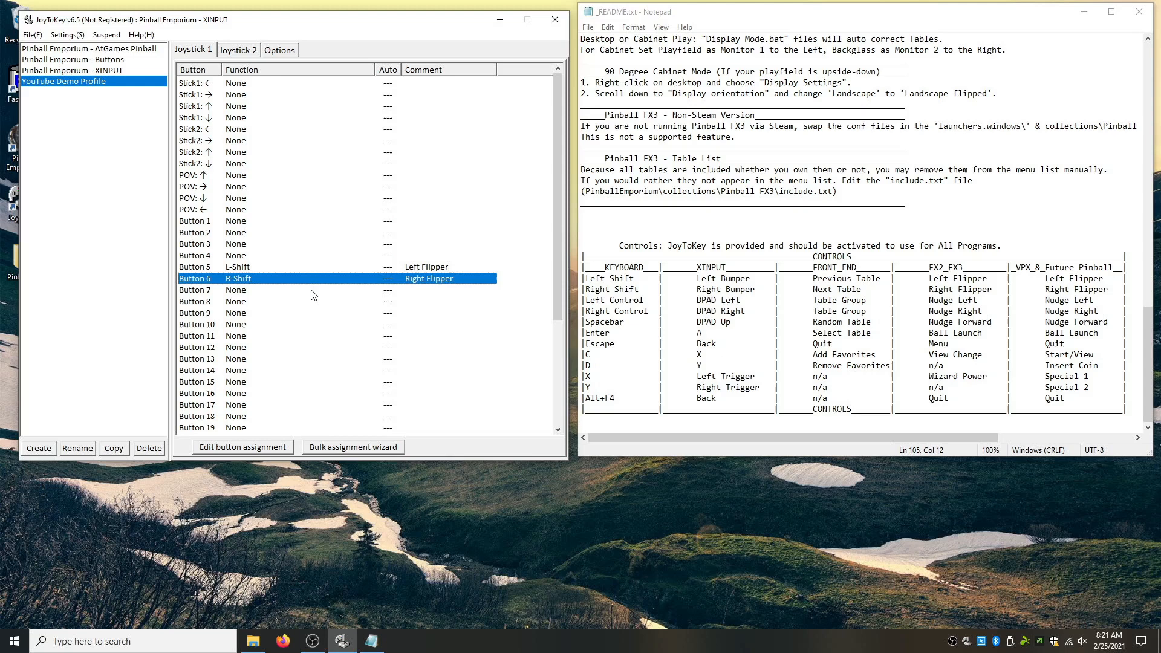
Assign Stick2 left to L-Ctrl with the comment 'Left Nudge'.
{"action": "left_click", "coordinate": [192, 49]}
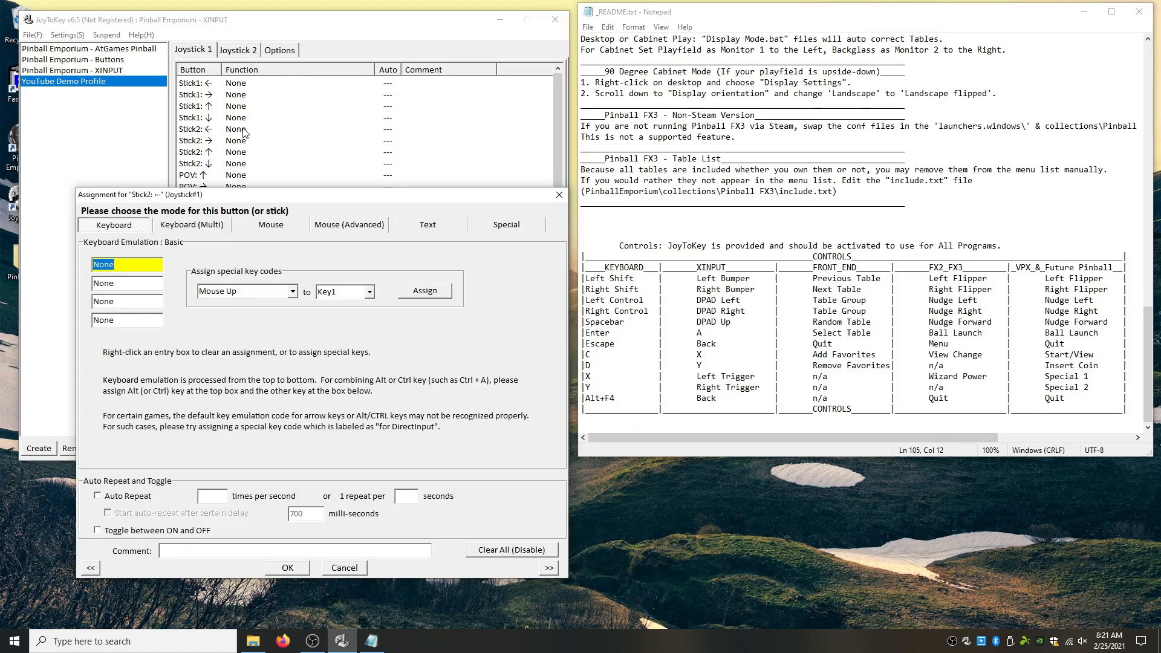
{"action": "left_click", "coordinate": [124, 265]}
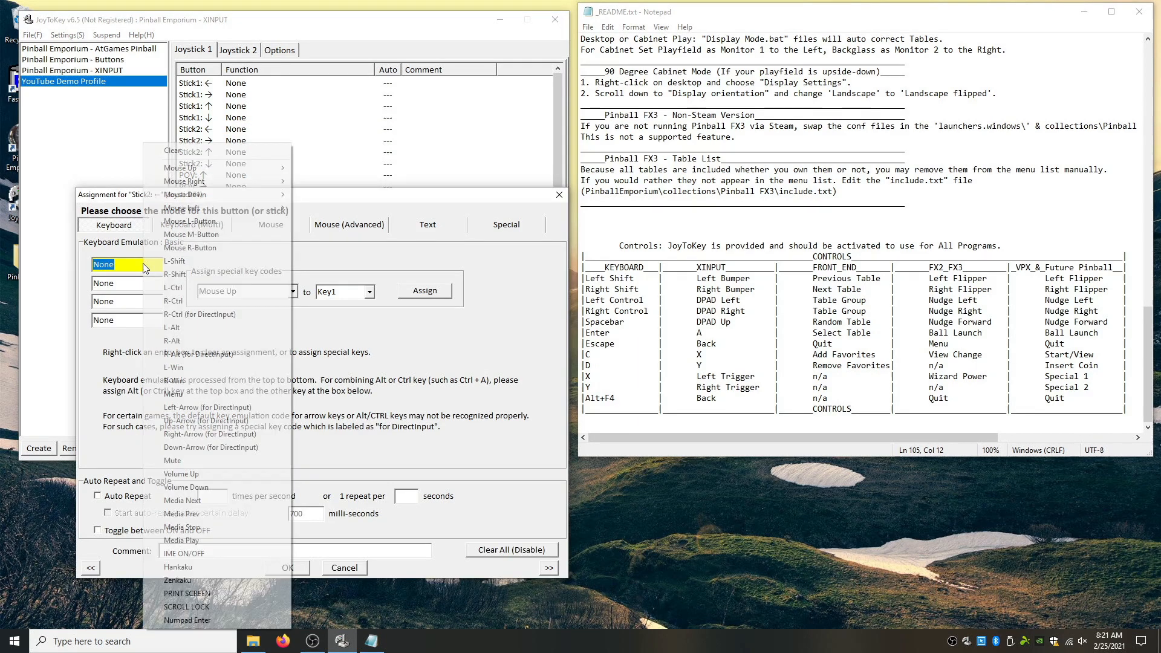
{"action": "left_click", "coordinate": [173, 288]}
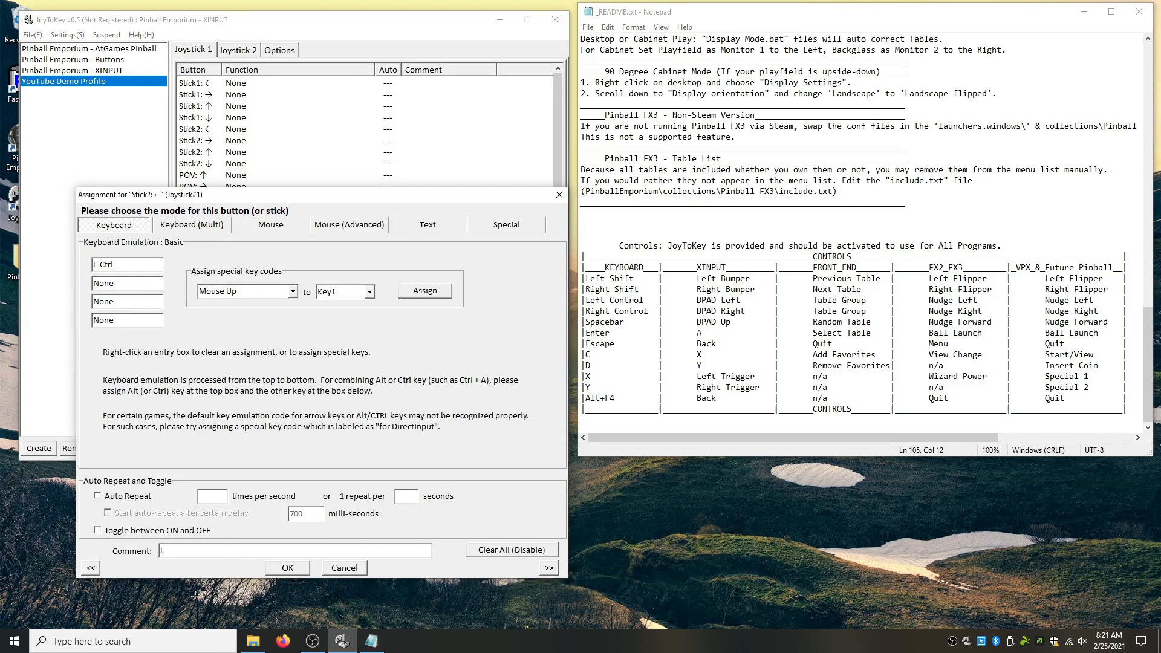
{"action": "type", "text": "Left Nudge"}
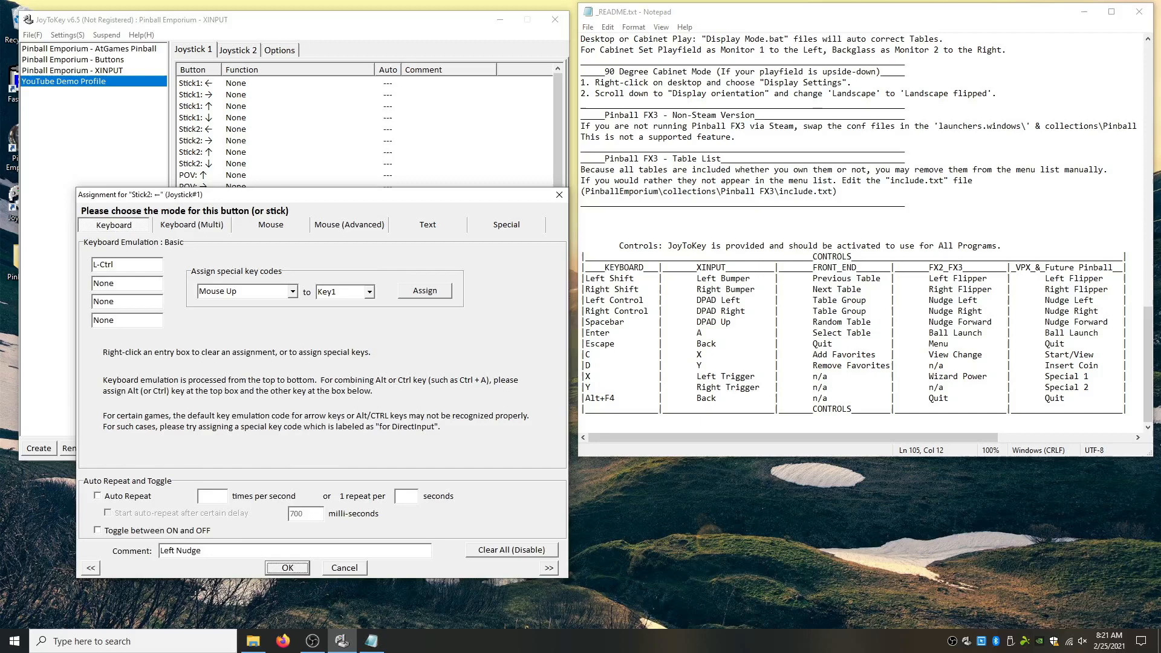
{"action": "left_click", "coordinate": [286, 568]}
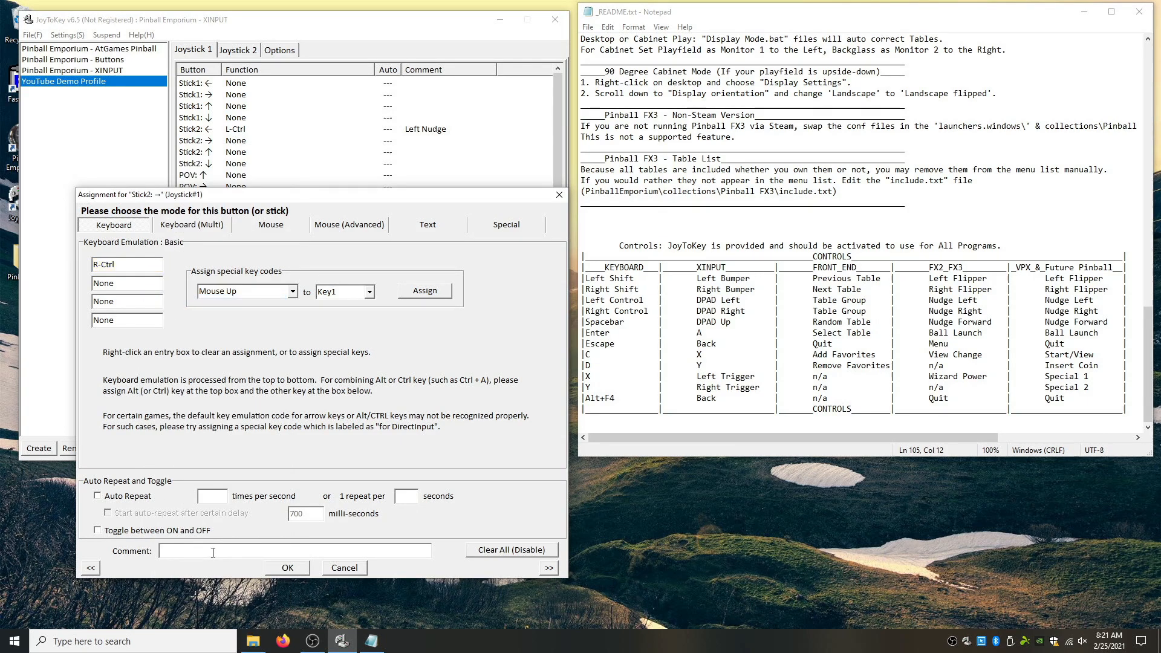
Assign Stick2 right to R-Ctrl as 'Right Nudge', then show the Buttons profile.
{"action": "type", "text": "Right Nu"}
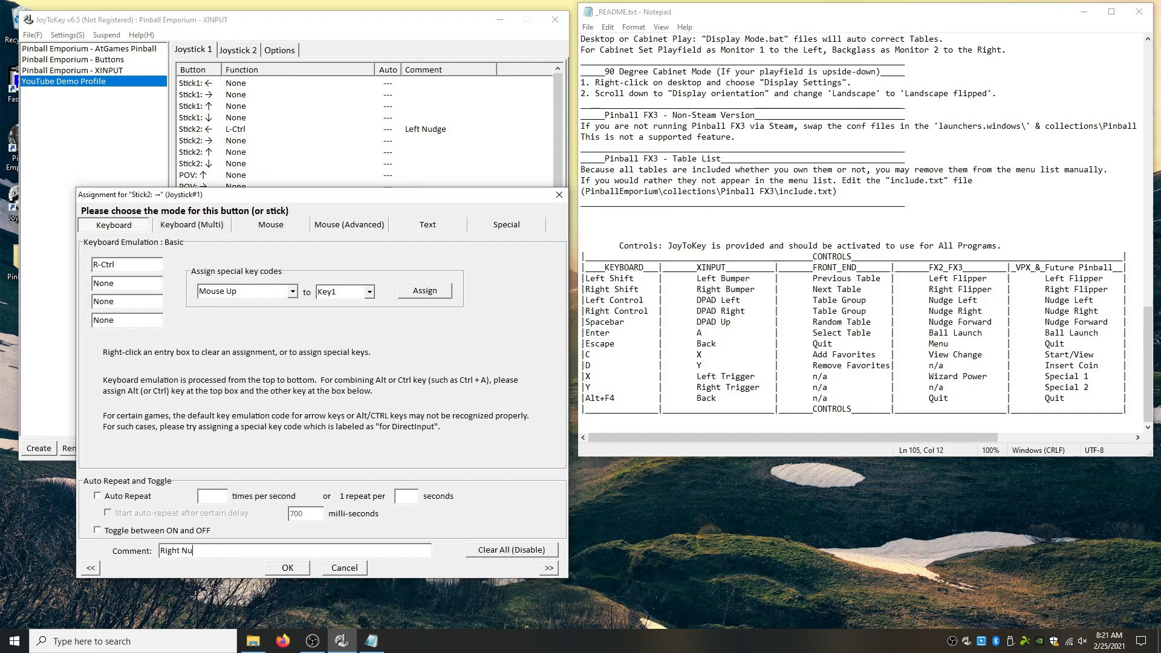
{"action": "left_click", "coordinate": [287, 568]}
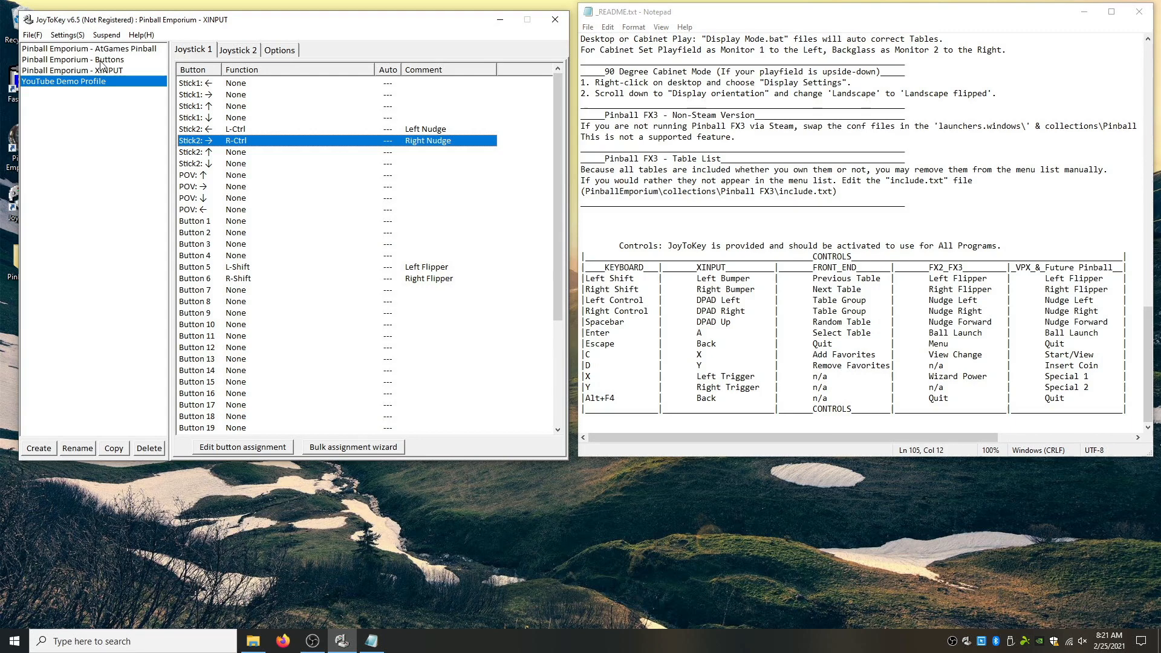
{"action": "left_click", "coordinate": [74, 60]}
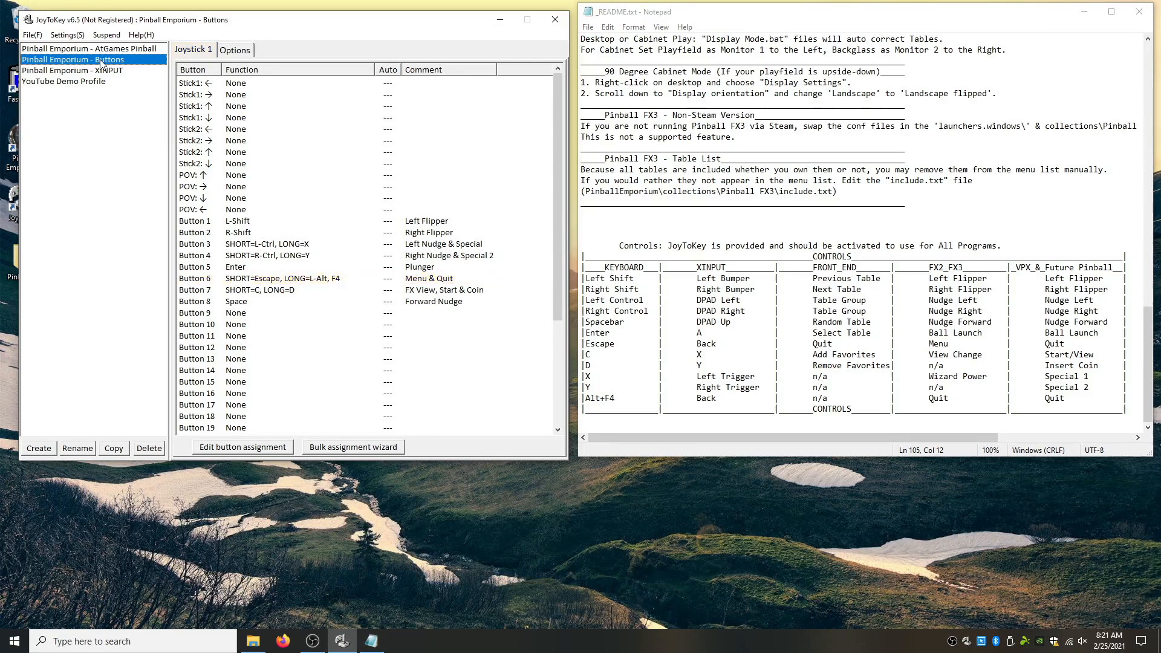
{"action": "mouse_move", "coordinate": [196, 280]}
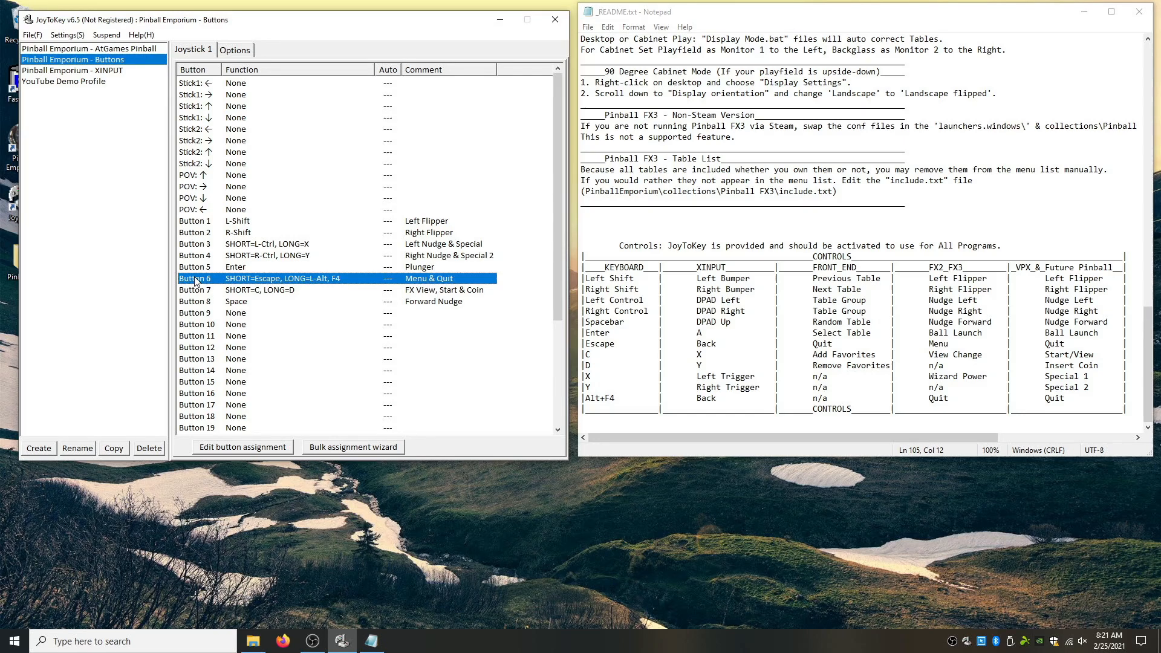
Copy Button 6's Menu & Quit assignment to the clipboard.
{"action": "right_click", "coordinate": [196, 278]}
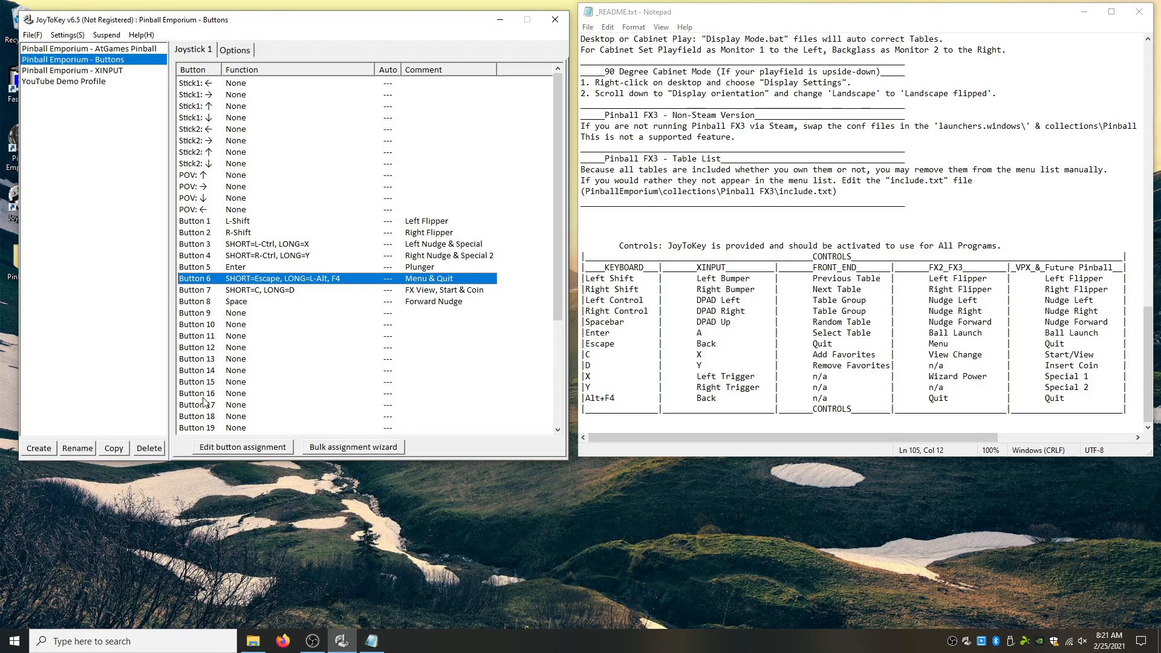
{"action": "left_click", "coordinate": [196, 404]}
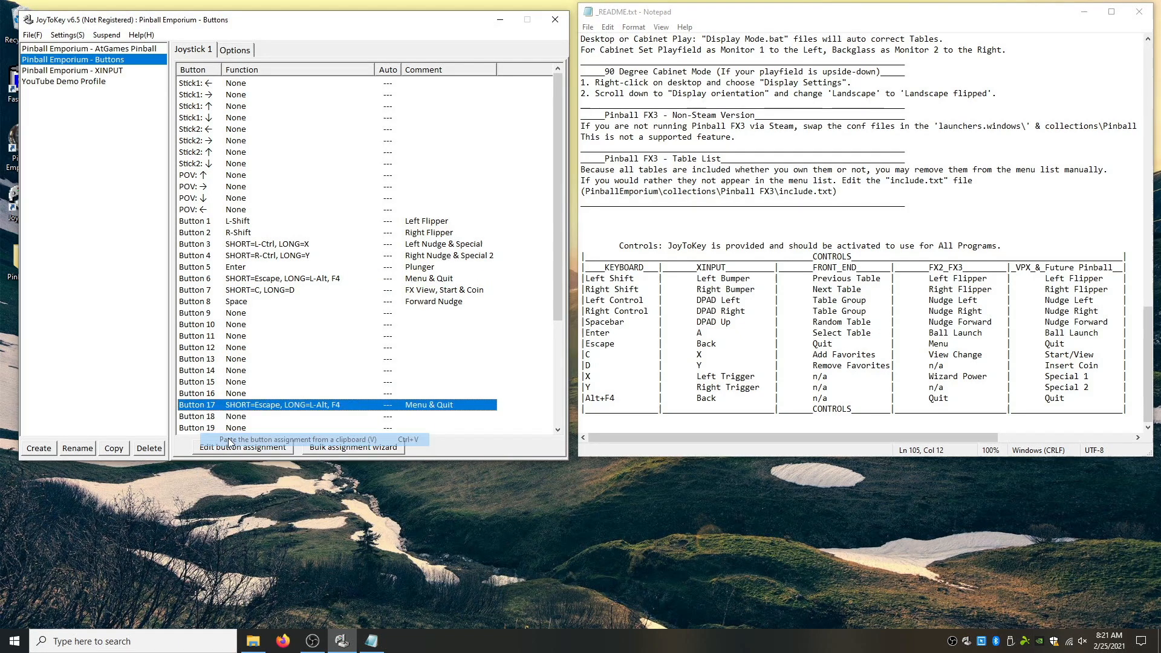
{"action": "mouse_move", "coordinate": [248, 375]}
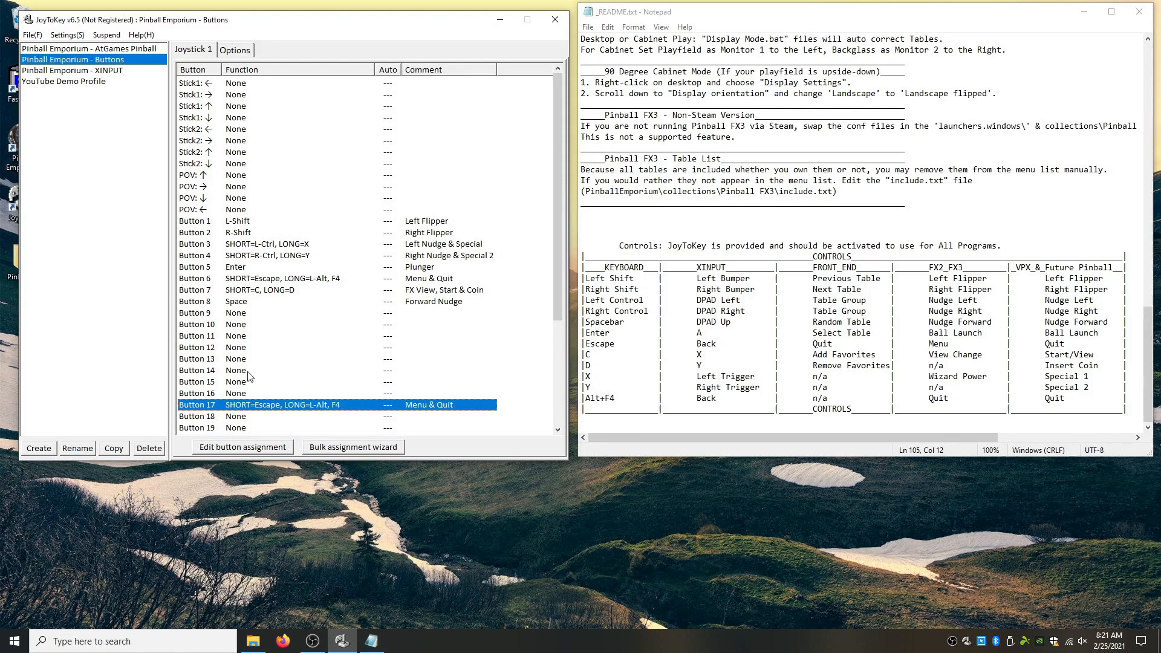
Review Button 6's Escape / L-Alt+F4 settings unchanged, then return to the YouTube Demo Profile.
{"action": "right_click", "coordinate": [196, 278]}
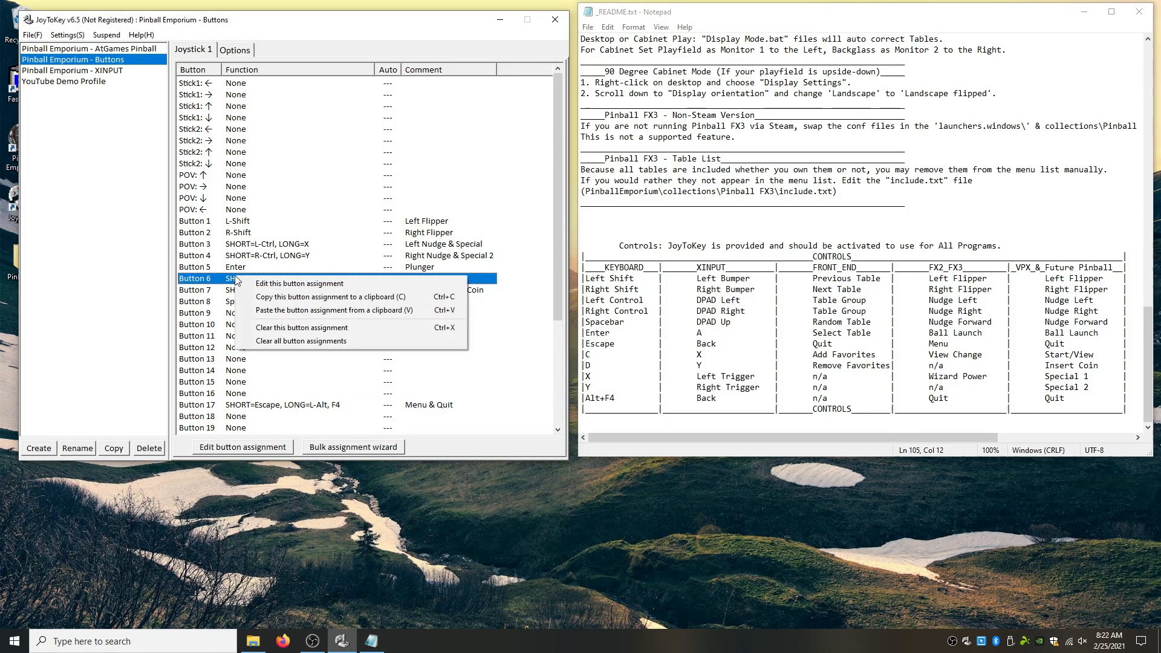
{"action": "left_click", "coordinate": [298, 283]}
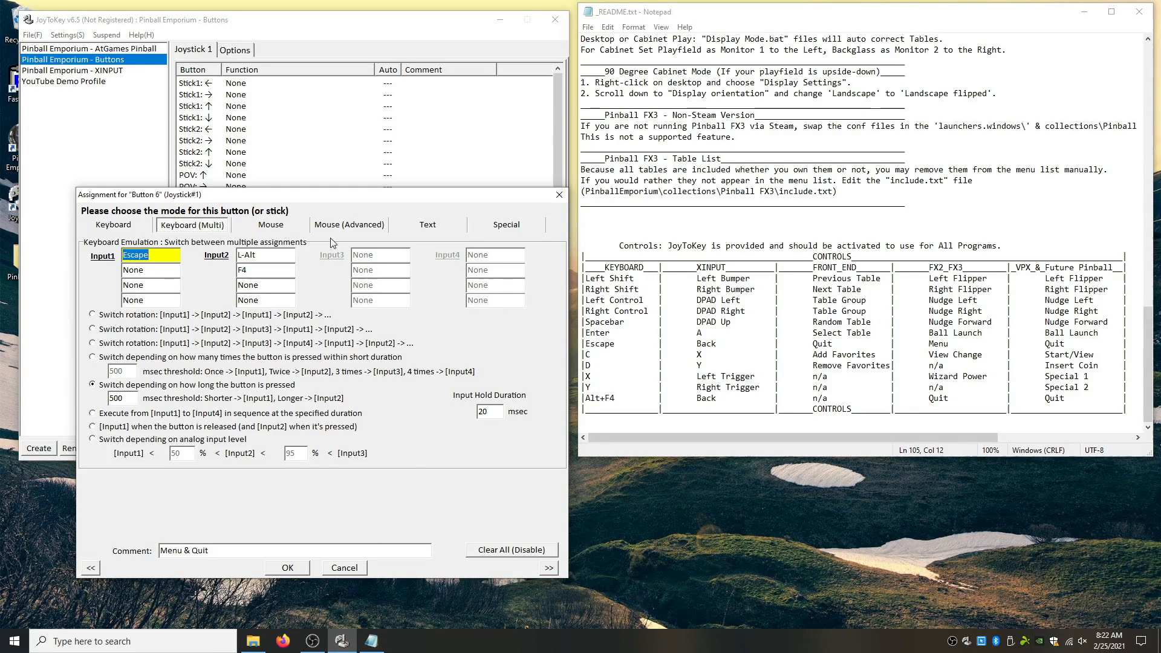
{"action": "left_click", "coordinate": [287, 567]}
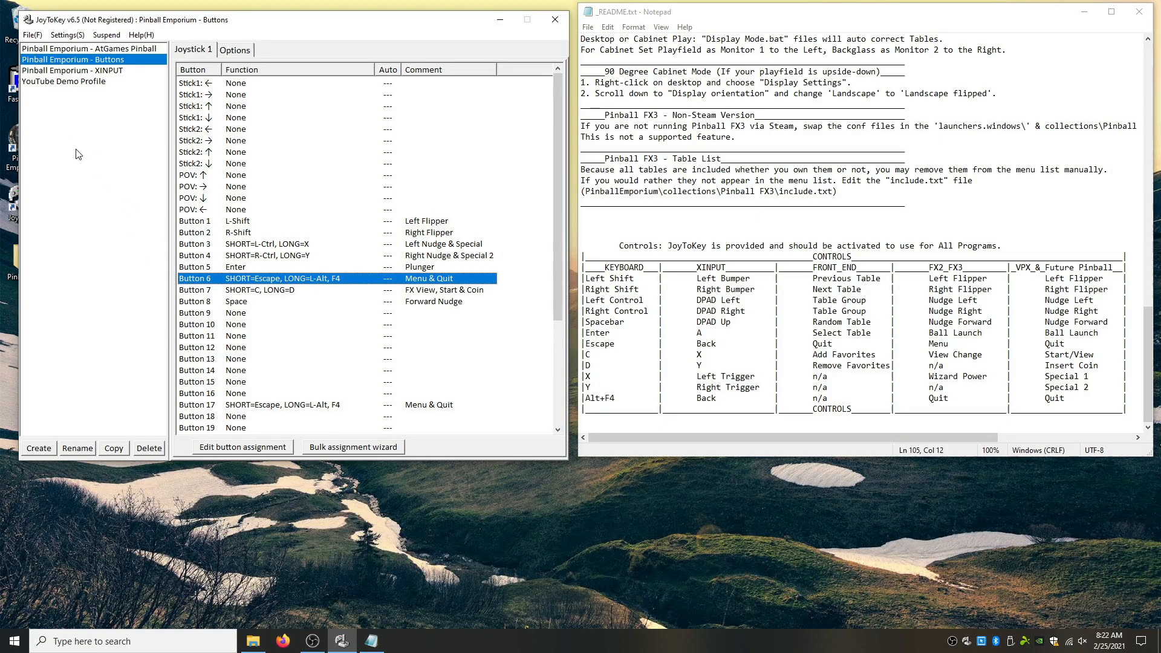
{"action": "left_click", "coordinate": [65, 82]}
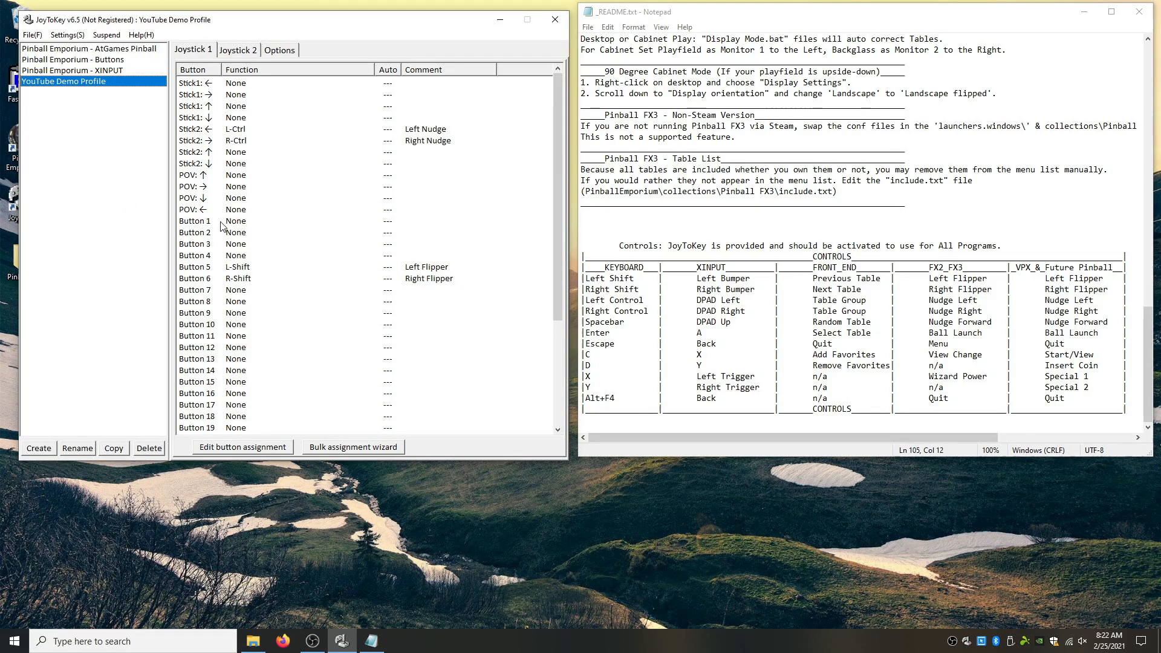
{"action": "mouse_move", "coordinate": [223, 281]}
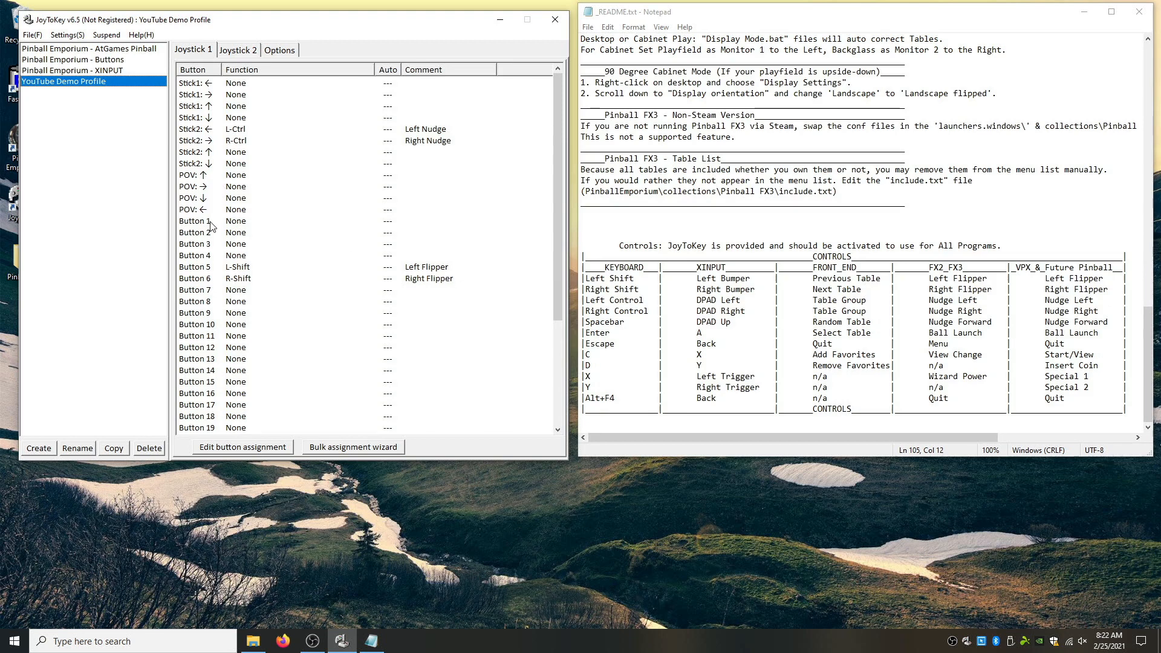
Select Button 1 in the YouTube Demo Profile for assignment.
{"action": "left_click", "coordinate": [196, 220]}
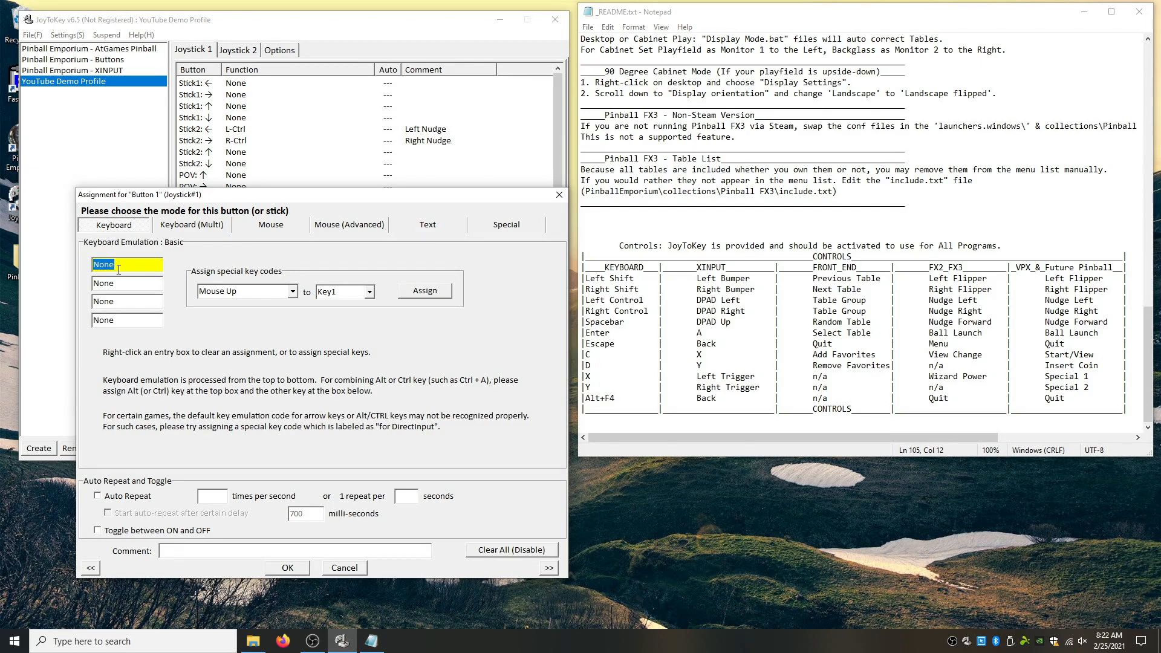
In Keyboard (Multi), set Input1 to Escape and enable switching by press duration.
{"action": "left_click", "coordinate": [191, 225]}
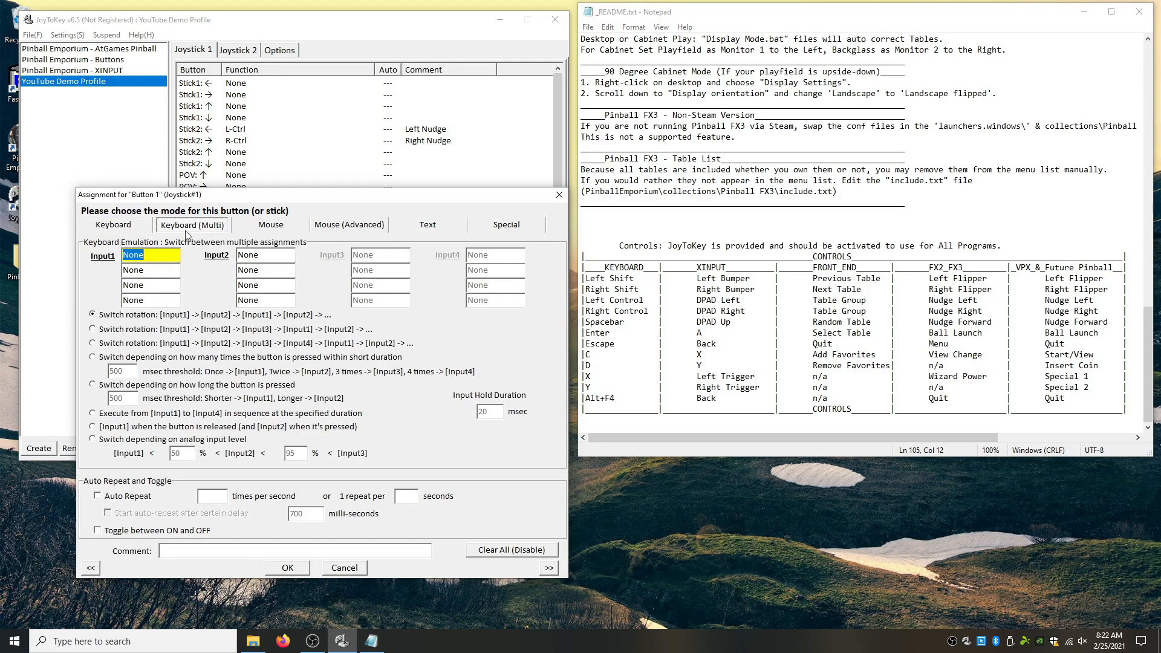
{"action": "left_click", "coordinate": [151, 254]}
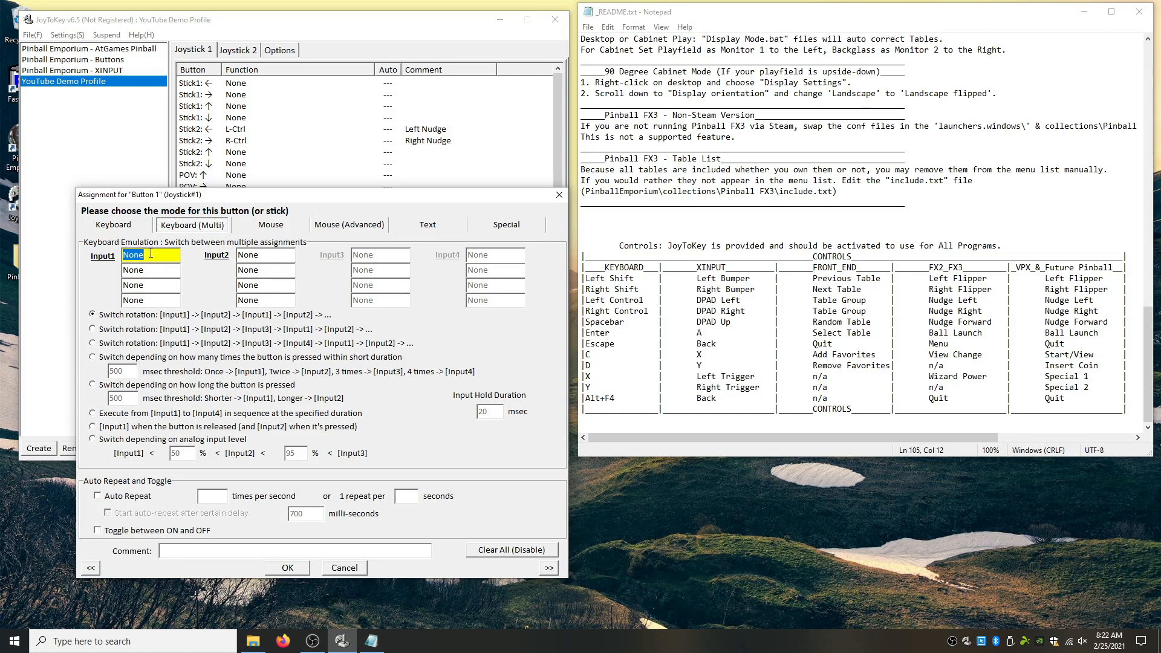
{"action": "left_click", "coordinate": [149, 256]}
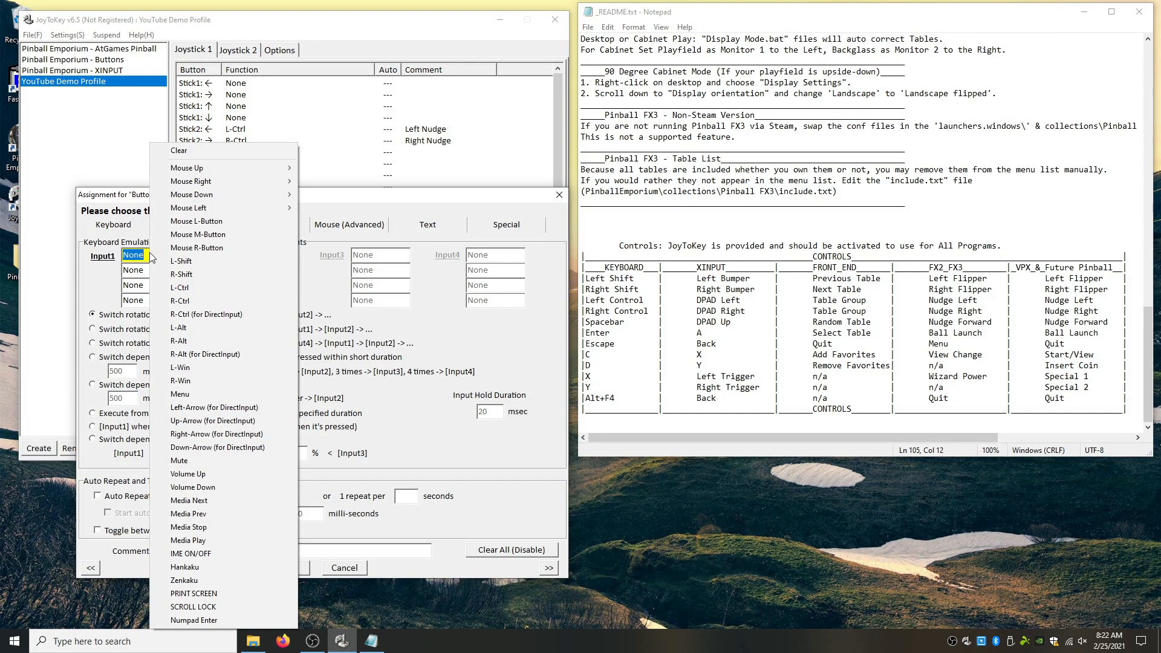
{"action": "left_click", "coordinate": [133, 255]}
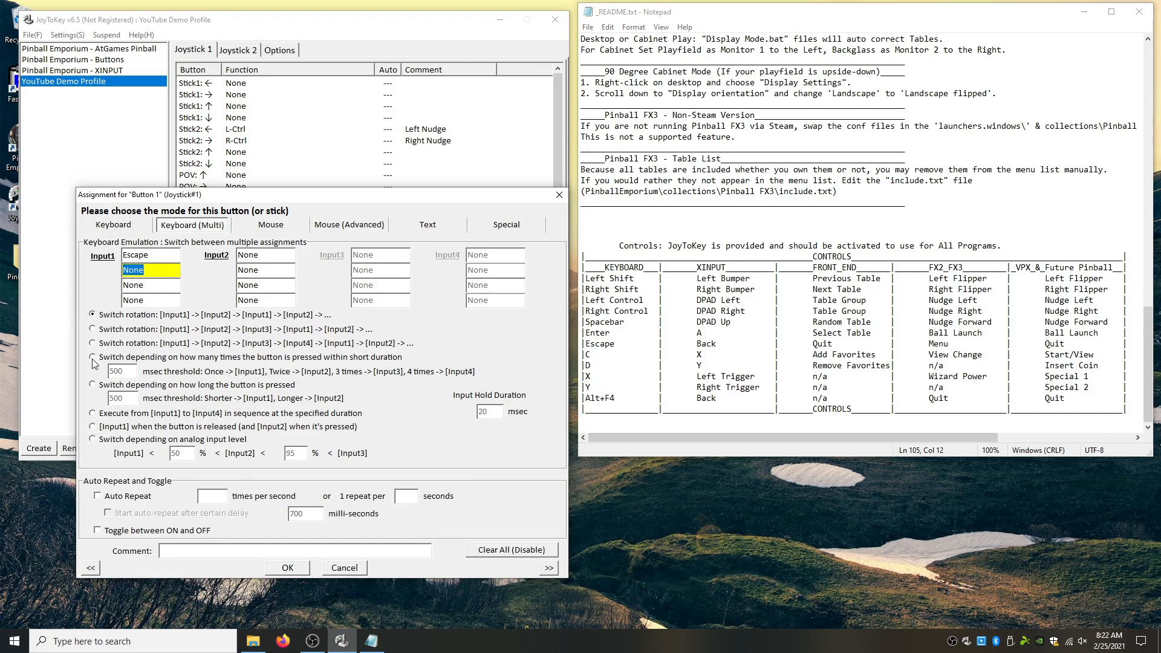
{"action": "mouse_move", "coordinate": [101, 389]}
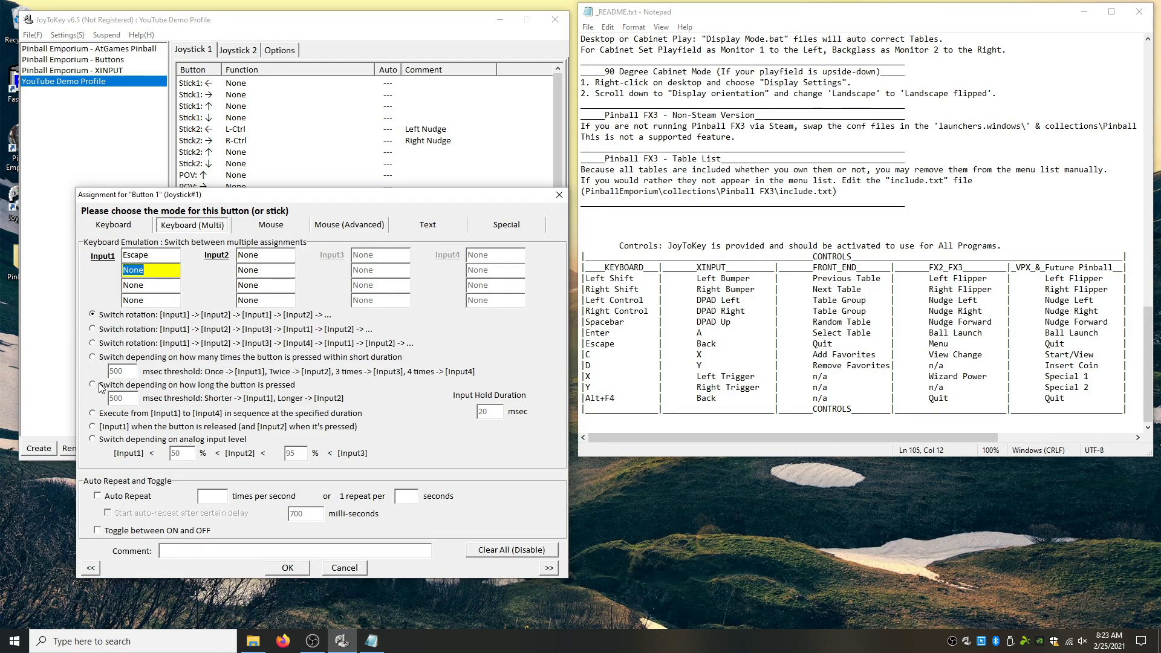
{"action": "left_click", "coordinate": [92, 384]}
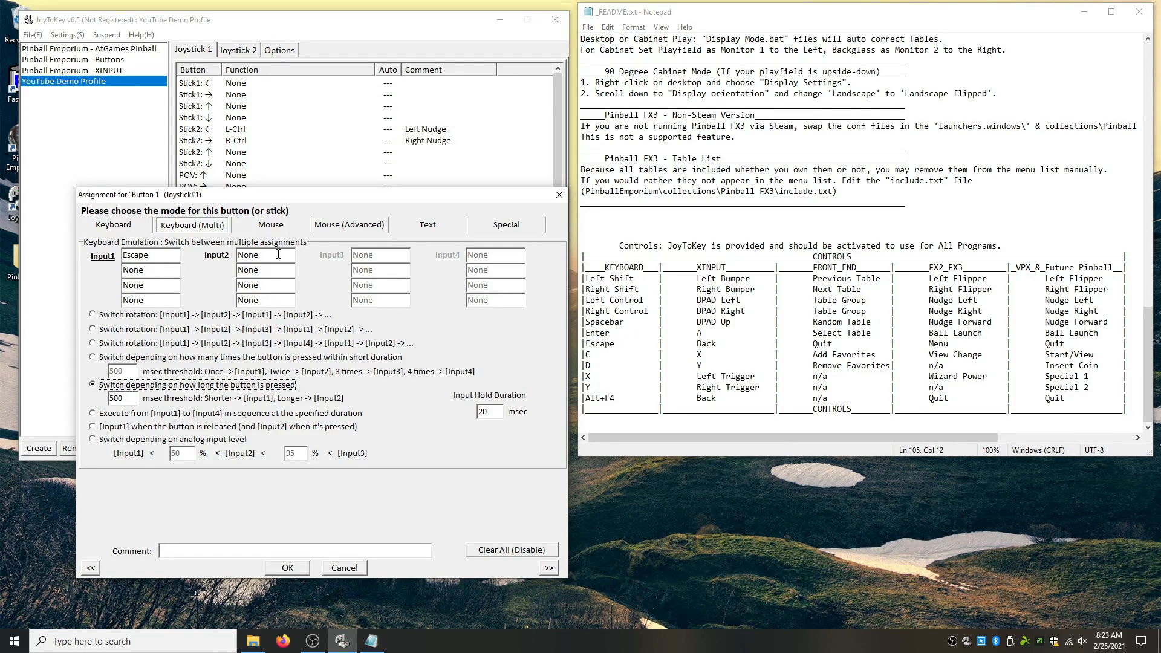
Set Input2 to L-Alt plus F4 as the long-press combination.
{"action": "left_click", "coordinate": [263, 256]}
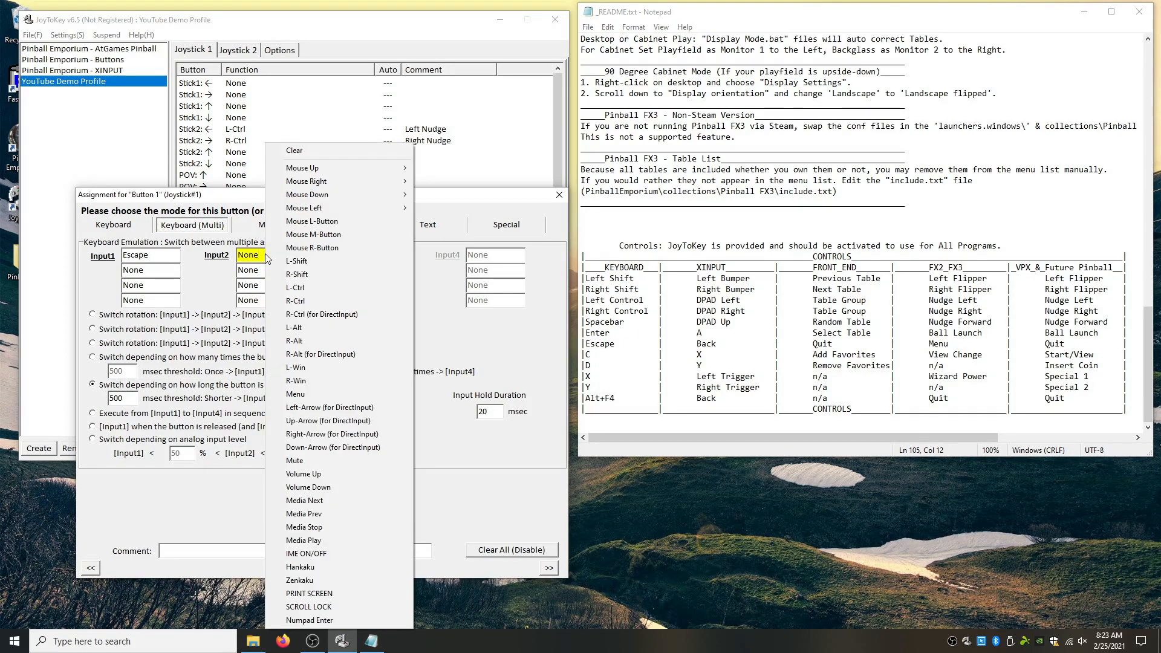
{"action": "mouse_move", "coordinate": [296, 261]}
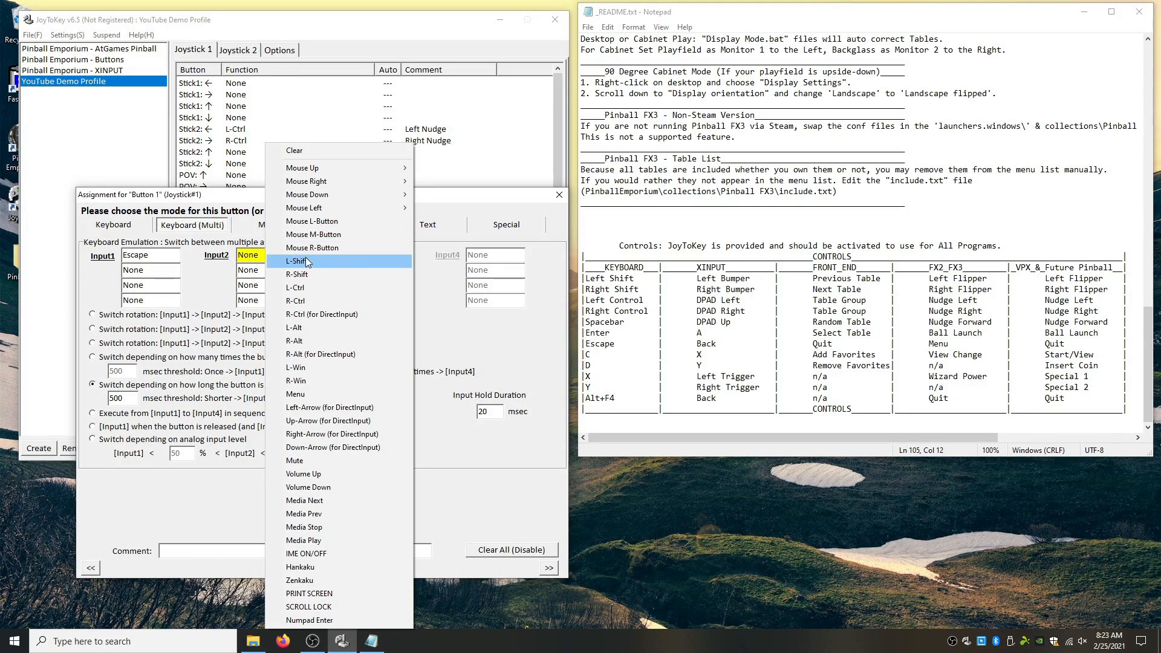
{"action": "mouse_move", "coordinate": [316, 342]}
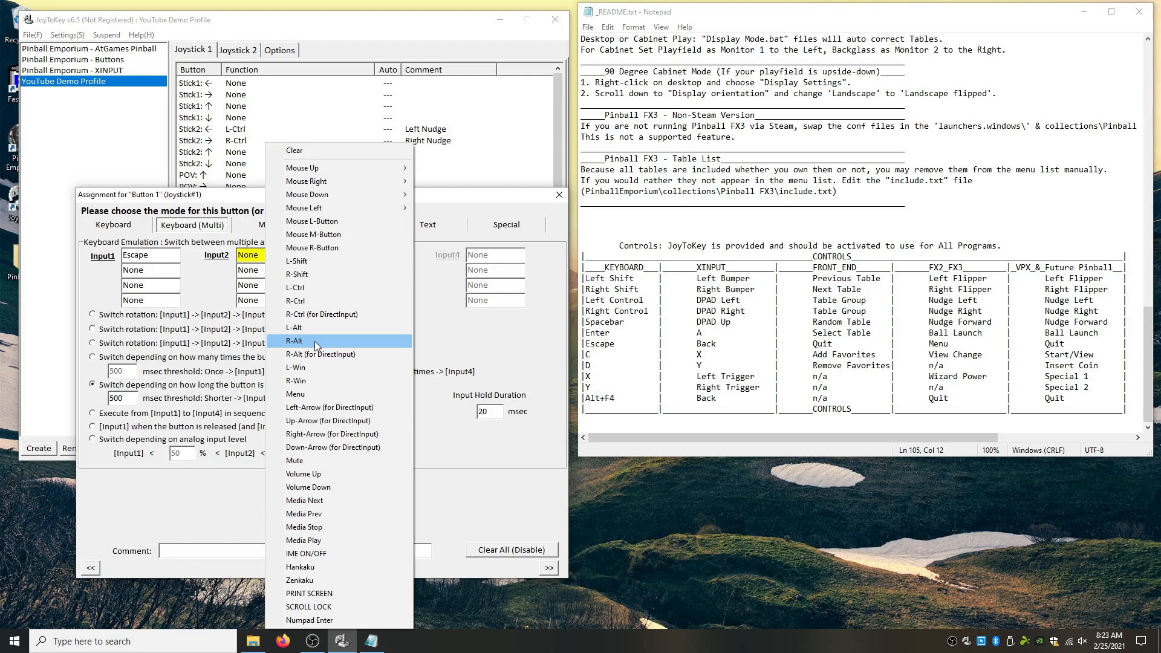
{"action": "mouse_move", "coordinate": [311, 328]}
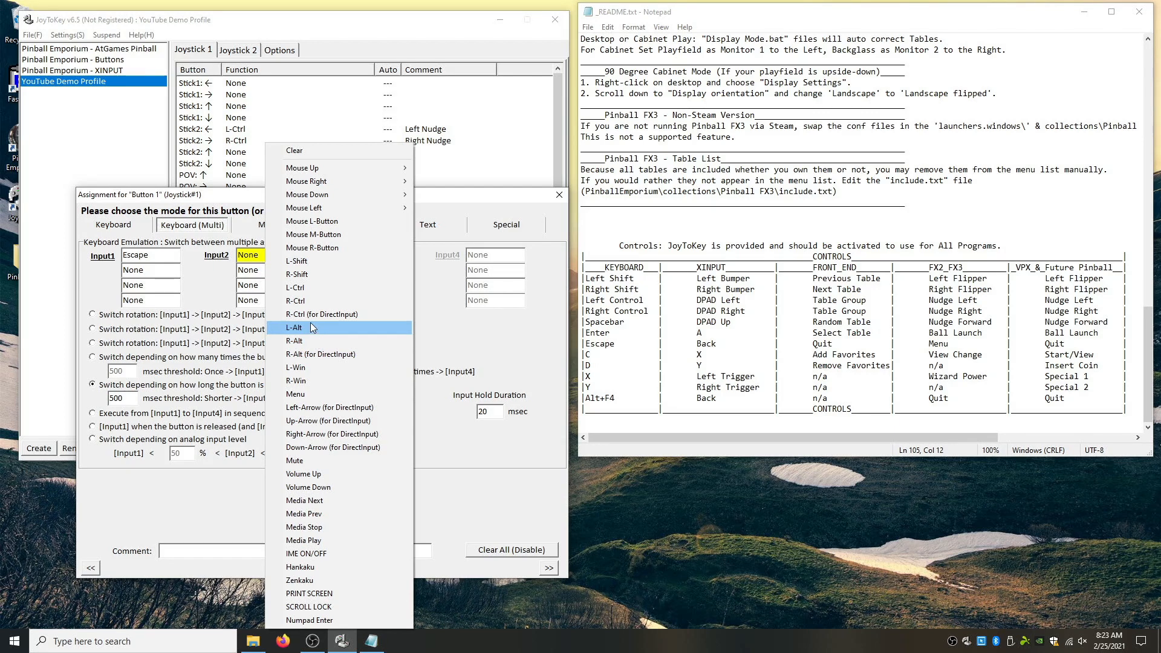
{"action": "left_click", "coordinate": [295, 328]}
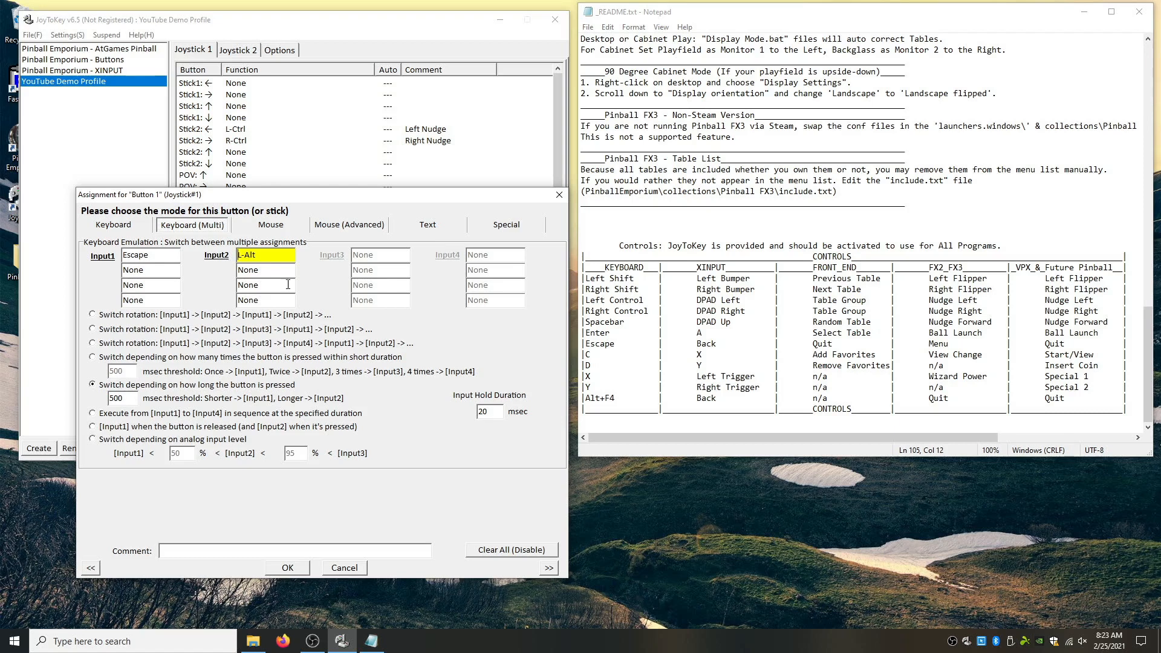
{"action": "left_click", "coordinate": [265, 284]}
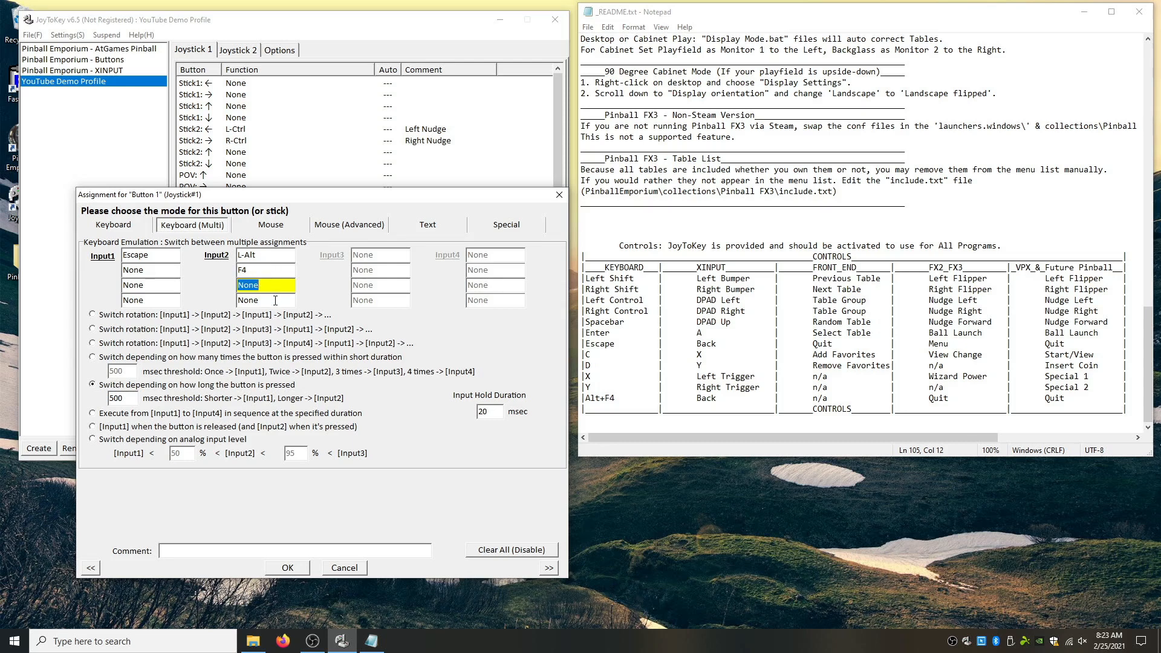
{"action": "mouse_move", "coordinate": [205, 251]}
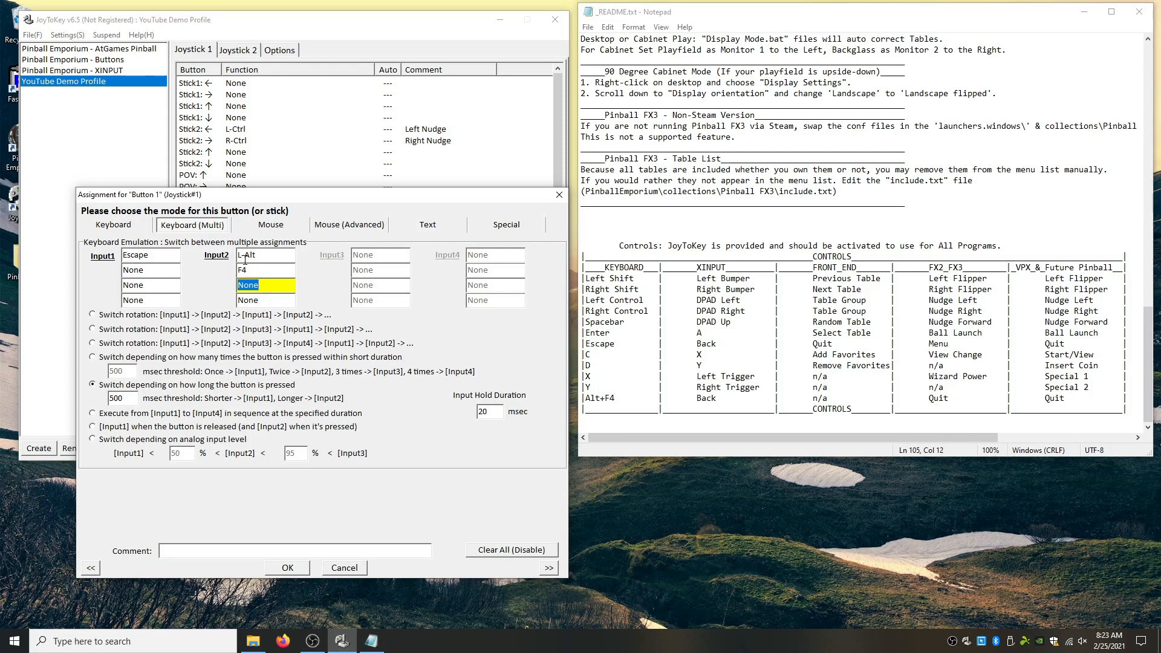
{"action": "mouse_move", "coordinate": [126, 268]}
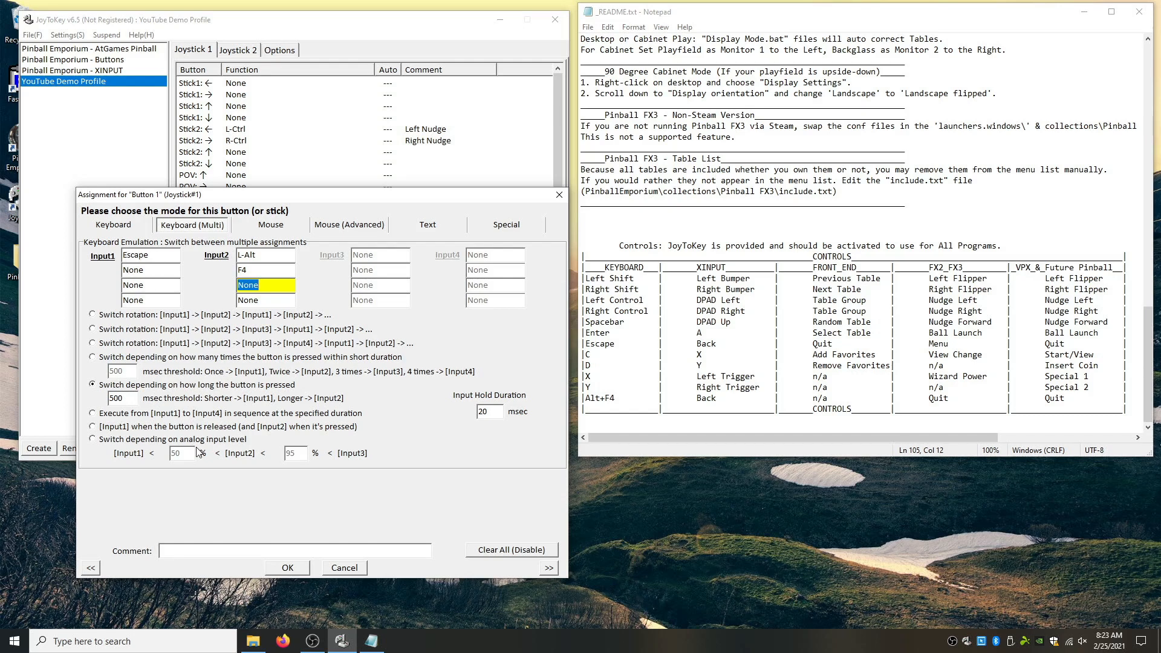
Confirm Button 1 as short-press Escape, long-press L-Alt+F4.
{"action": "left_click", "coordinate": [287, 568]}
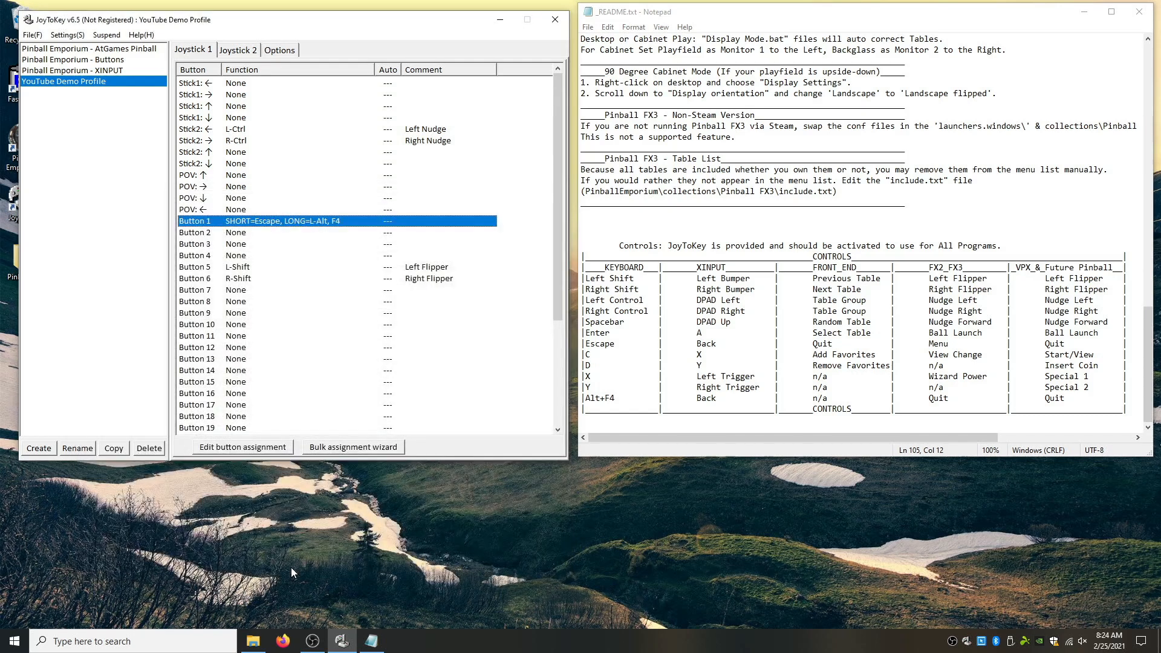
{"action": "mouse_move", "coordinate": [279, 242]}
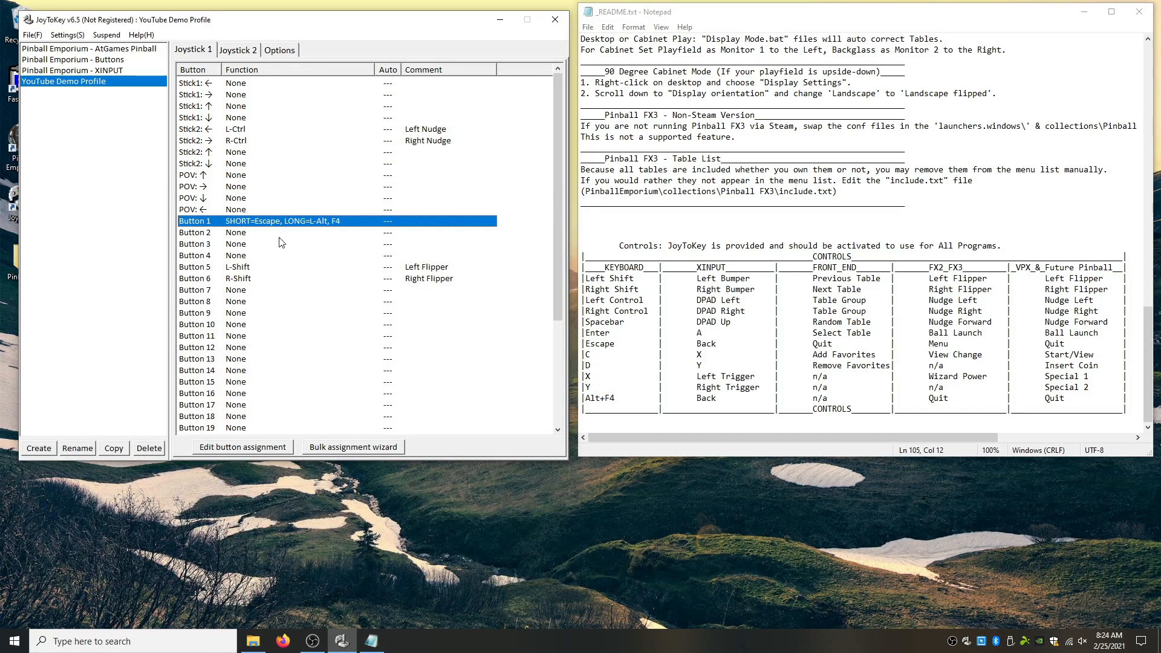
{"action": "mouse_move", "coordinate": [775, 276]}
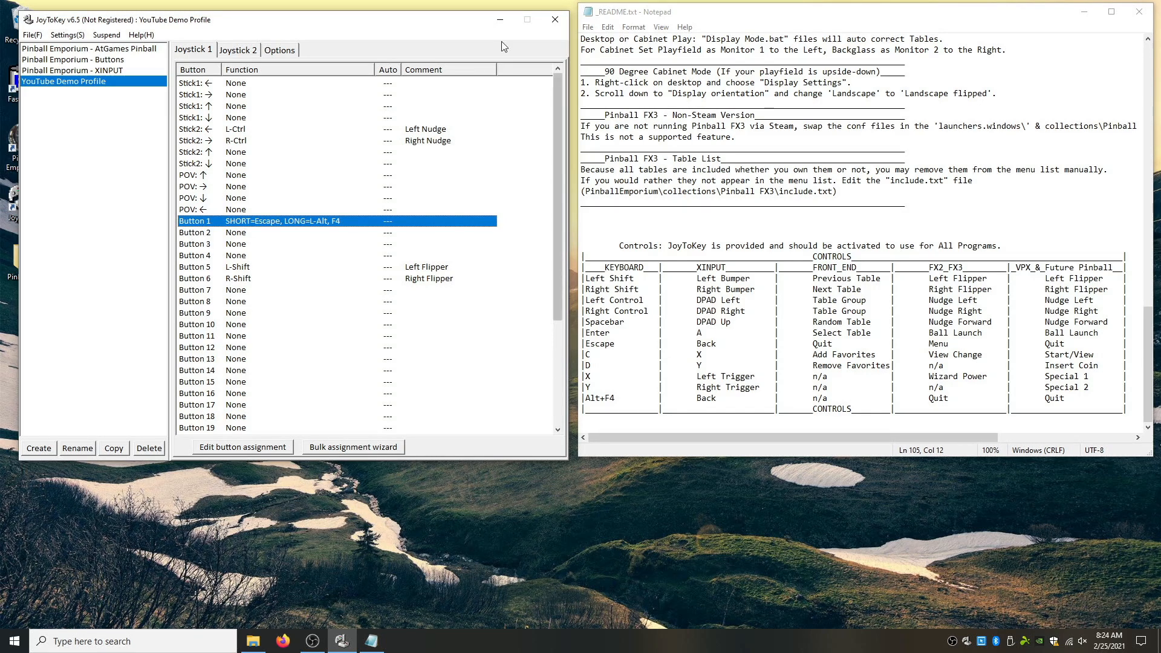
{"action": "mouse_move", "coordinate": [554, 19]}
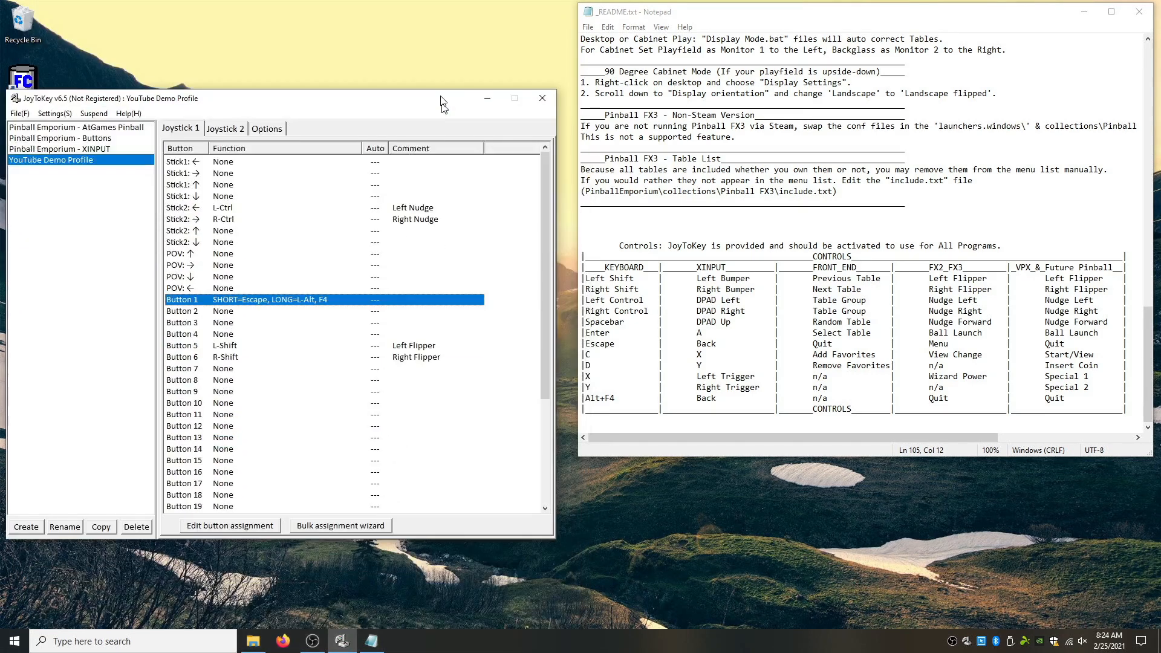
{"action": "left_click_drag", "start_coordinate": [440, 98], "coordinate": [282, 30]}
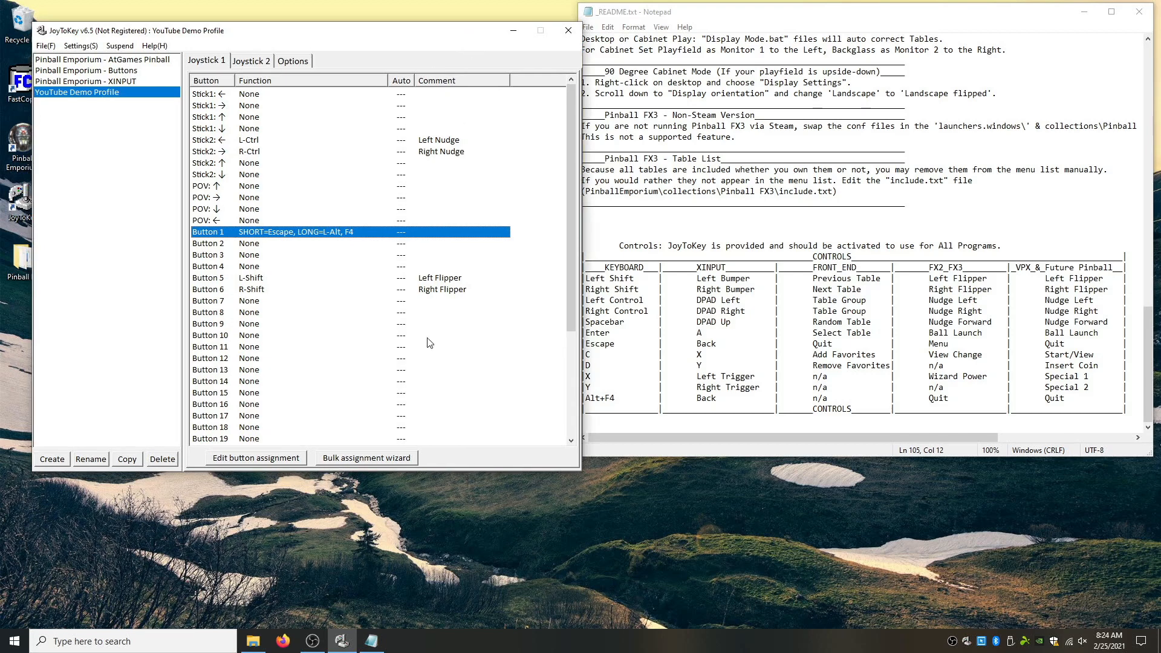
{"action": "mouse_move", "coordinate": [817, 602]}
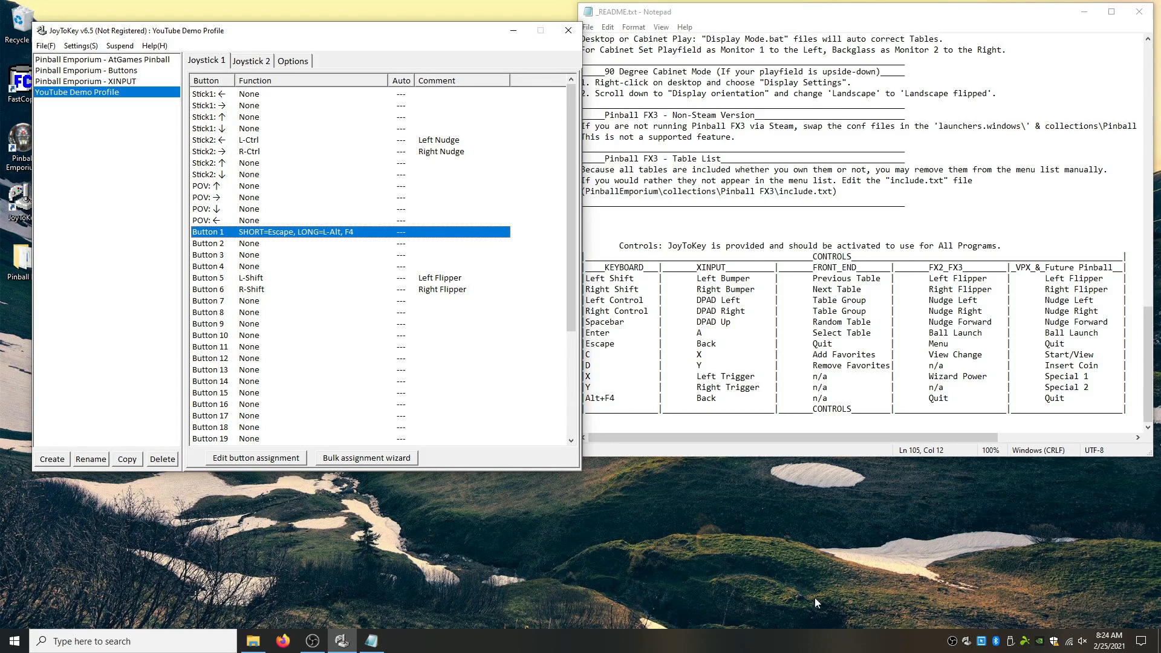
{"action": "mouse_move", "coordinate": [972, 641]}
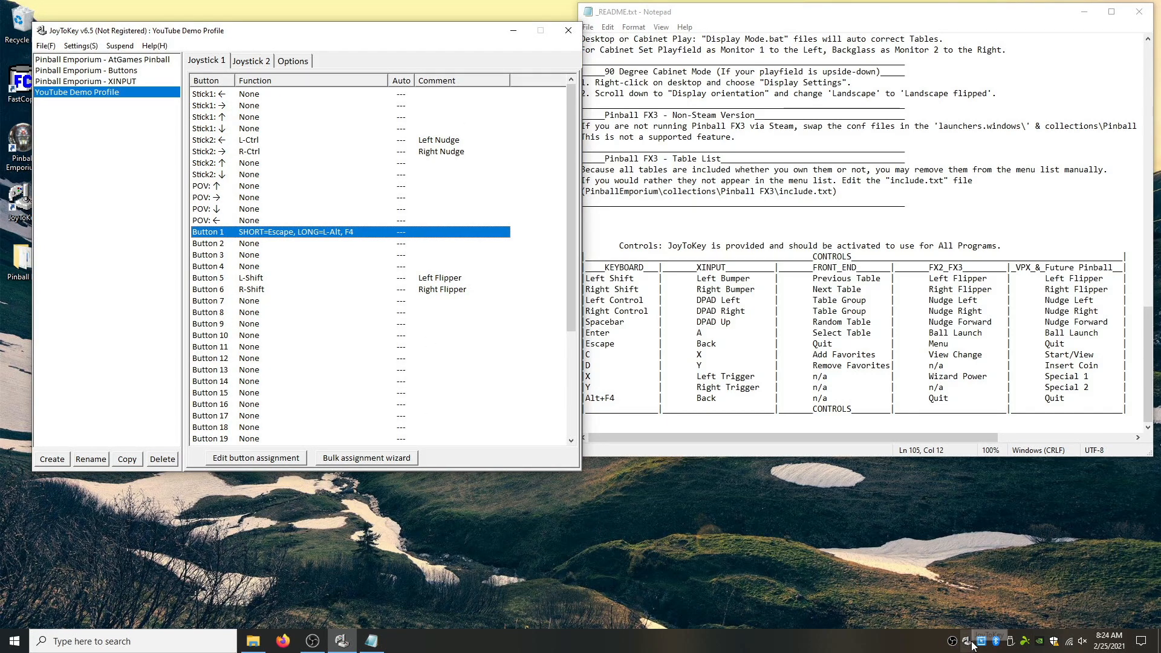
{"action": "mouse_move", "coordinate": [978, 642]}
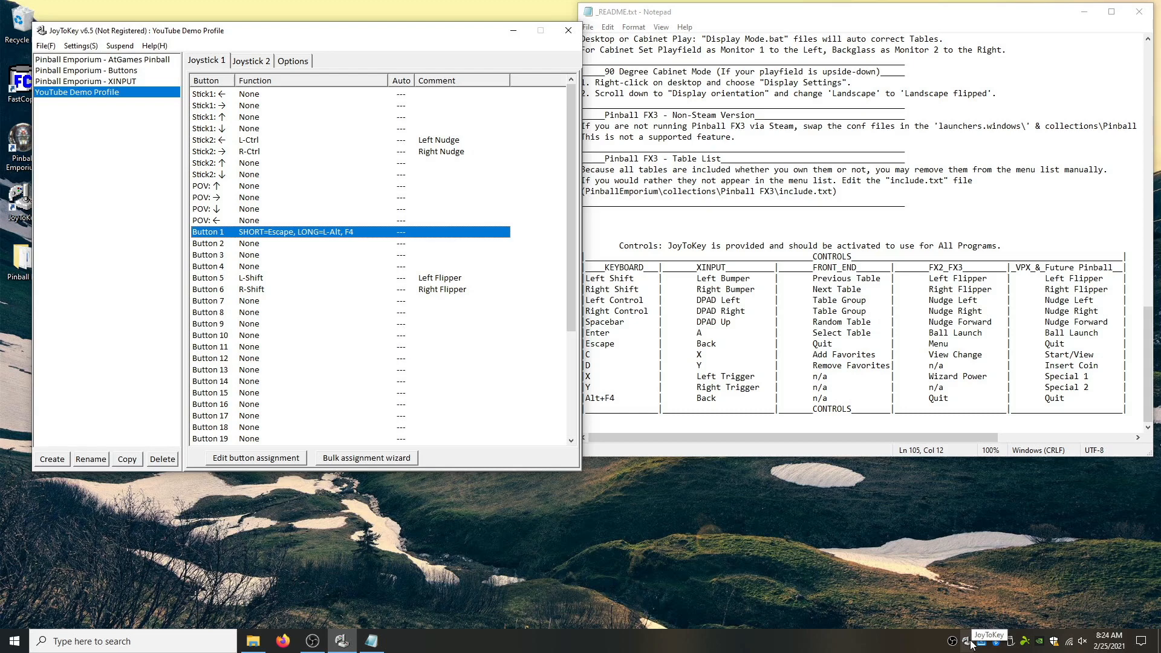
{"action": "mouse_move", "coordinate": [870, 591]}
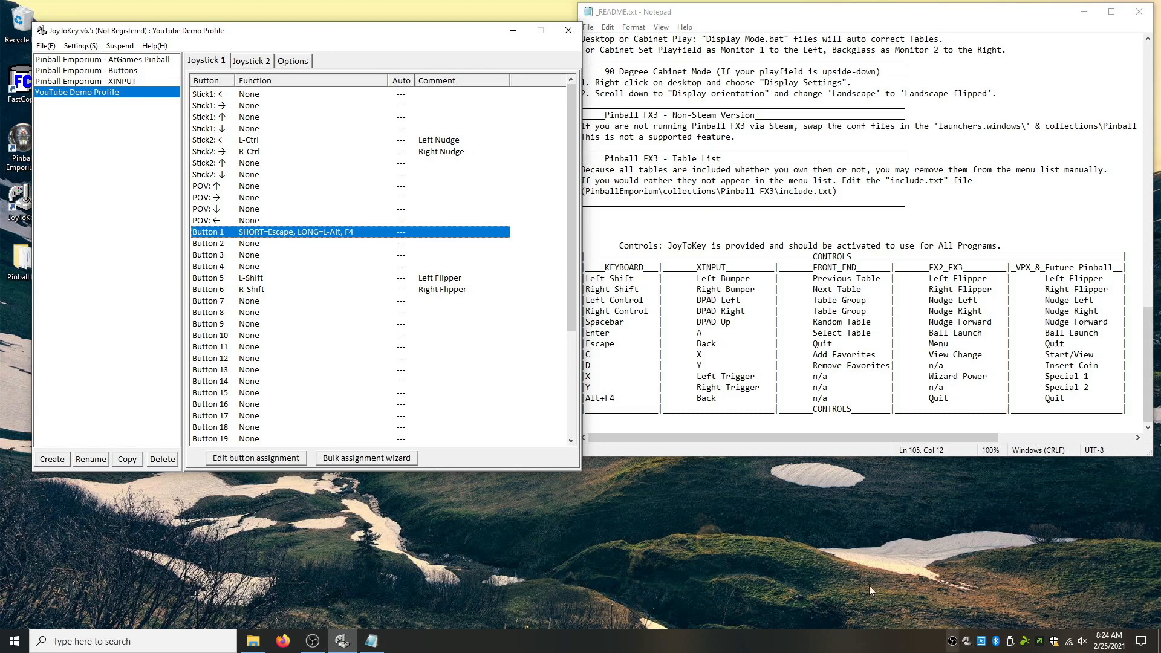
{"action": "mouse_move", "coordinate": [275, 271]}
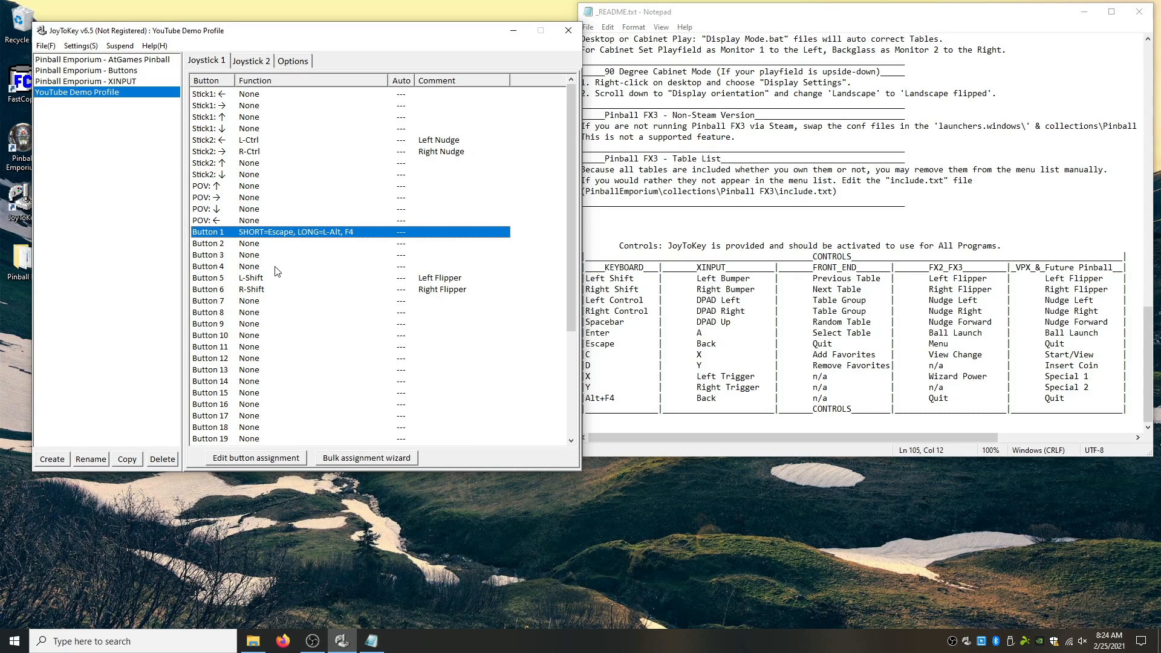
{"action": "mouse_move", "coordinate": [366, 455]}
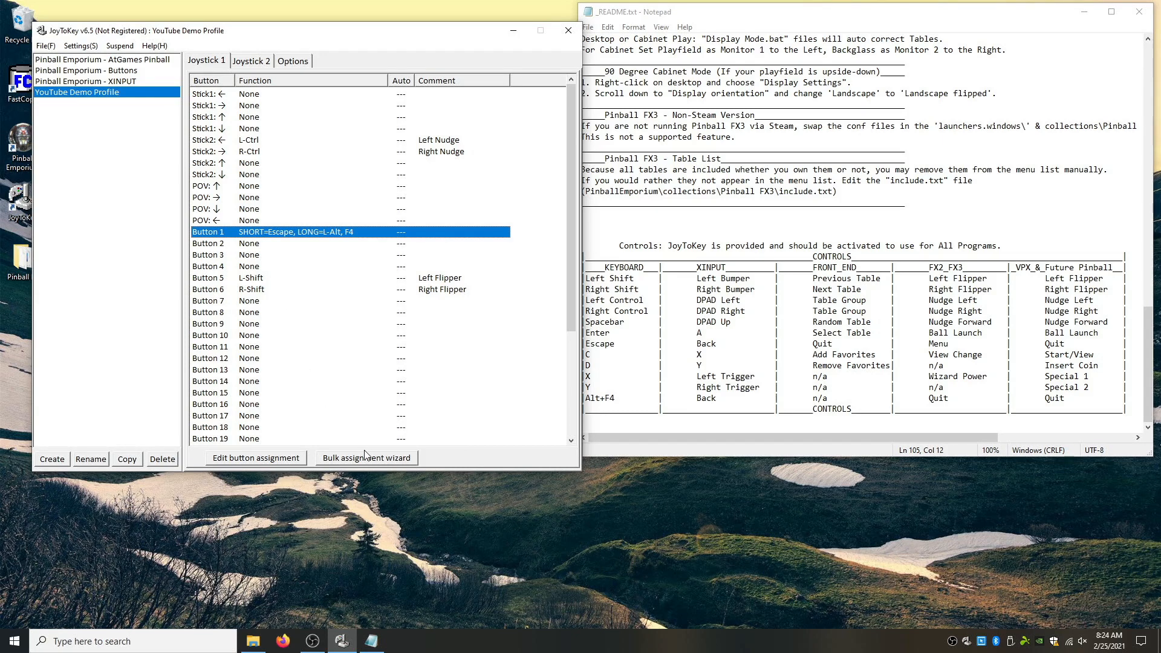
{"action": "mouse_move", "coordinate": [473, 460]}
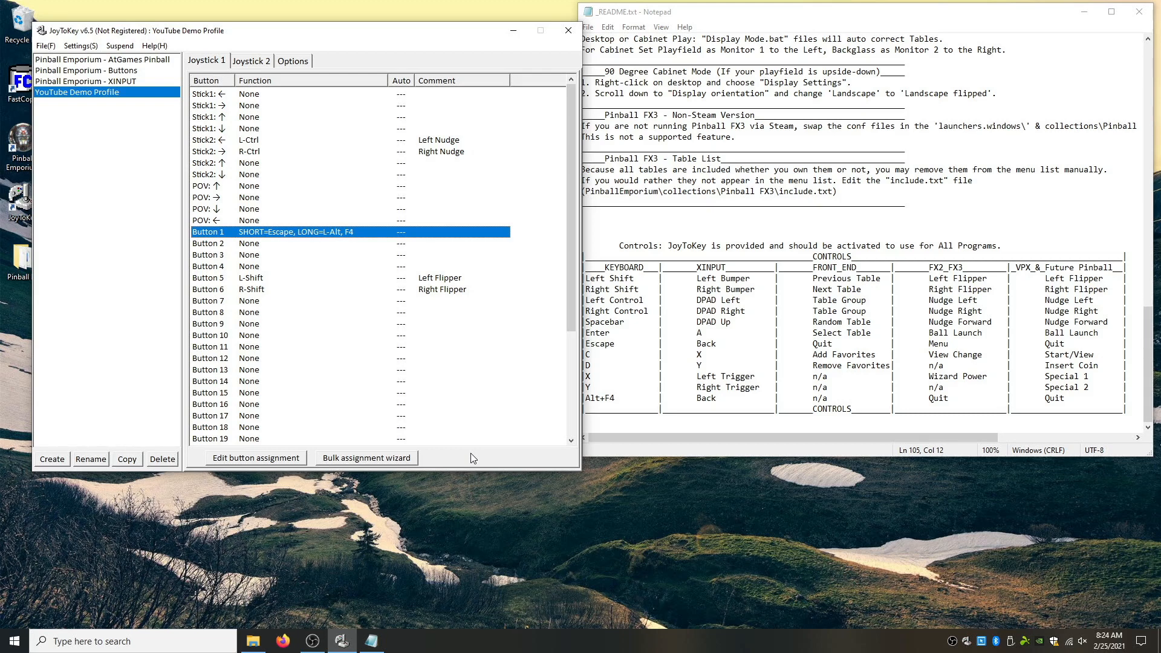
{"action": "mouse_move", "coordinate": [941, 646]}
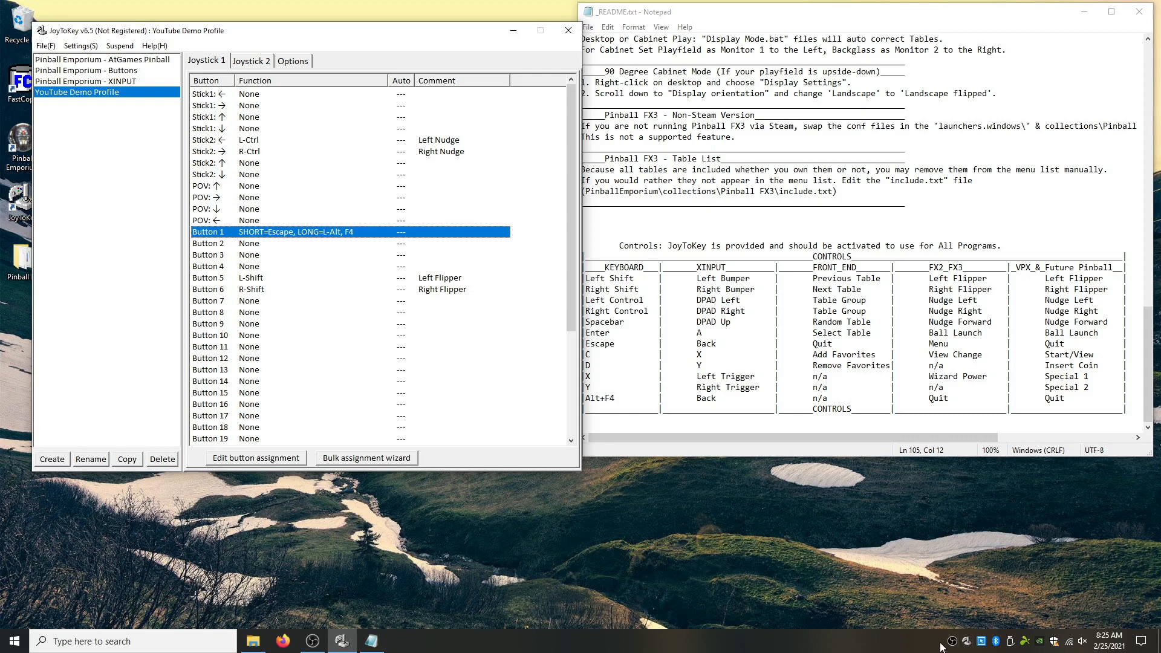
{"action": "mouse_move", "coordinate": [932, 645]}
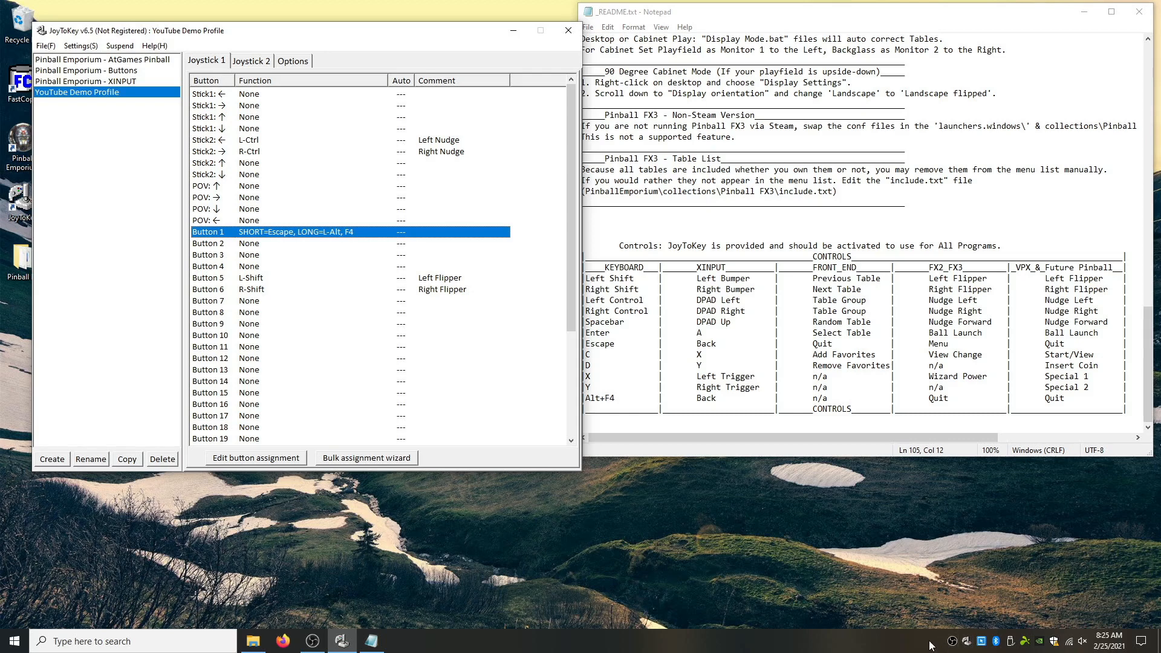
{"action": "mouse_move", "coordinate": [519, 361]}
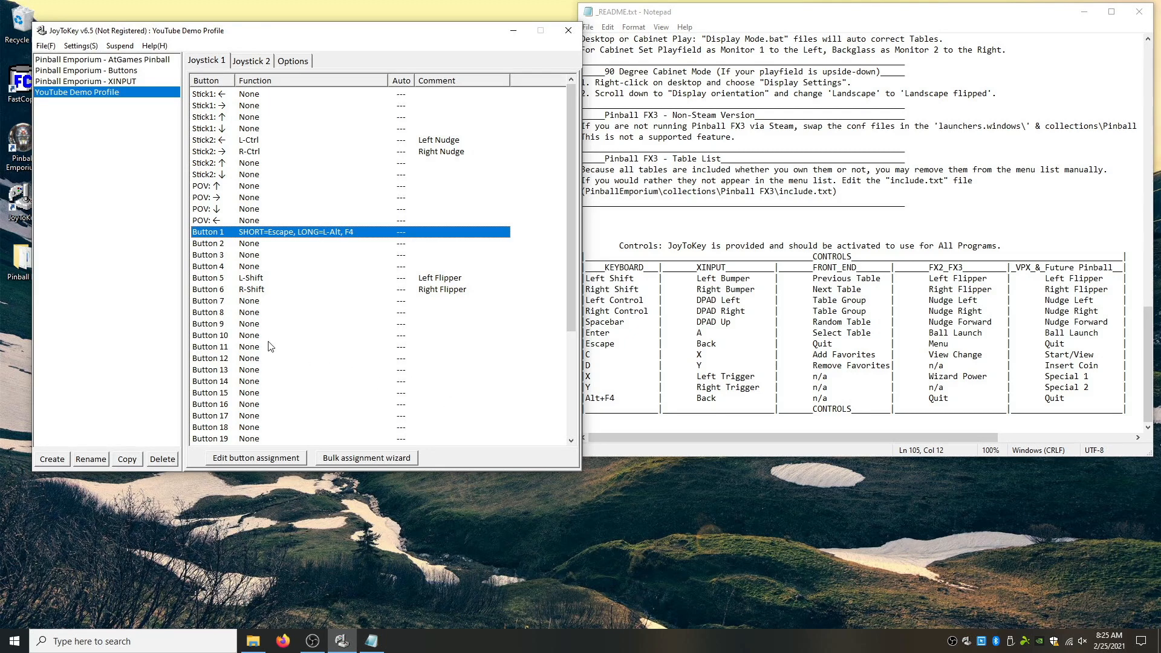
{"action": "mouse_move", "coordinate": [252, 339]}
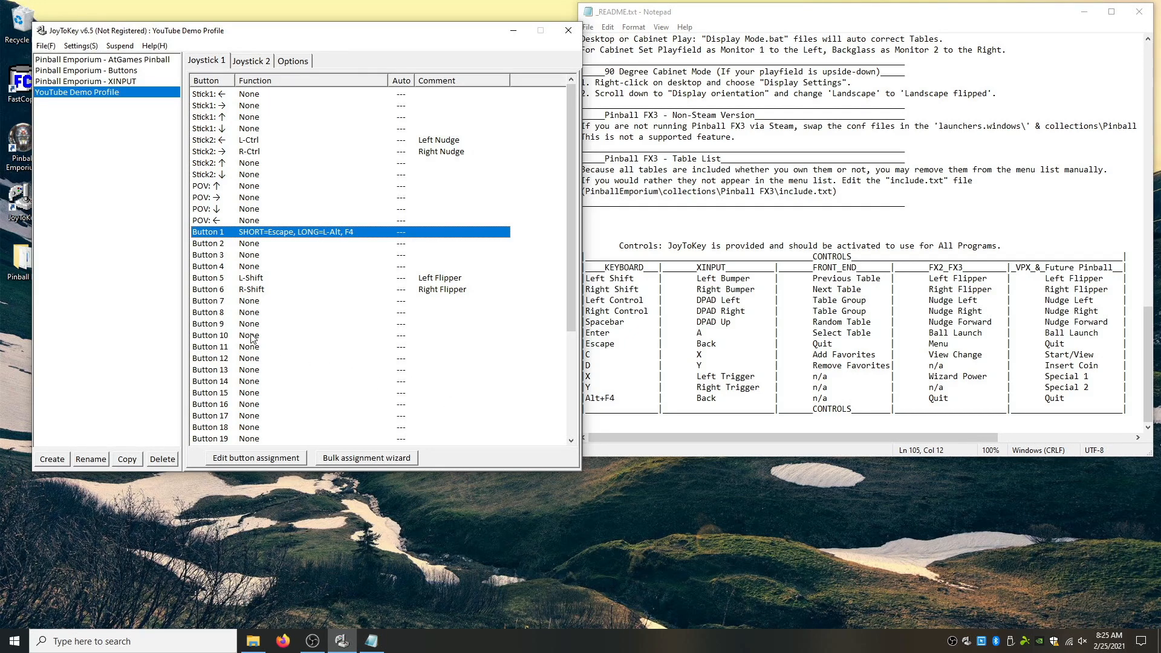